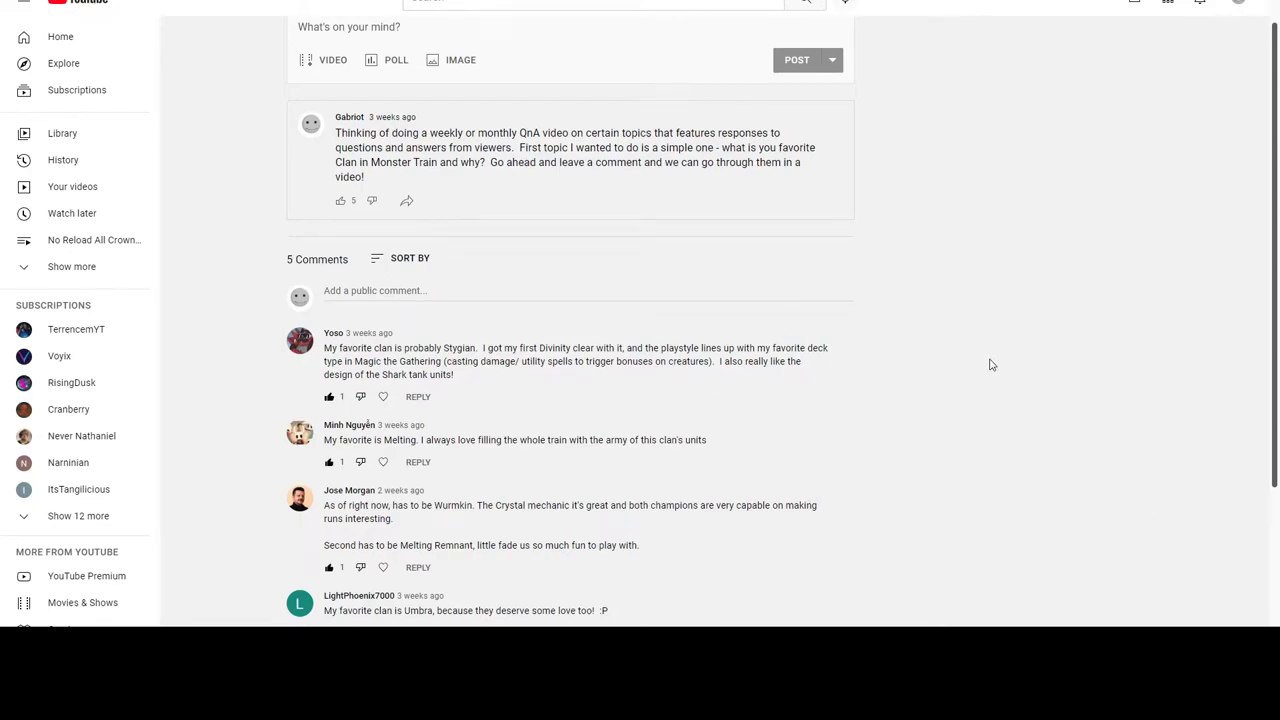
{"action": "mouse_move", "coordinate": [988, 384]}
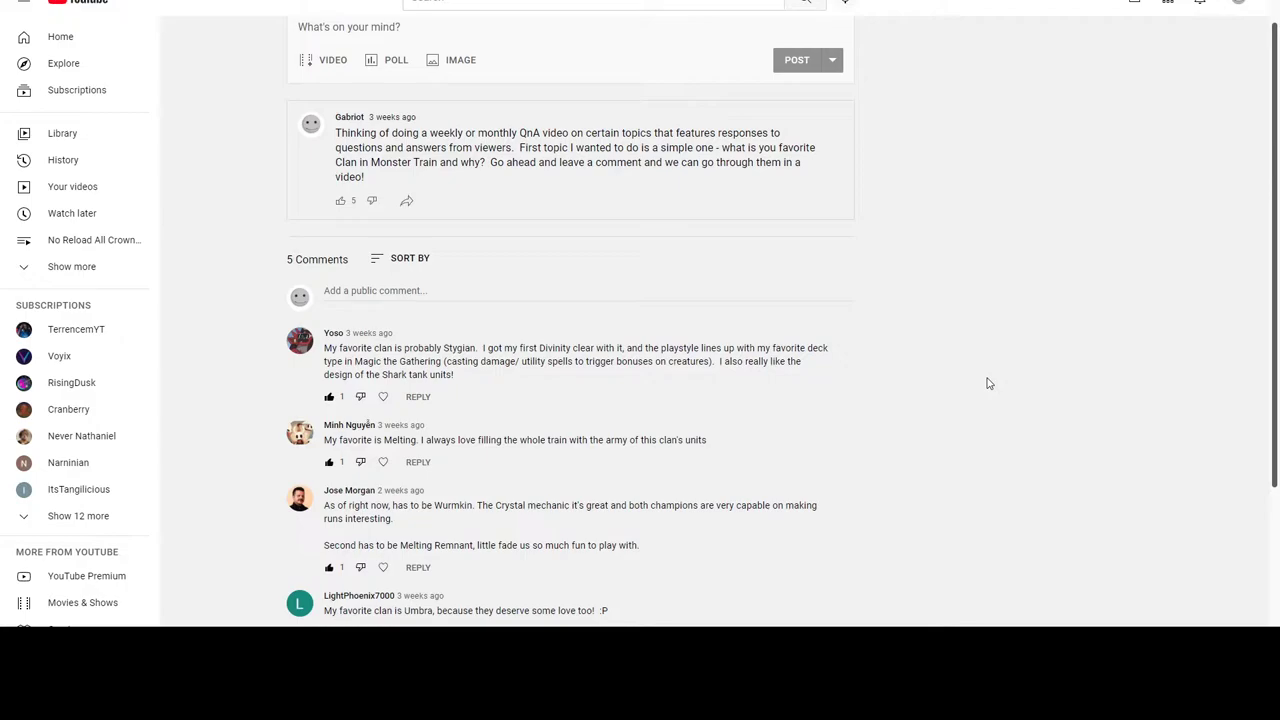
{"action": "mouse_move", "coordinate": [1070, 376]}
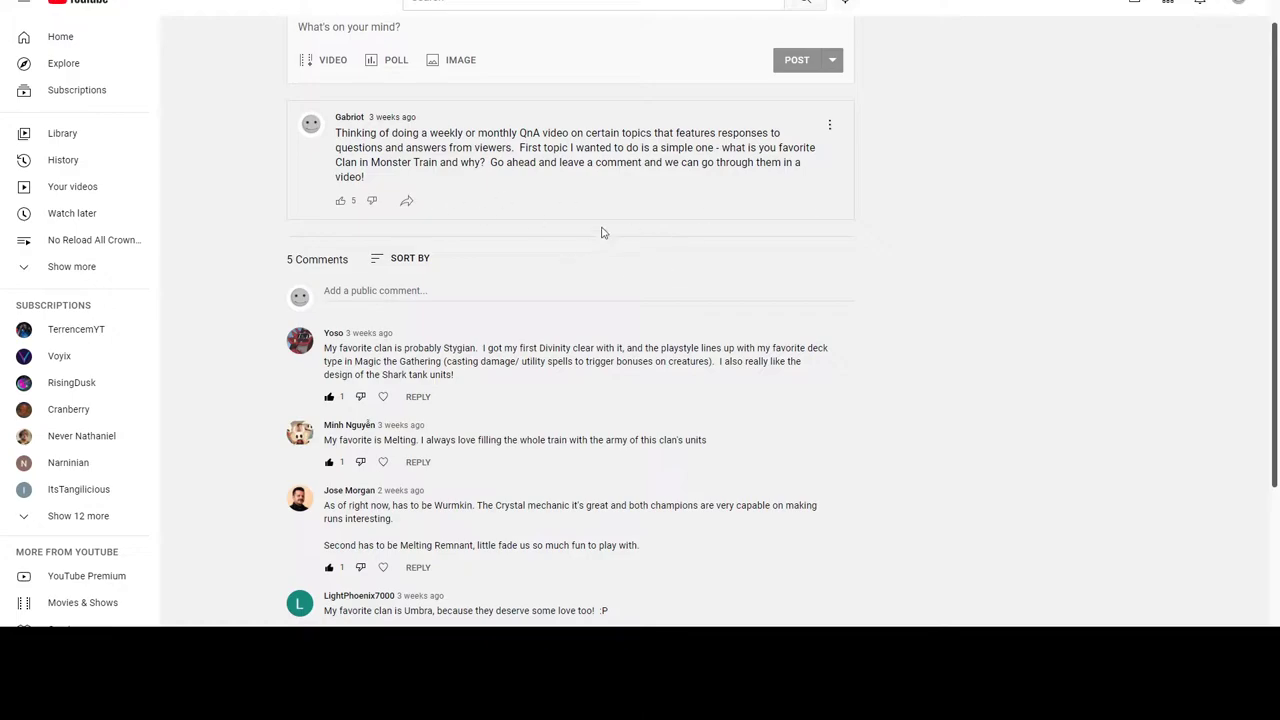
{"action": "mouse_move", "coordinate": [964, 296]}
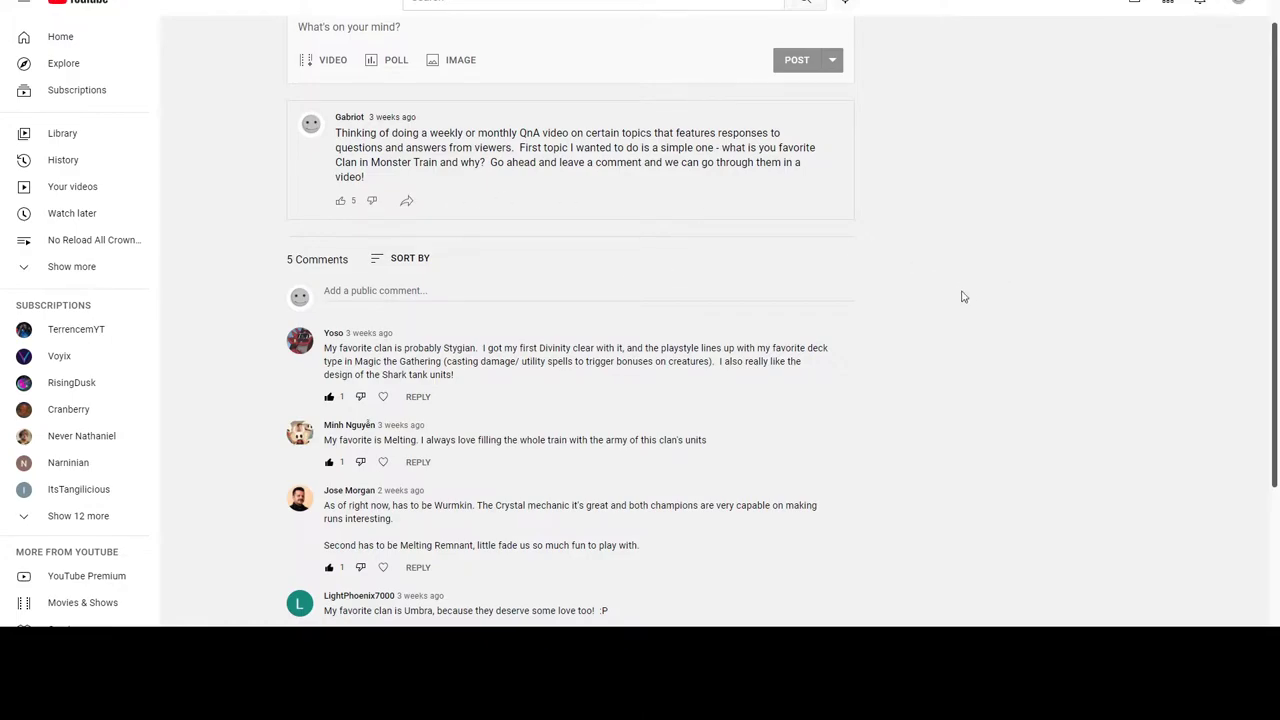
{"action": "mouse_move", "coordinate": [960, 280]}
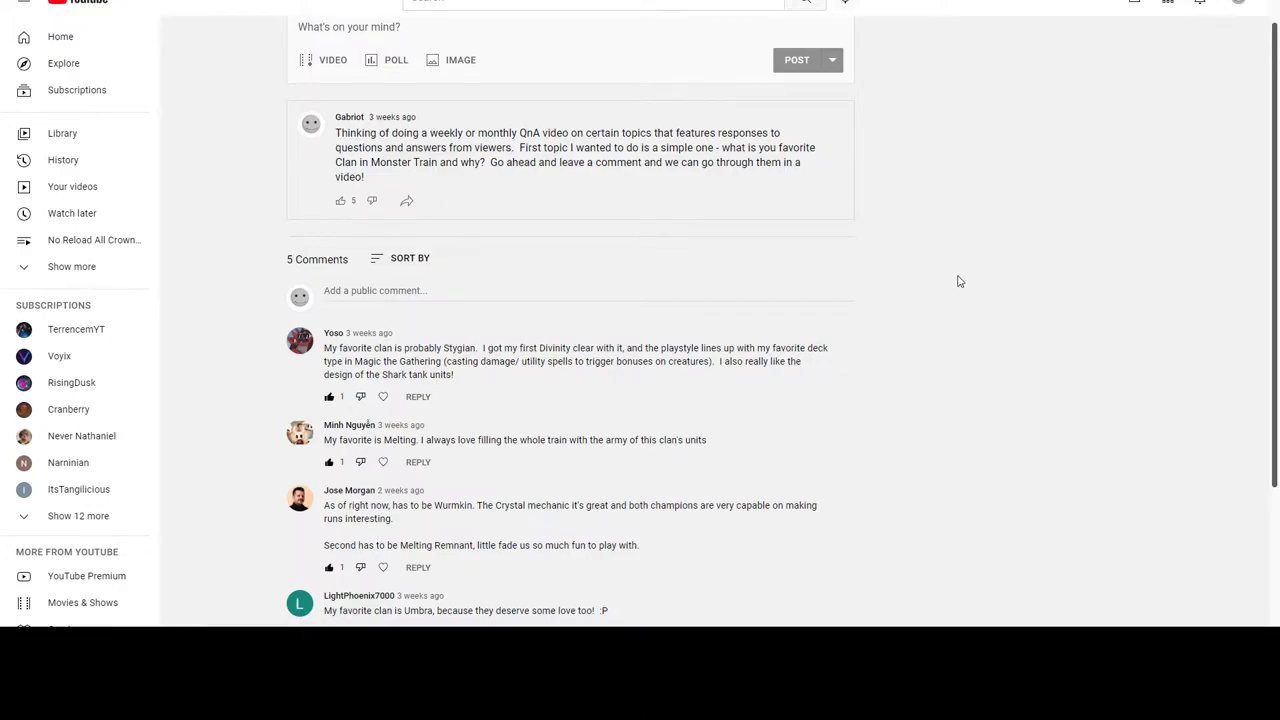
{"action": "mouse_move", "coordinate": [1016, 256]}
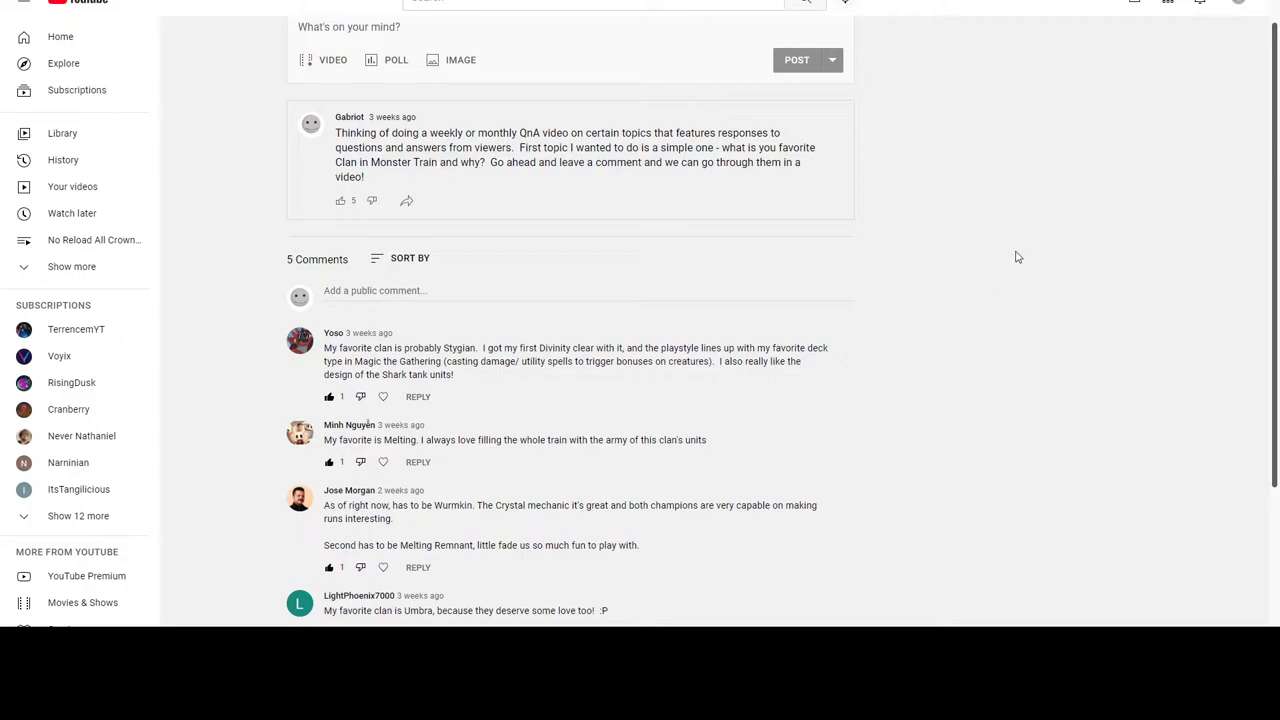
{"action": "mouse_move", "coordinate": [1036, 208]}
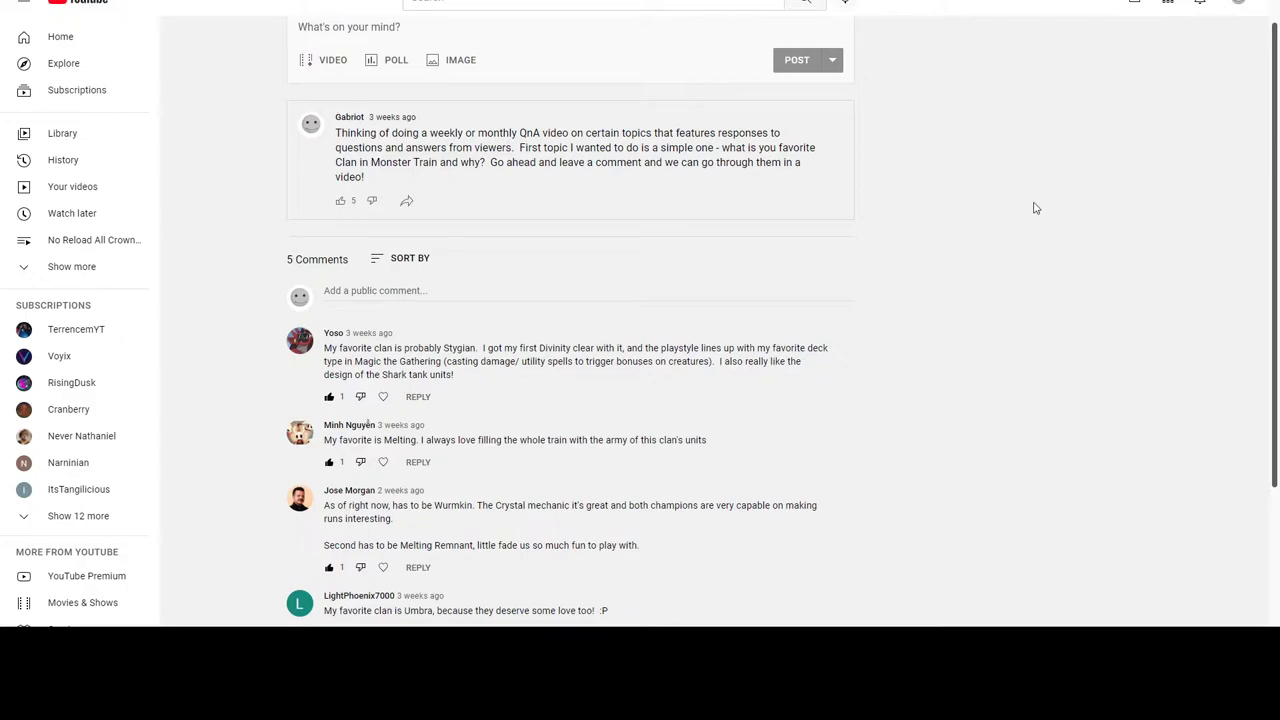
{"action": "mouse_move", "coordinate": [980, 212]}
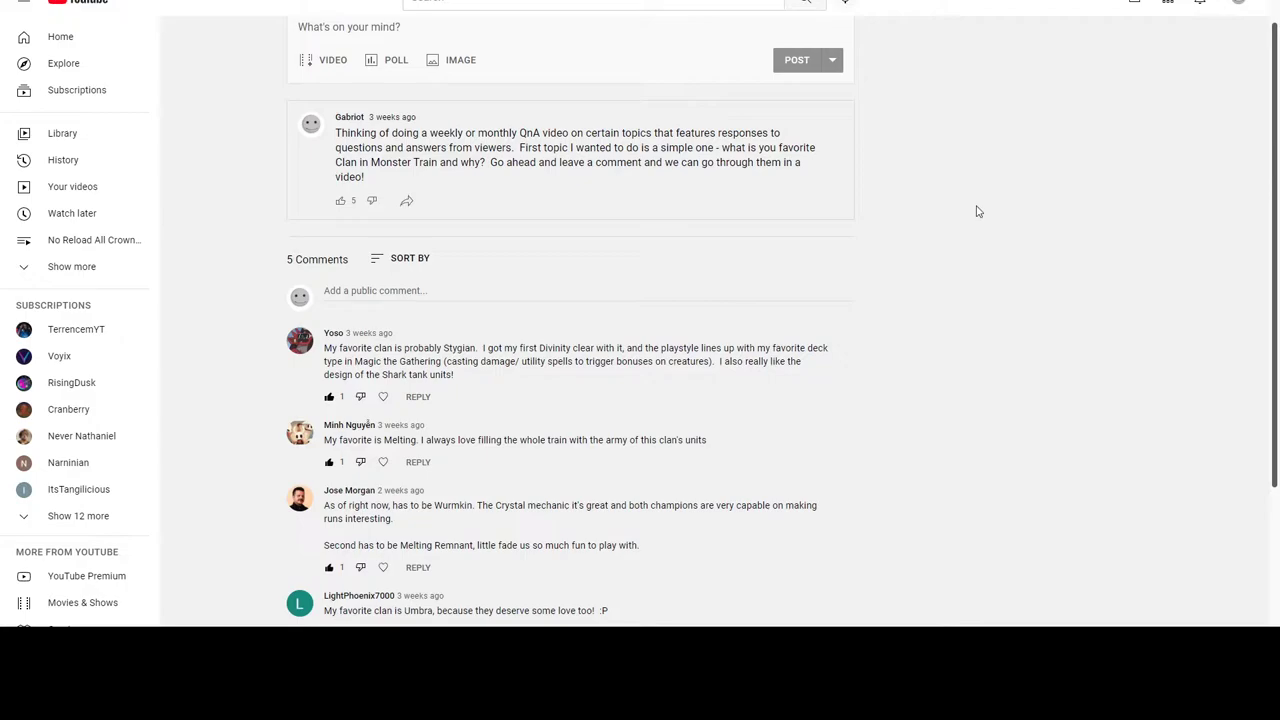
{"action": "mouse_move", "coordinate": [934, 262]}
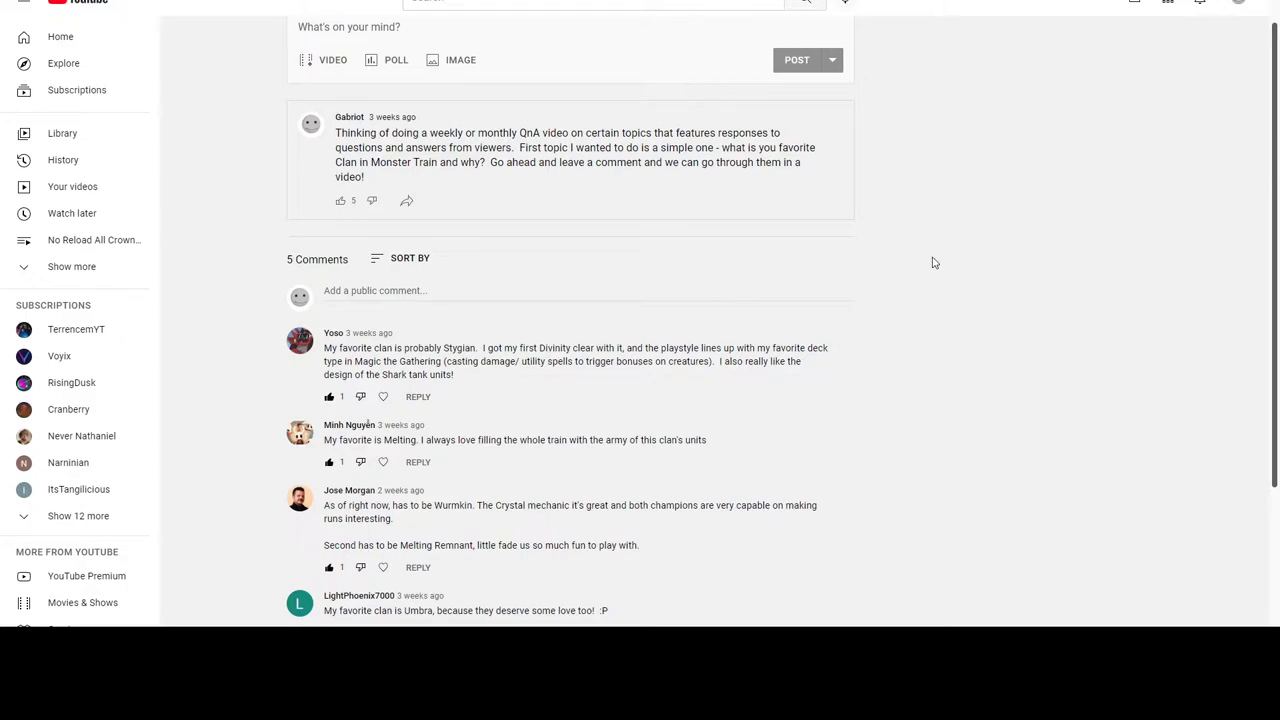
{"action": "mouse_move", "coordinate": [920, 252]}
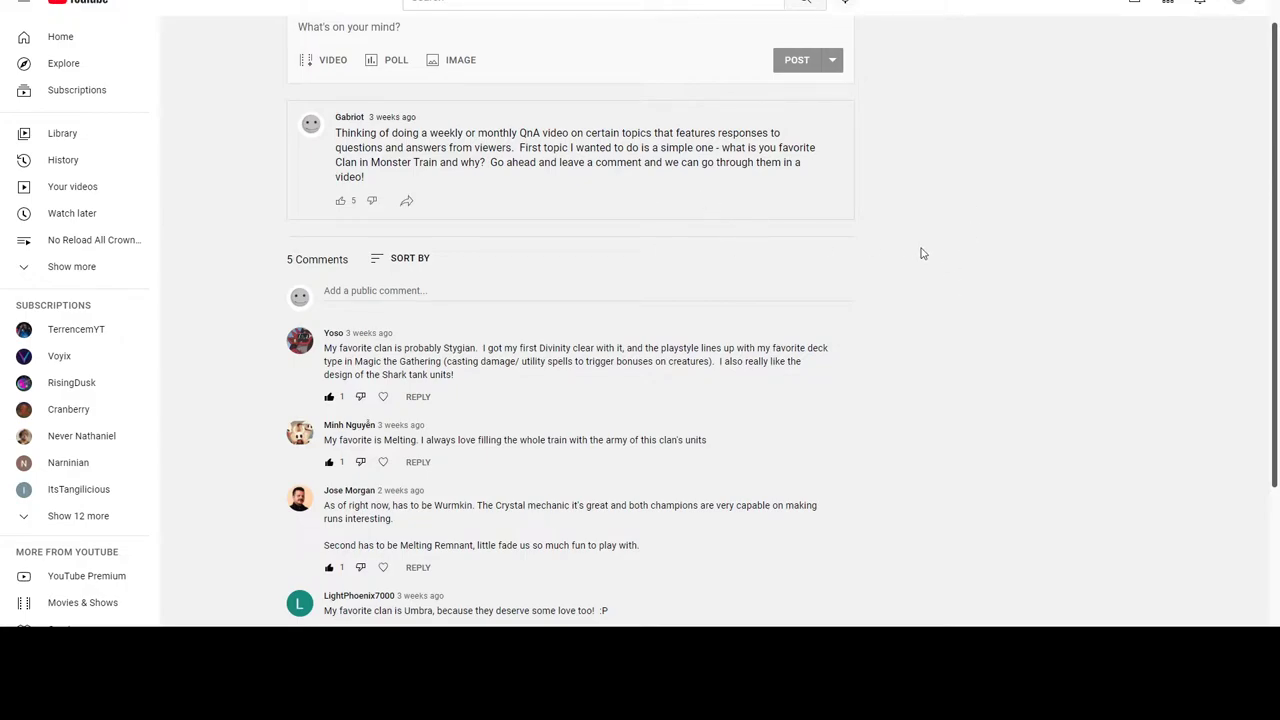
{"action": "mouse_move", "coordinate": [940, 250]}
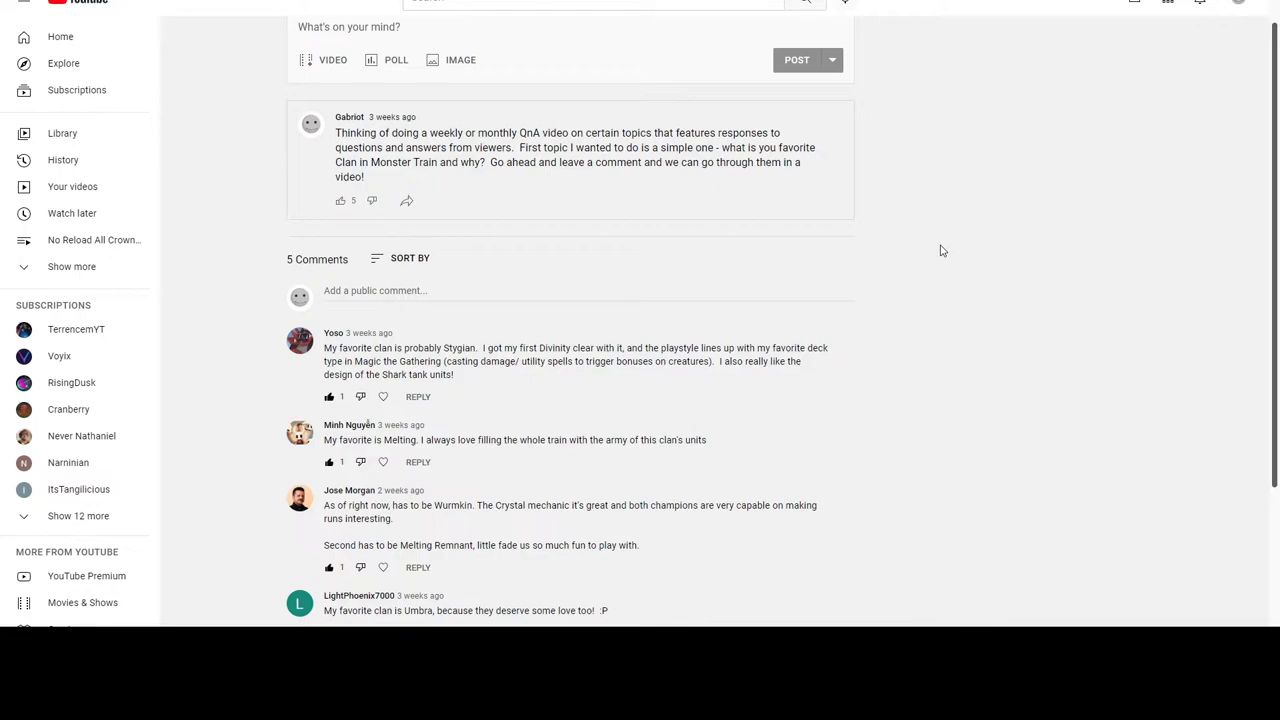
Step: Scroll down until all five viewer comments on the clan post are in view
{"action": "scroll", "scroll_direction": "down", "scroll_amount": 3}
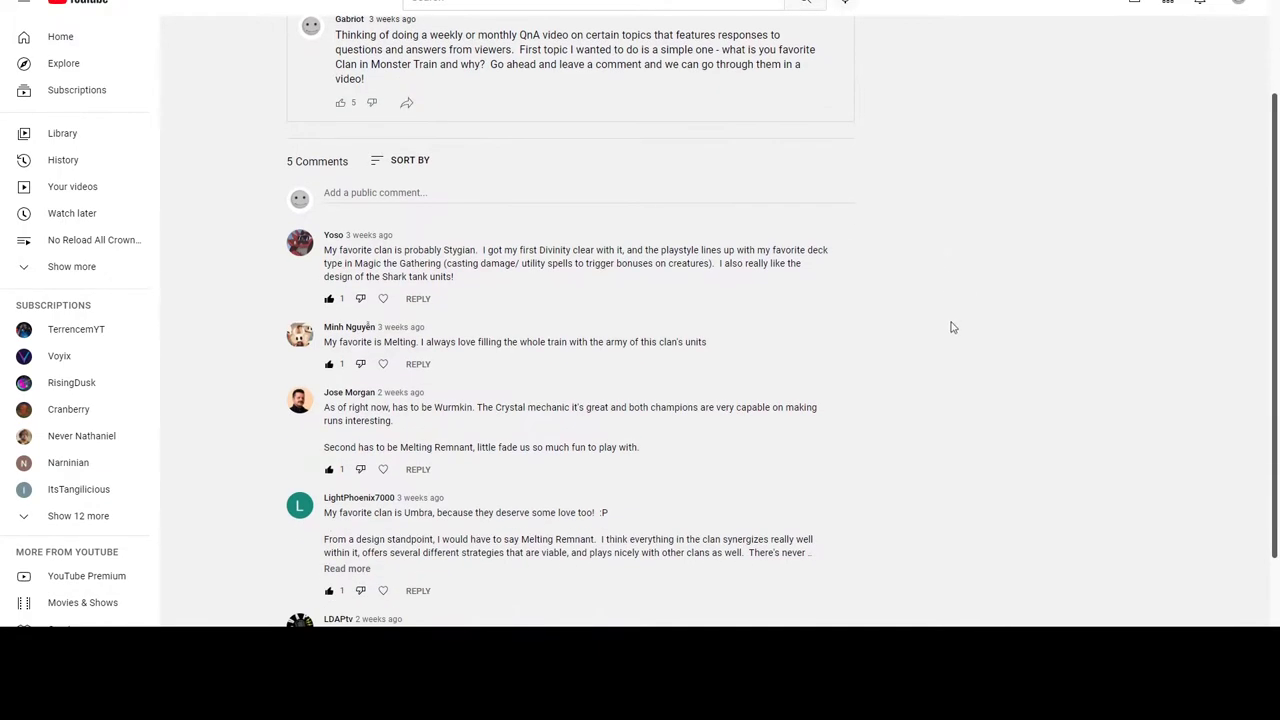
{"action": "scroll", "scroll_direction": "down", "scroll_amount": 3}
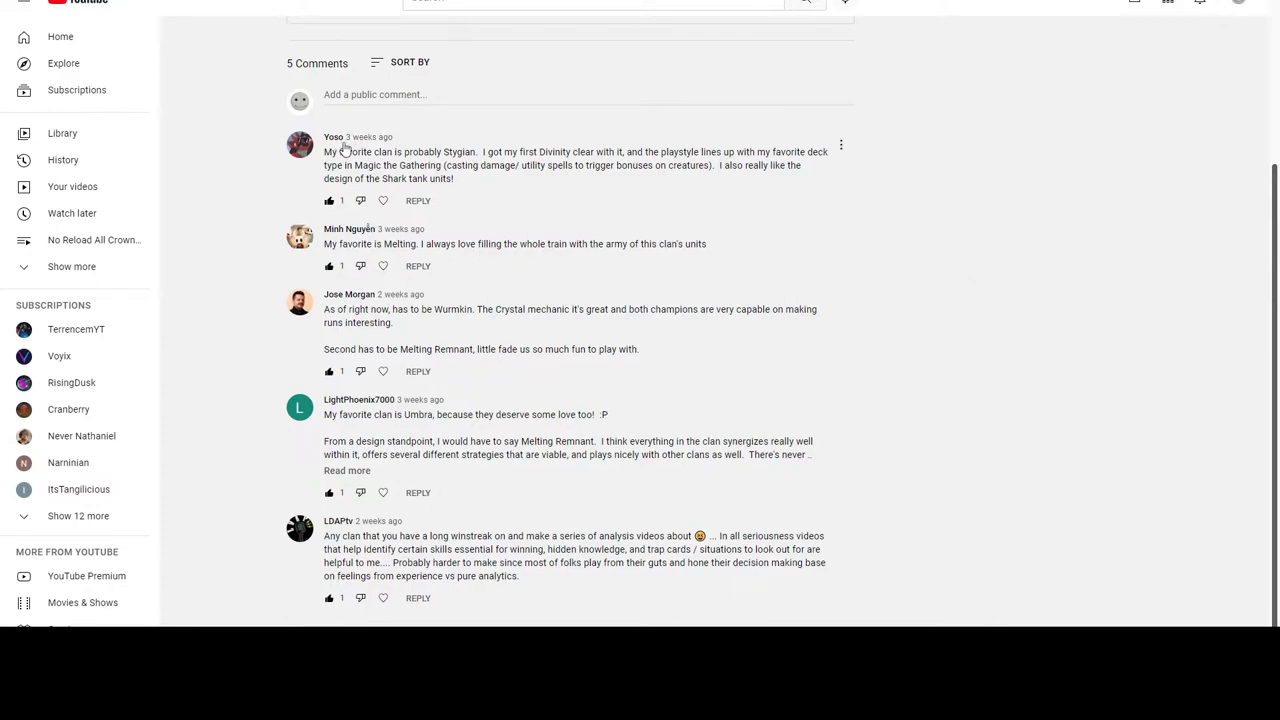
{"action": "mouse_move", "coordinate": [416, 154]}
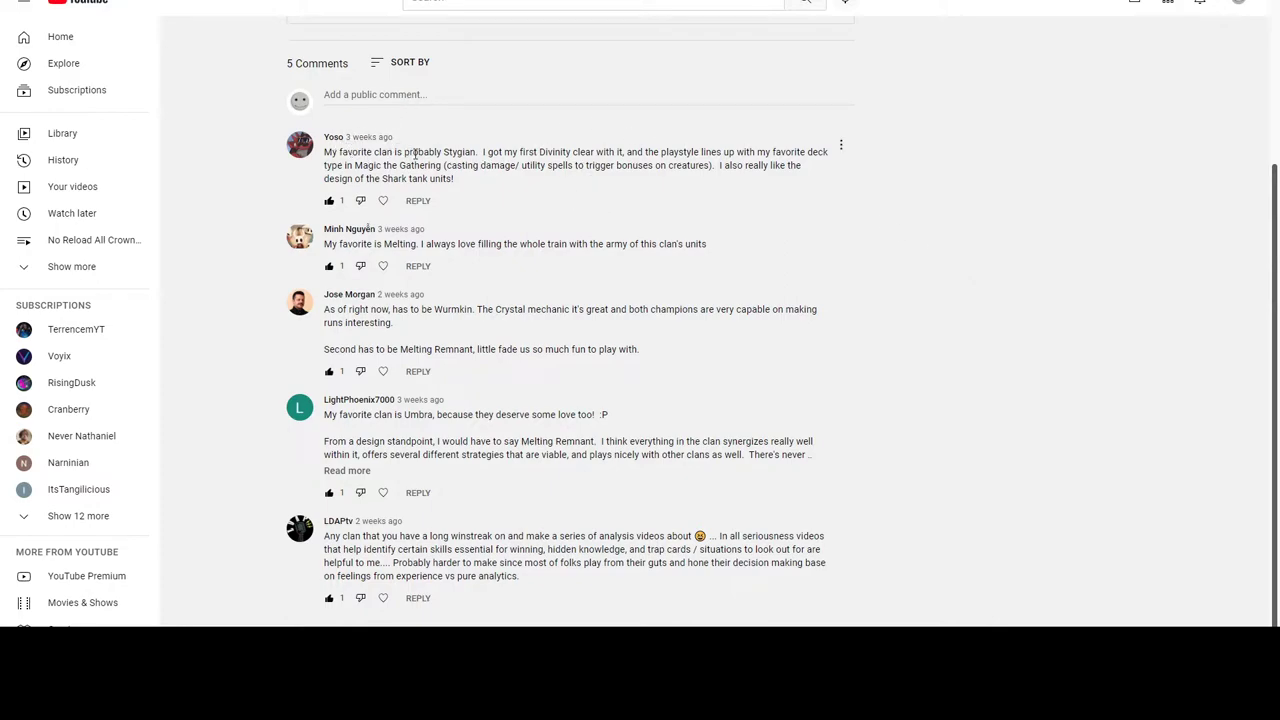
{"action": "mouse_move", "coordinate": [588, 218]}
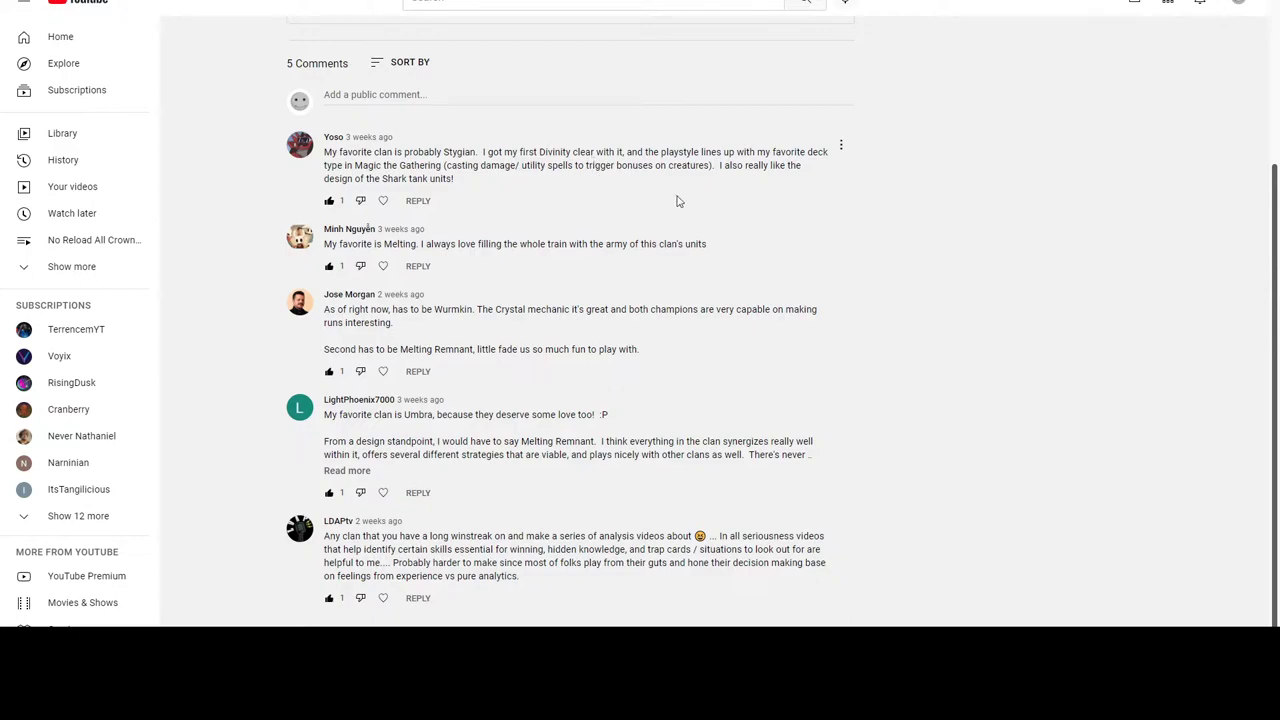
{"action": "mouse_move", "coordinate": [452, 182]}
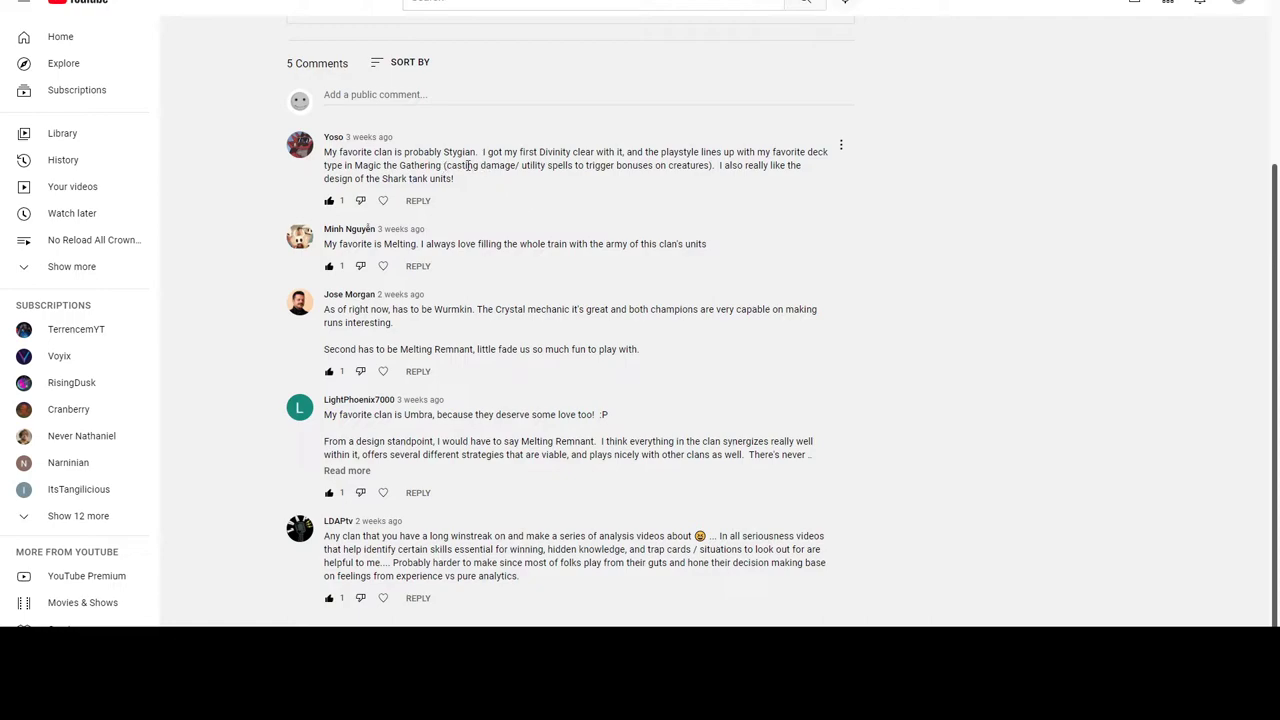
{"action": "mouse_move", "coordinate": [636, 164]}
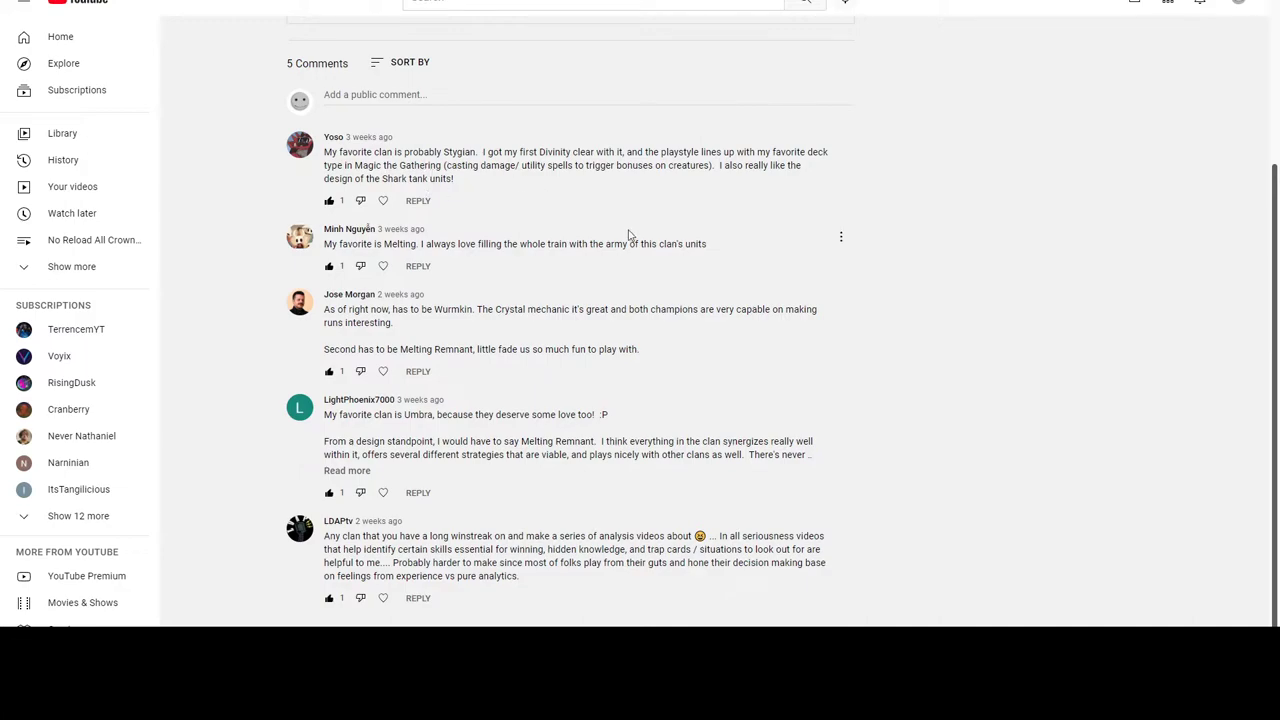
{"action": "mouse_move", "coordinate": [778, 212]}
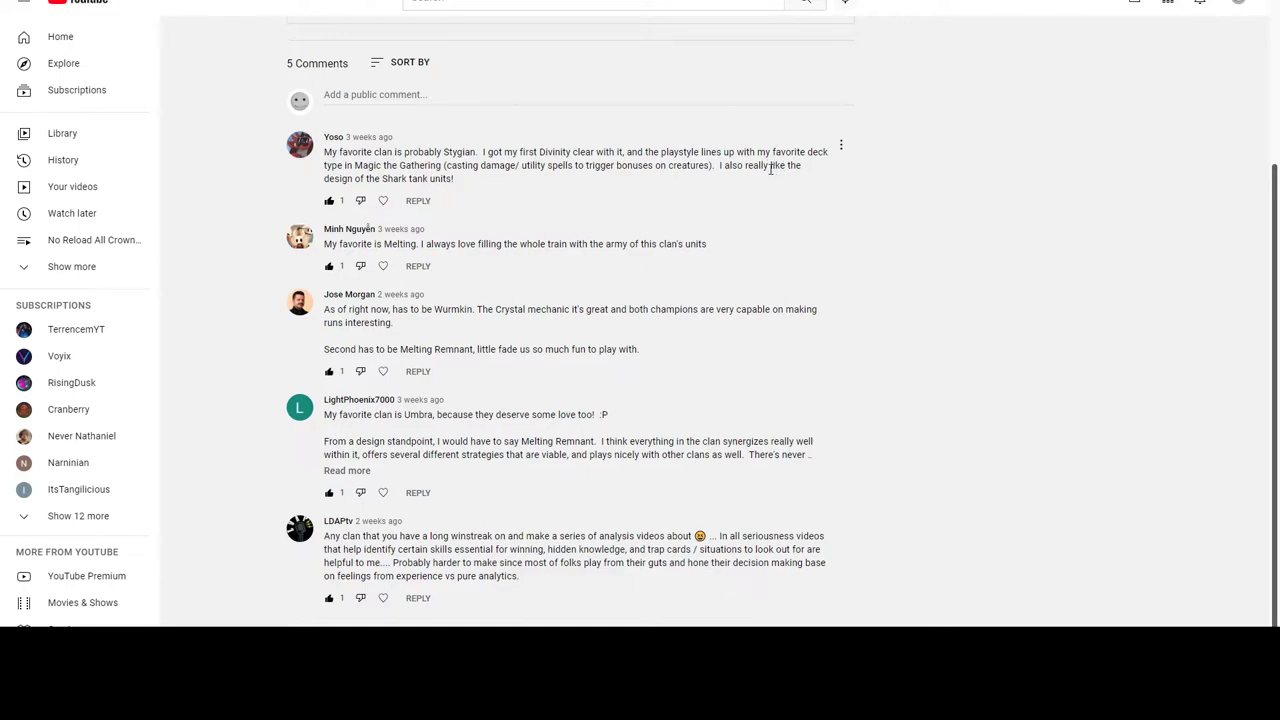
{"action": "mouse_move", "coordinate": [768, 212]}
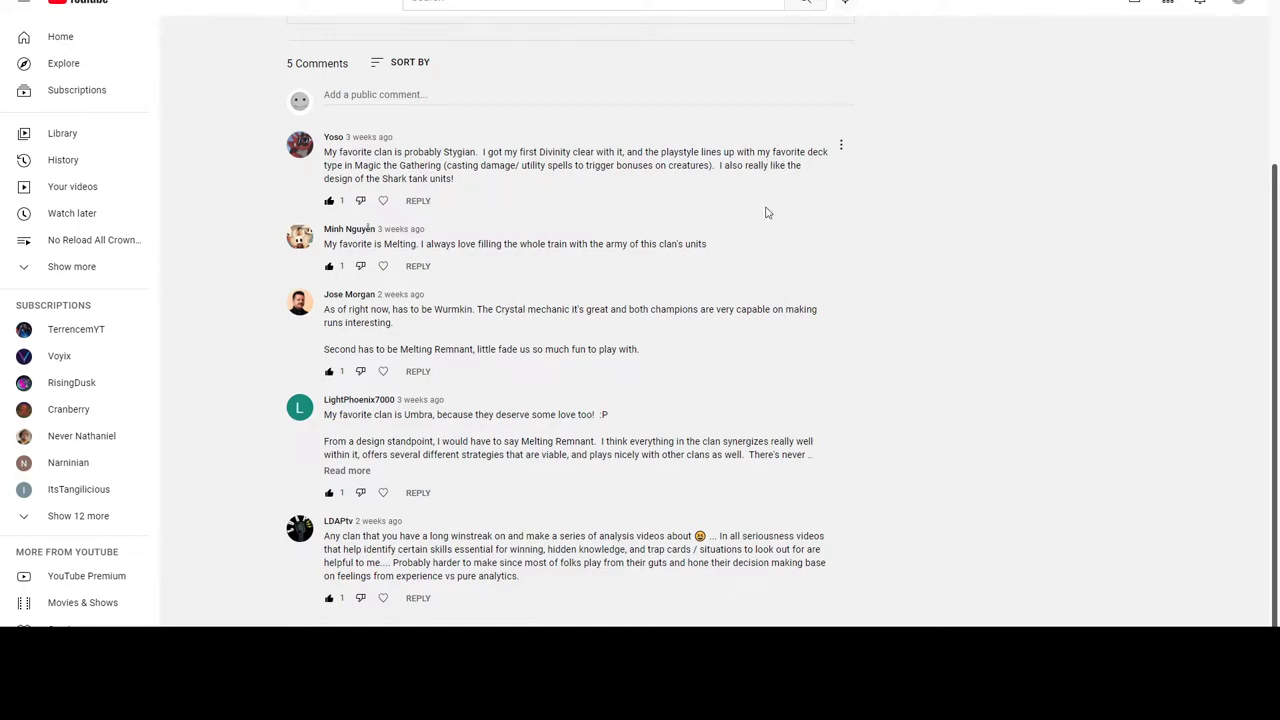
{"action": "mouse_move", "coordinate": [770, 206]}
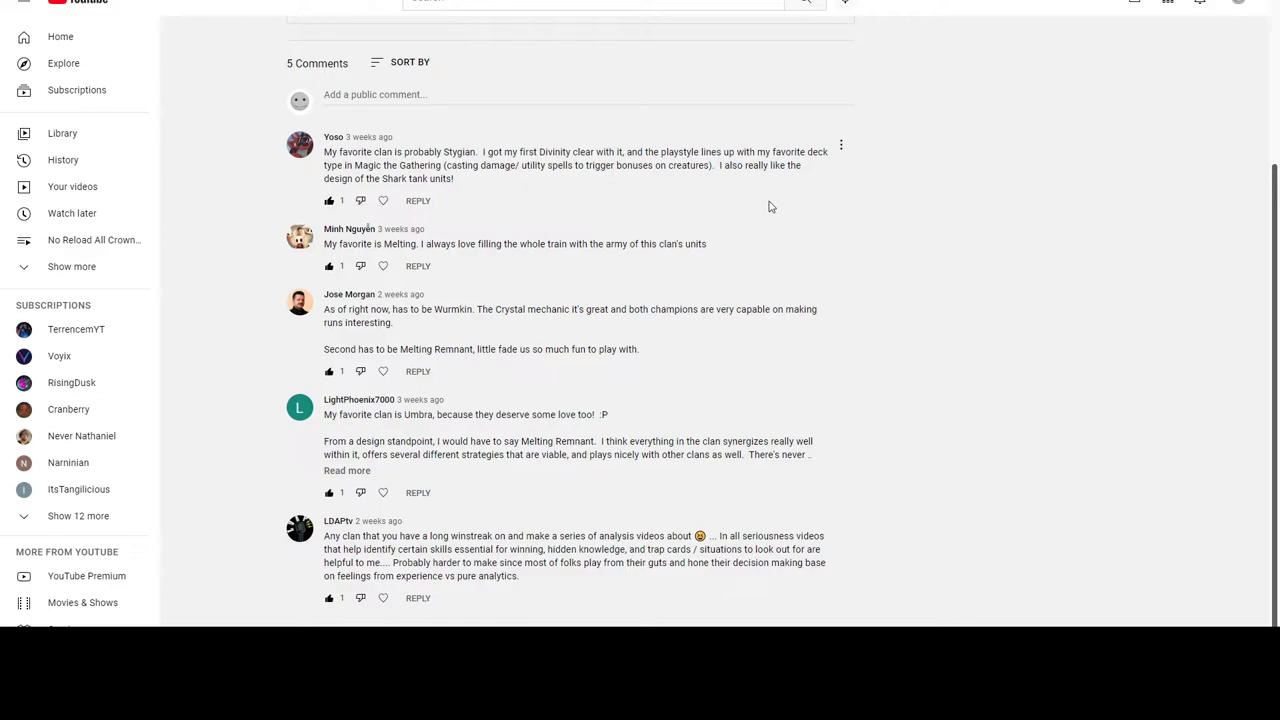
{"action": "mouse_move", "coordinate": [724, 204]}
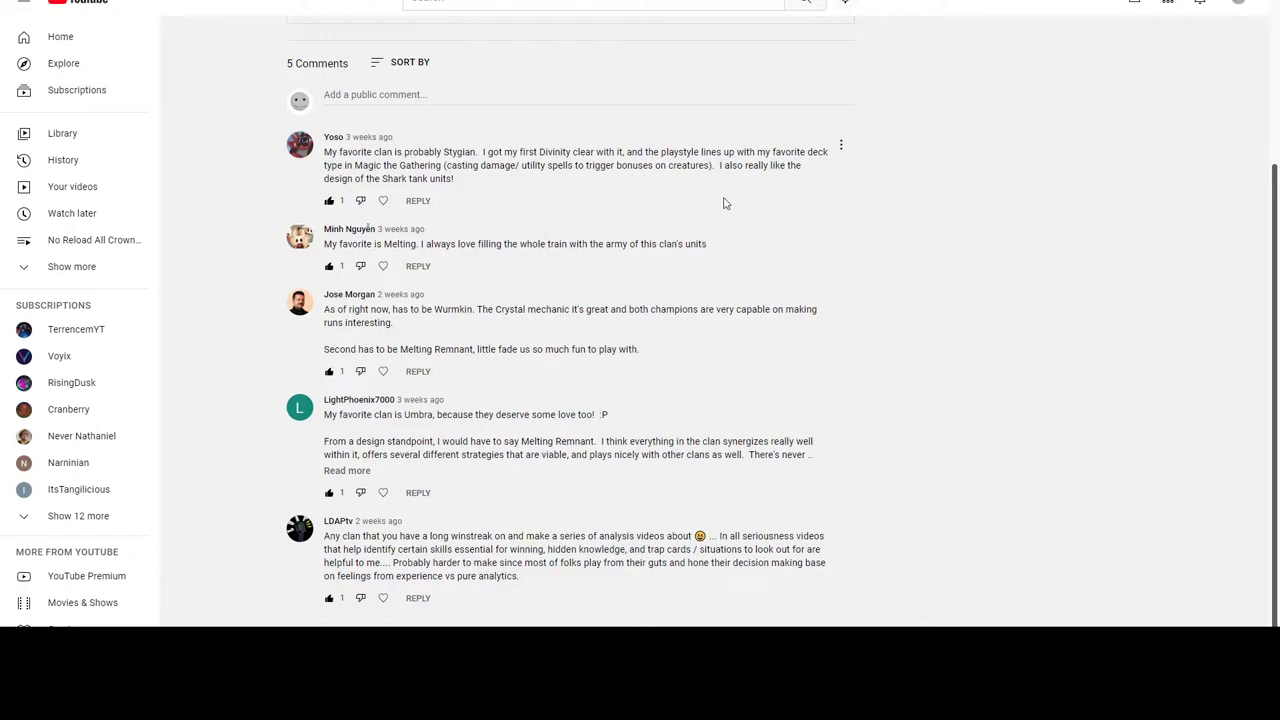
{"action": "mouse_move", "coordinate": [520, 164]}
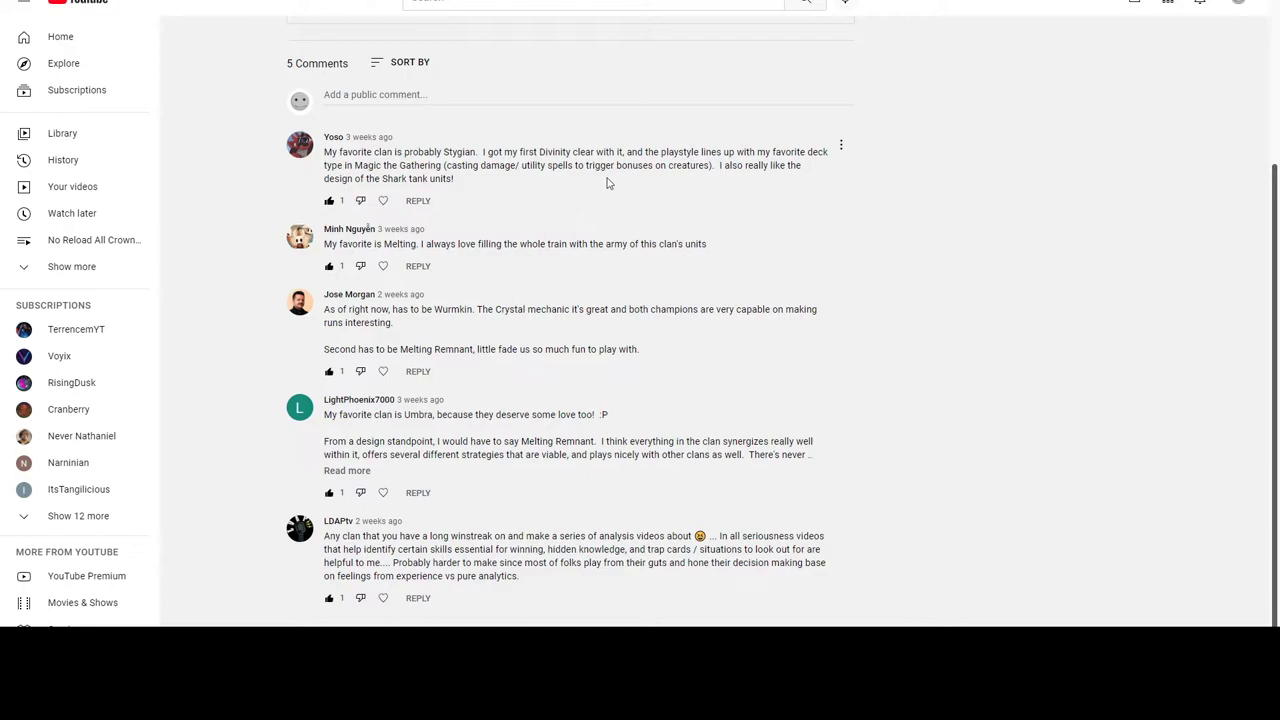
{"action": "mouse_move", "coordinate": [948, 184]}
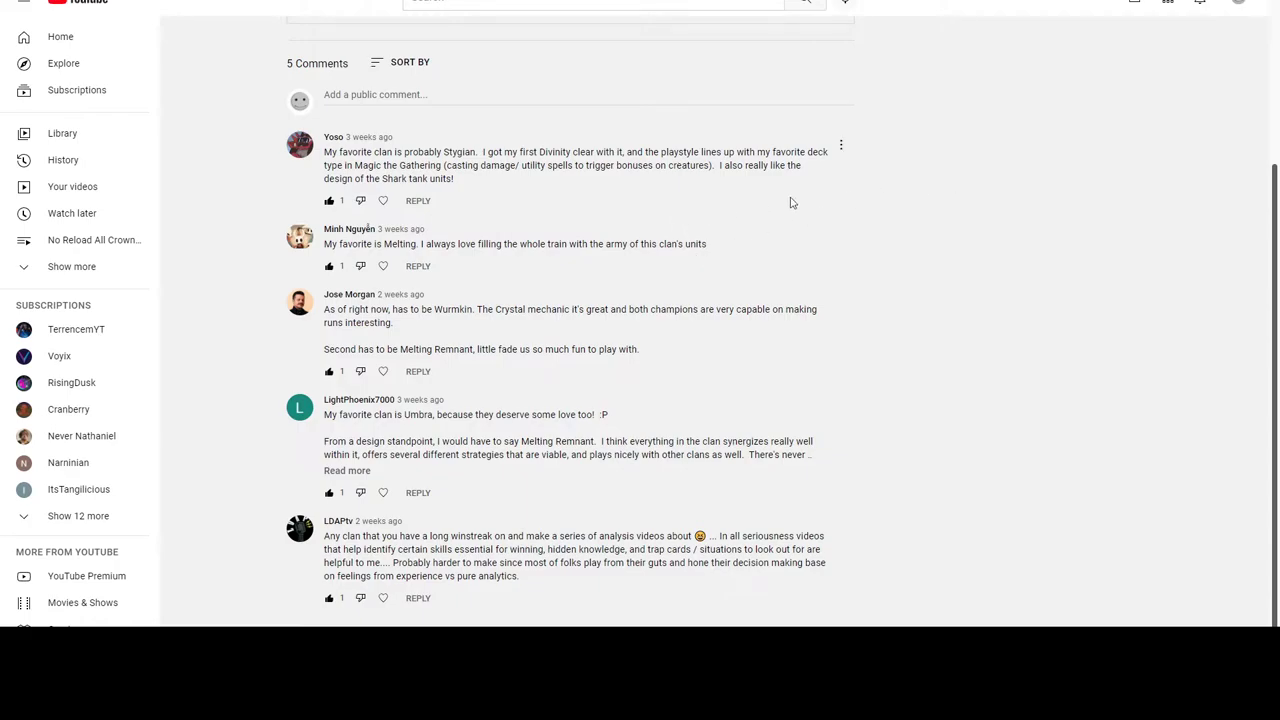
{"action": "mouse_move", "coordinate": [1072, 296]}
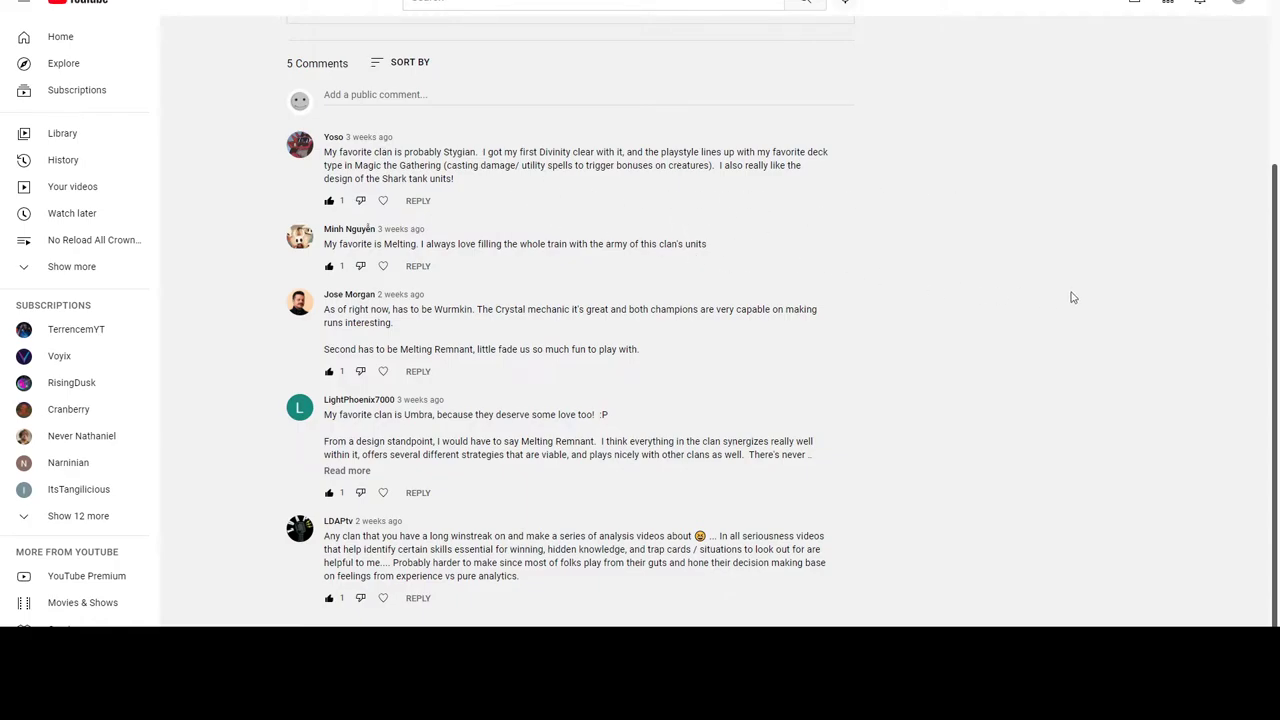
{"action": "mouse_move", "coordinate": [716, 226]}
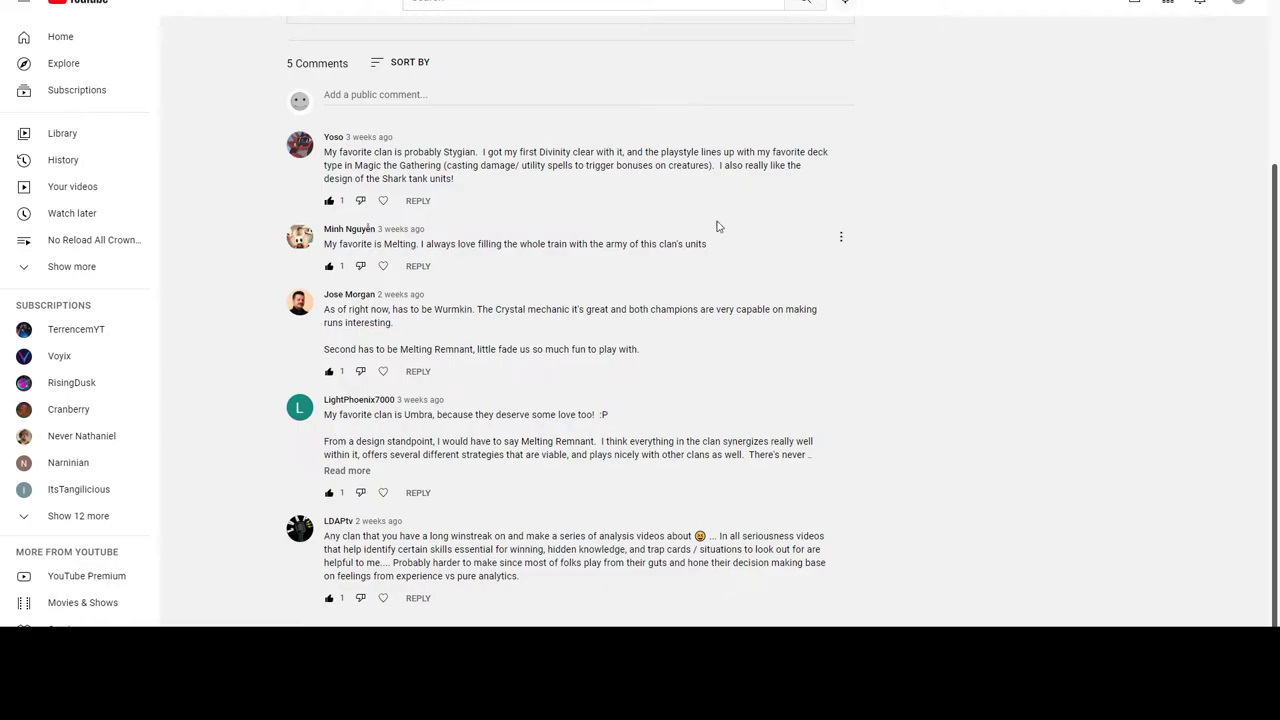
{"action": "mouse_move", "coordinate": [380, 262]}
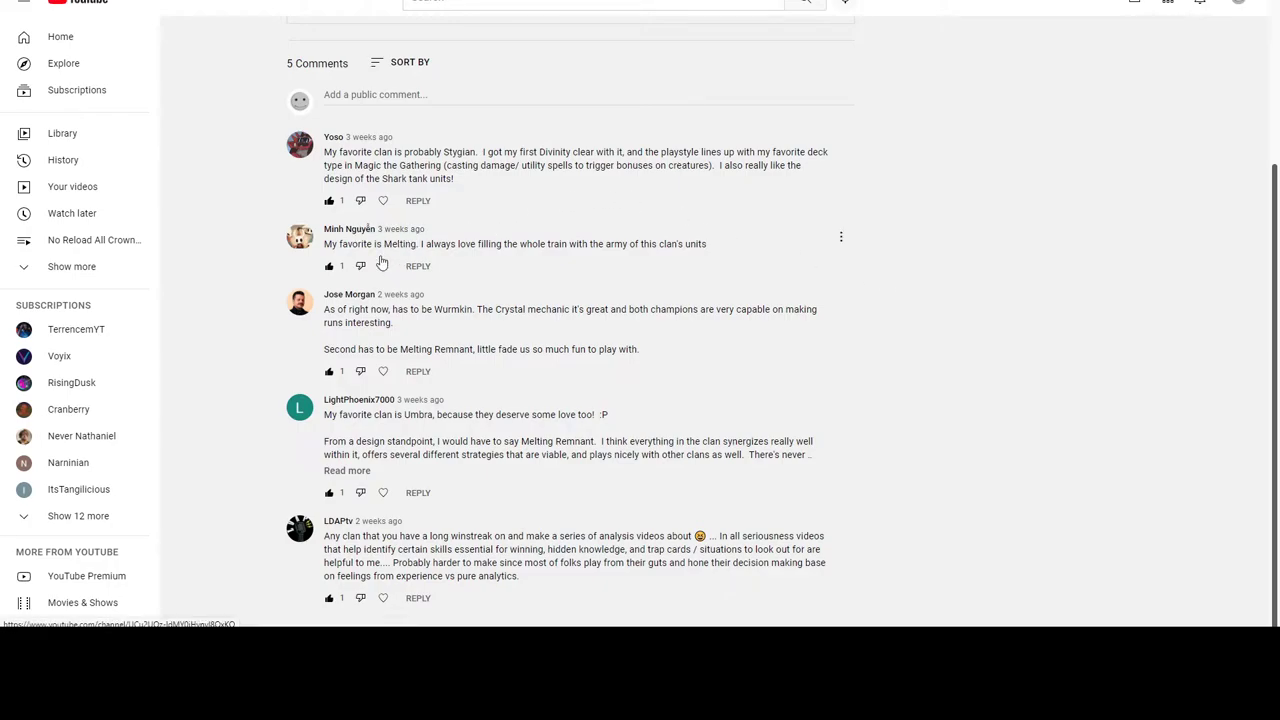
{"action": "mouse_move", "coordinate": [410, 258]}
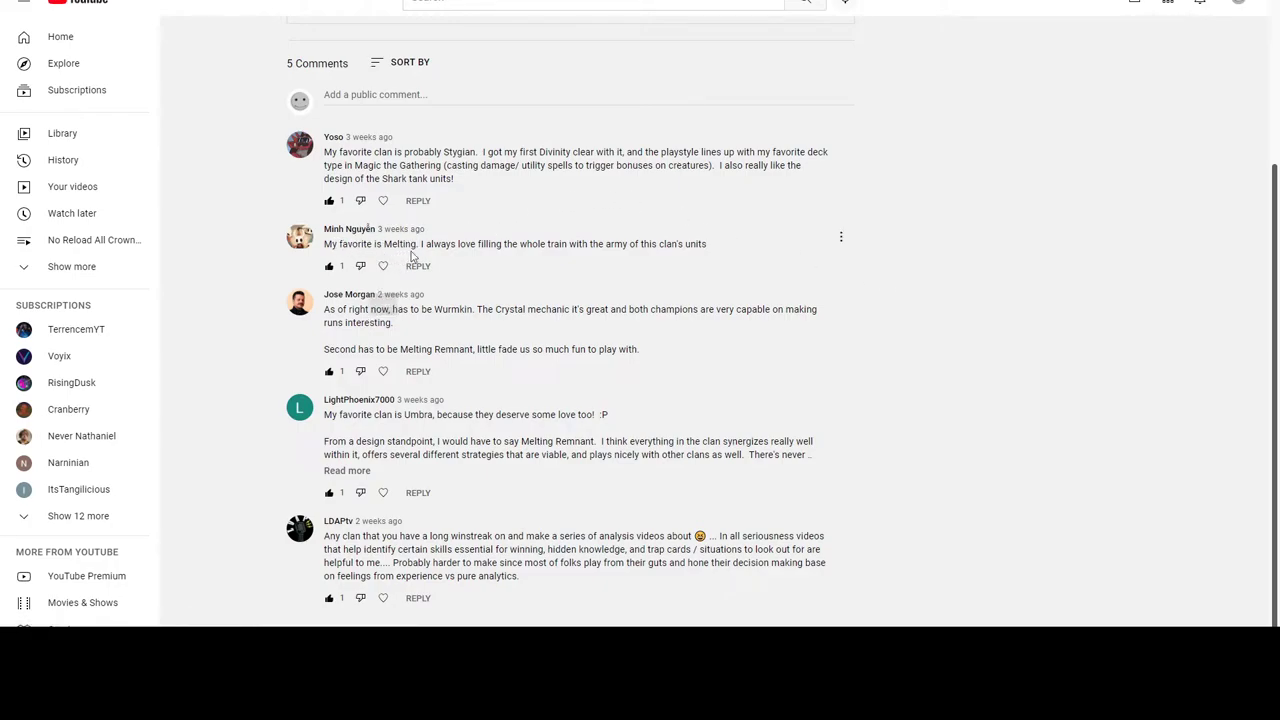
{"action": "mouse_move", "coordinate": [512, 270]}
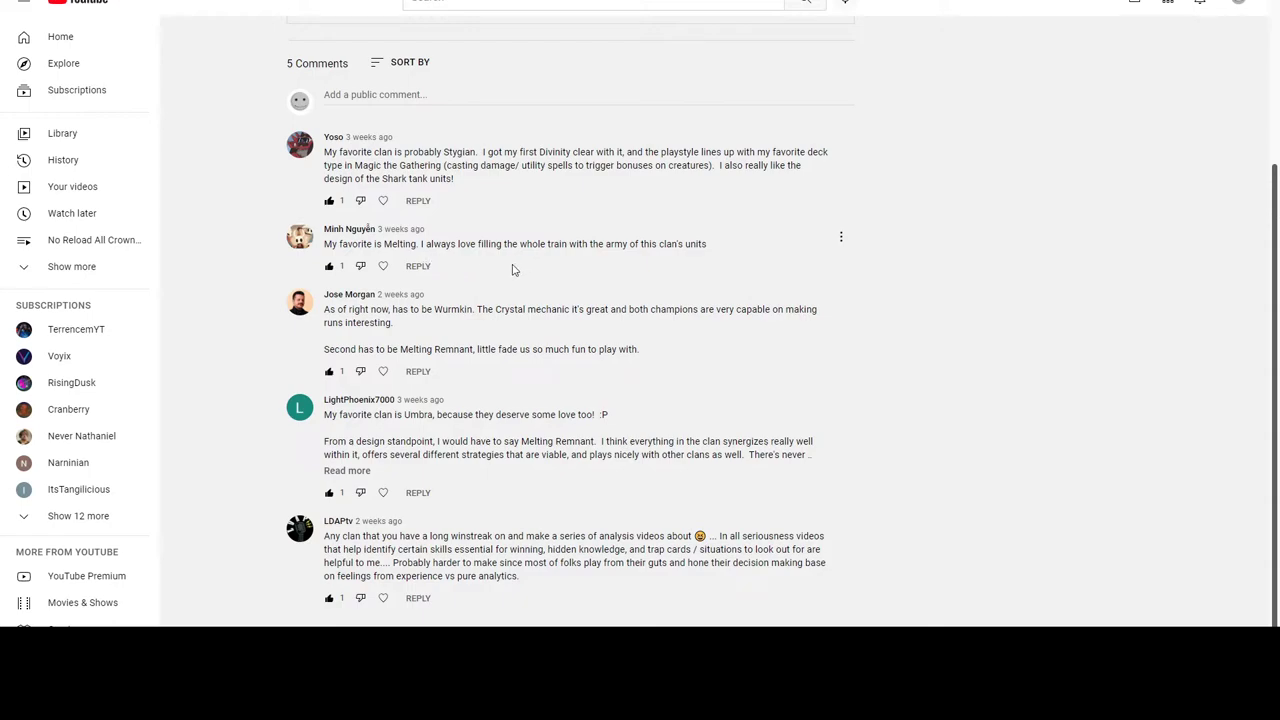
{"action": "mouse_move", "coordinate": [570, 276]}
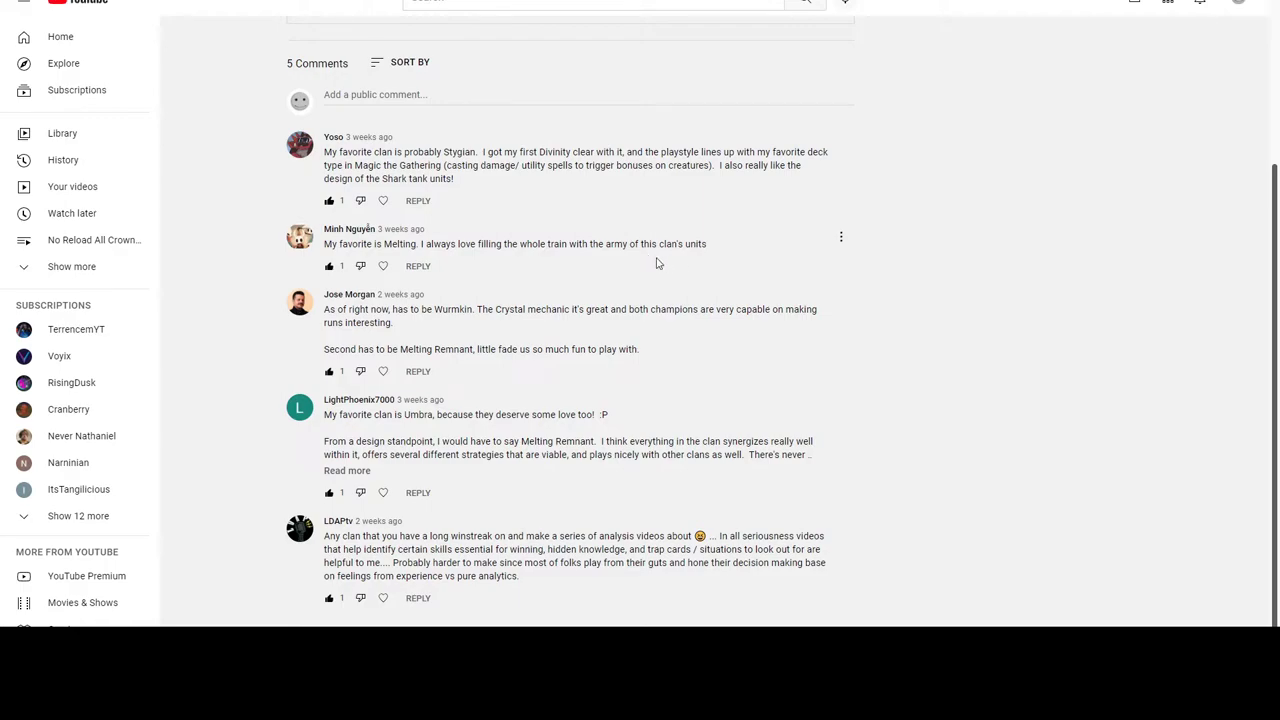
{"action": "mouse_move", "coordinate": [956, 276]}
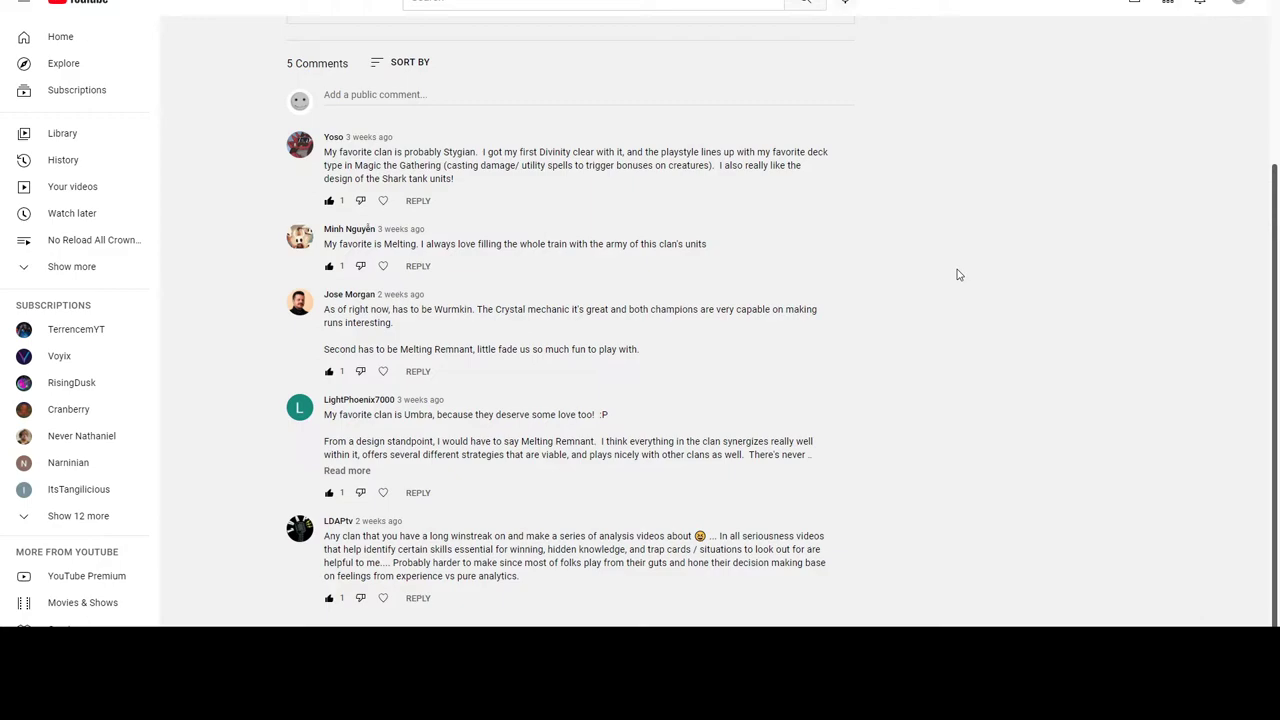
{"action": "mouse_move", "coordinate": [930, 268]}
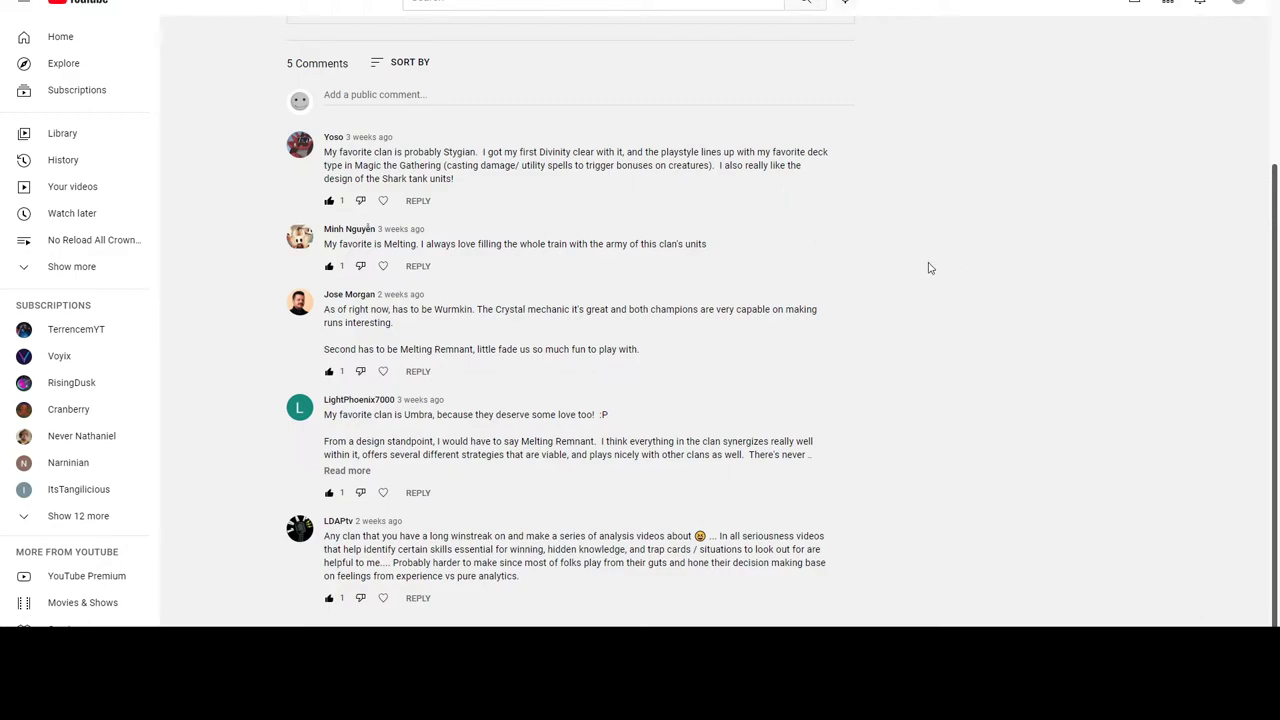
{"action": "mouse_move", "coordinate": [704, 238]}
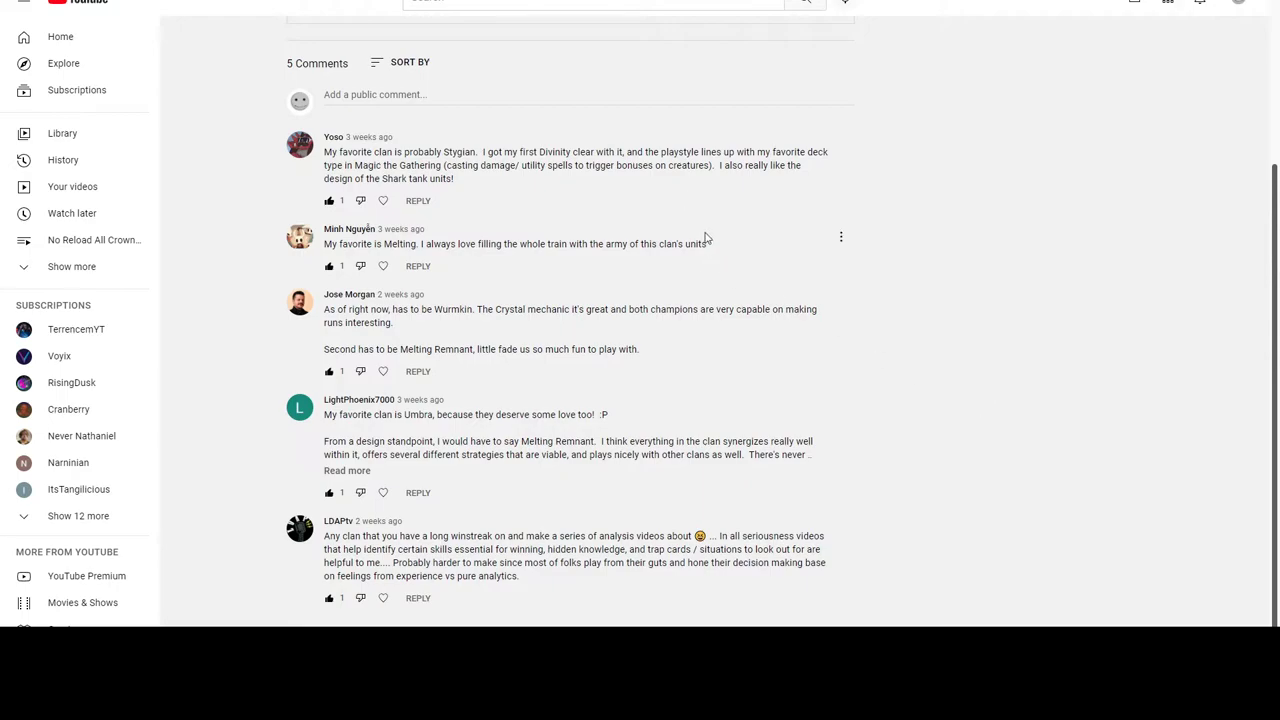
{"action": "mouse_move", "coordinate": [616, 274]}
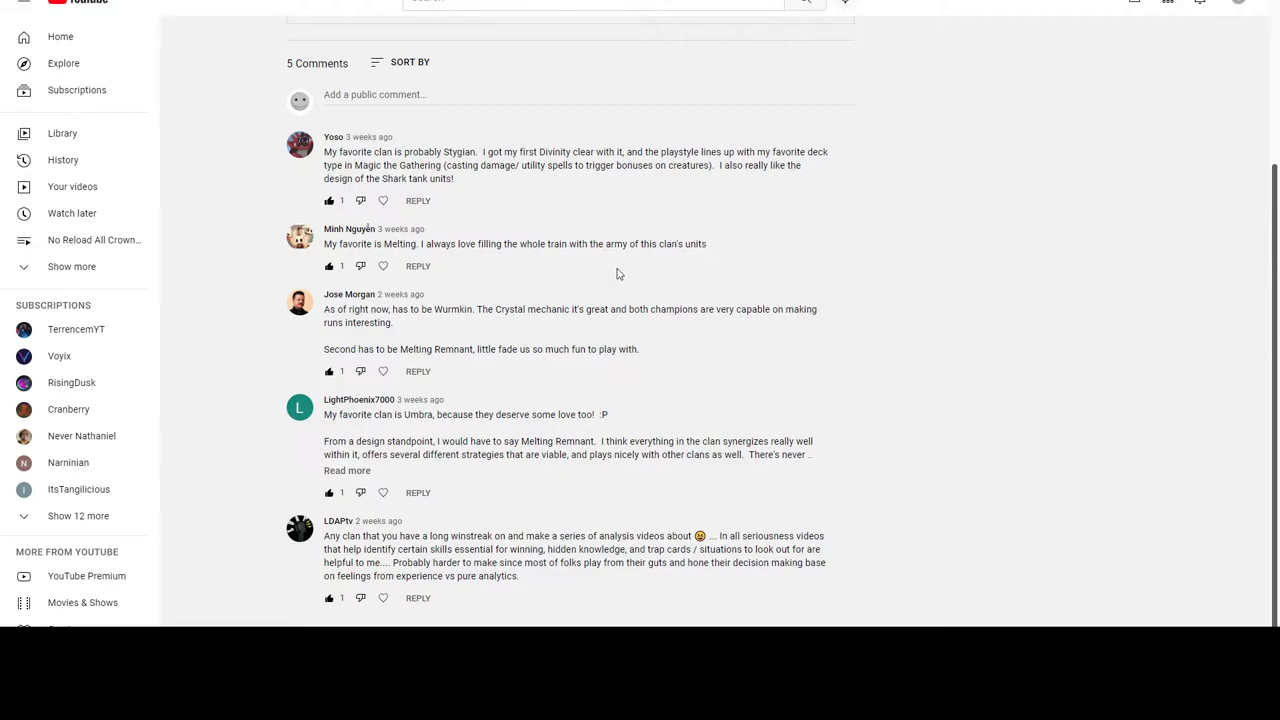
{"action": "mouse_move", "coordinate": [844, 446]}
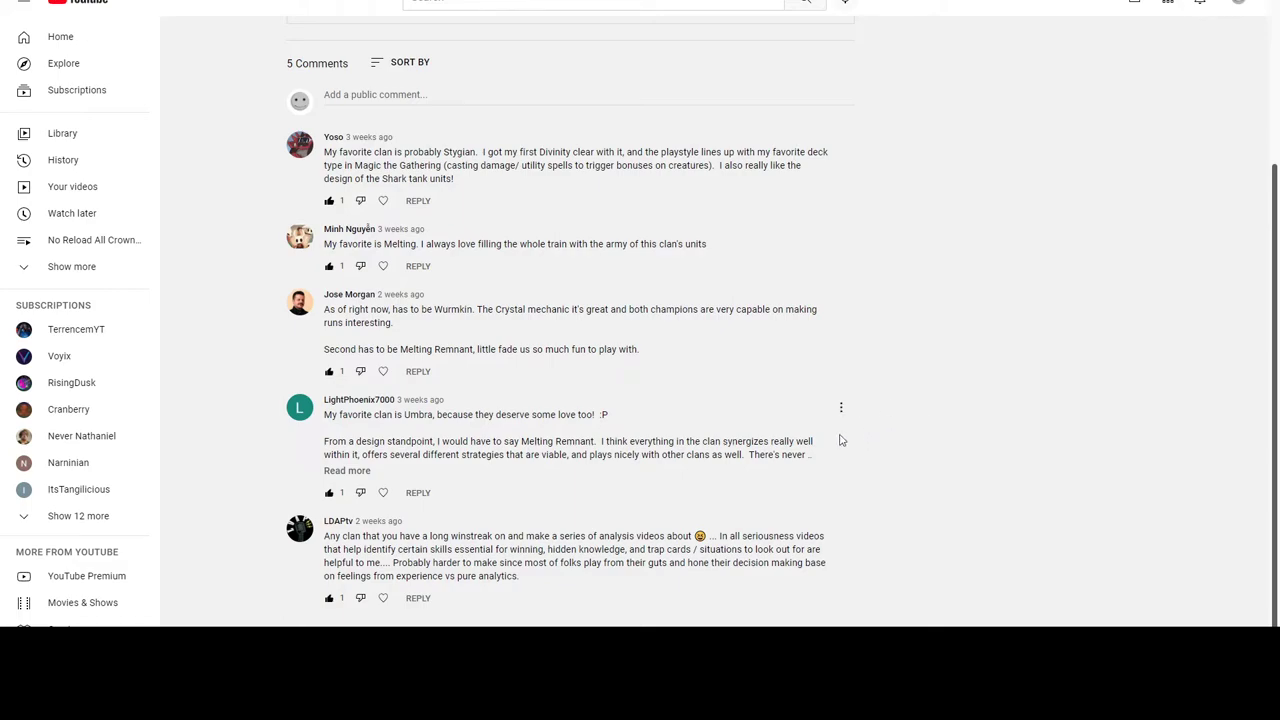
{"action": "mouse_move", "coordinate": [908, 382]}
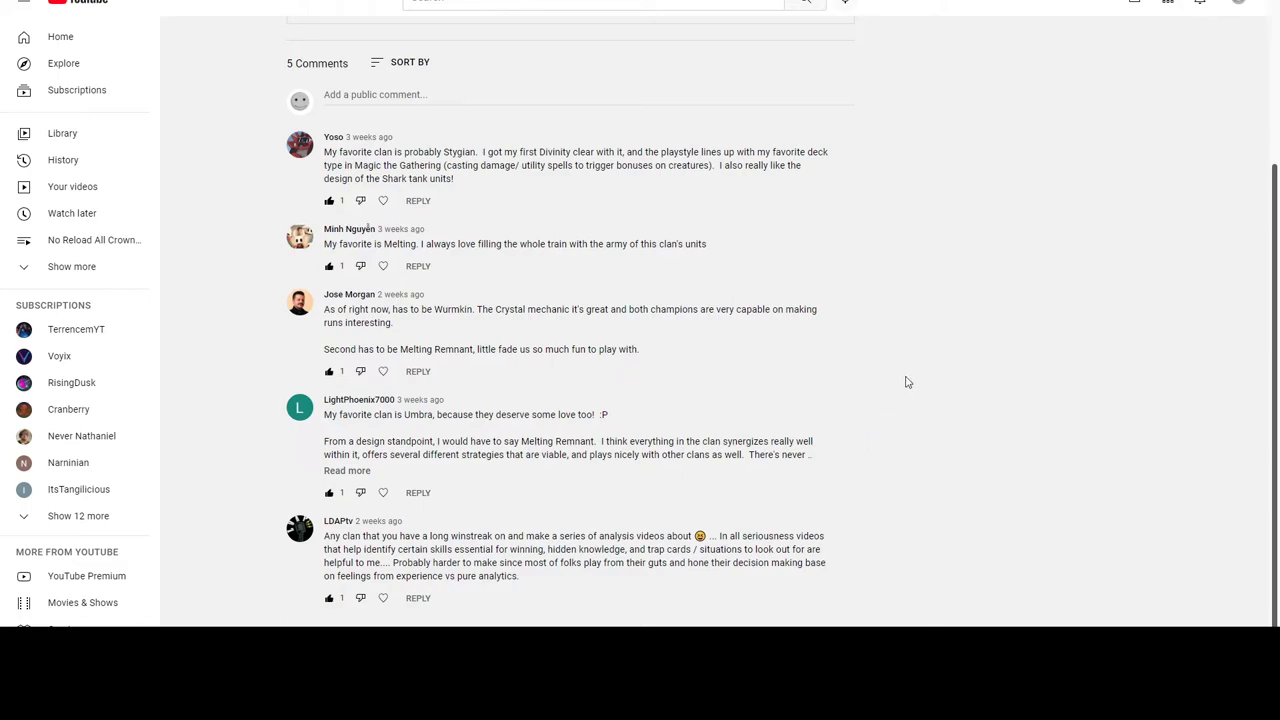
{"action": "mouse_move", "coordinate": [798, 364]}
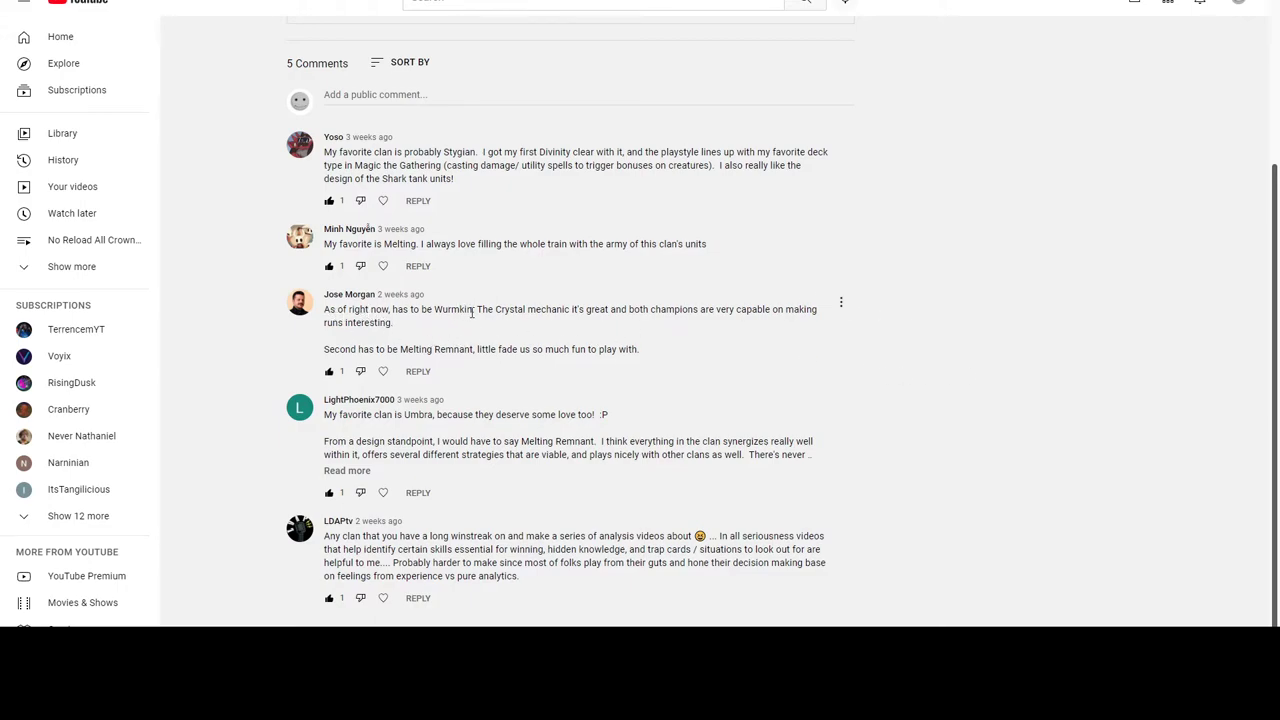
{"action": "mouse_move", "coordinate": [800, 336]}
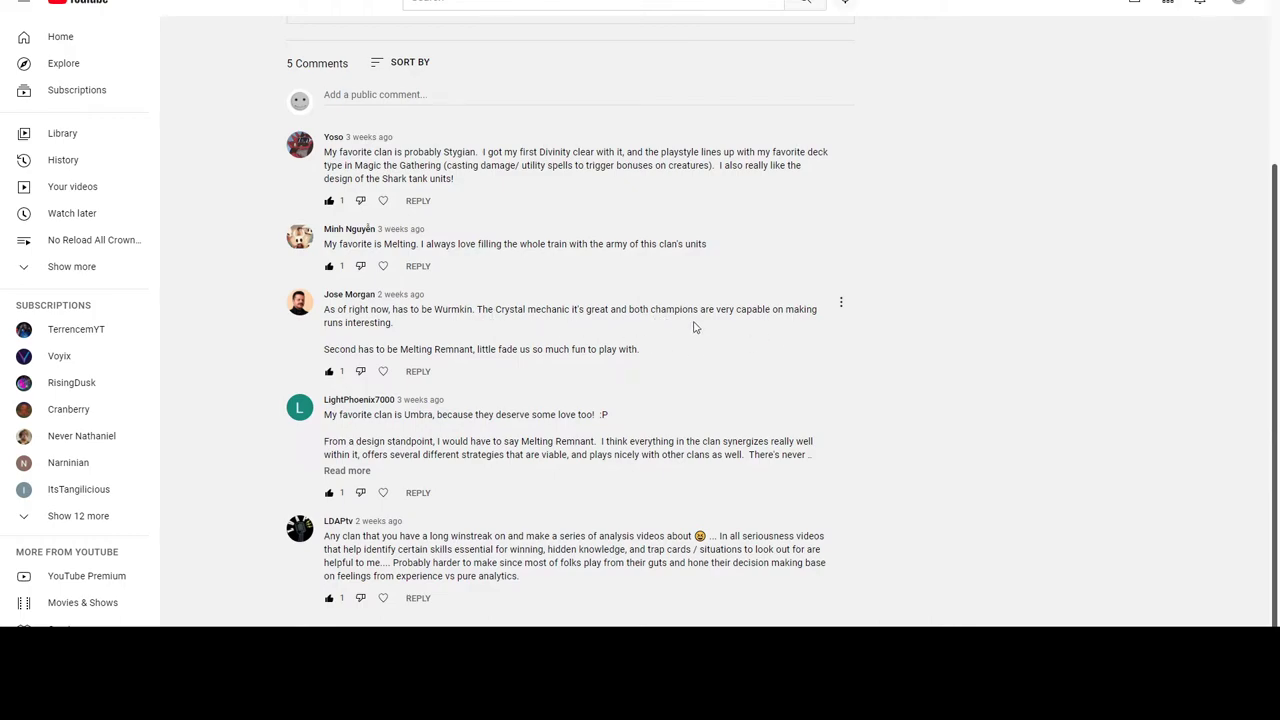
{"action": "mouse_move", "coordinate": [738, 370]}
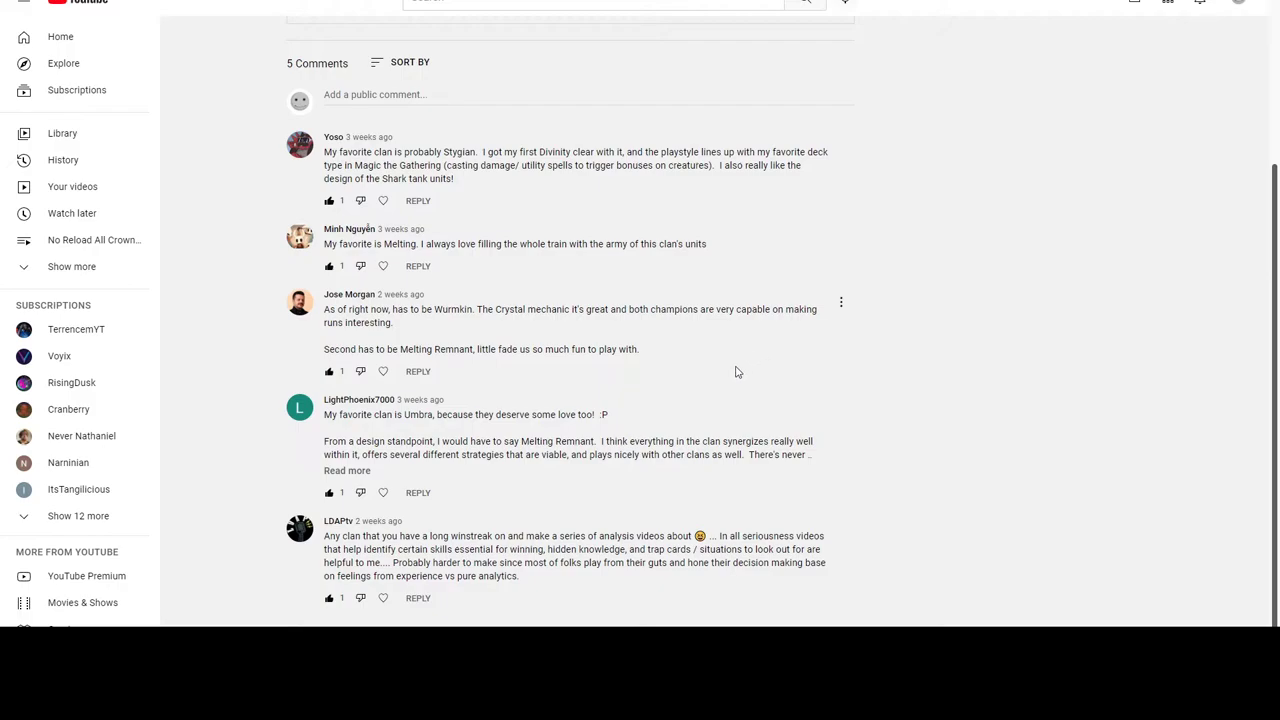
{"action": "mouse_move", "coordinate": [528, 346]}
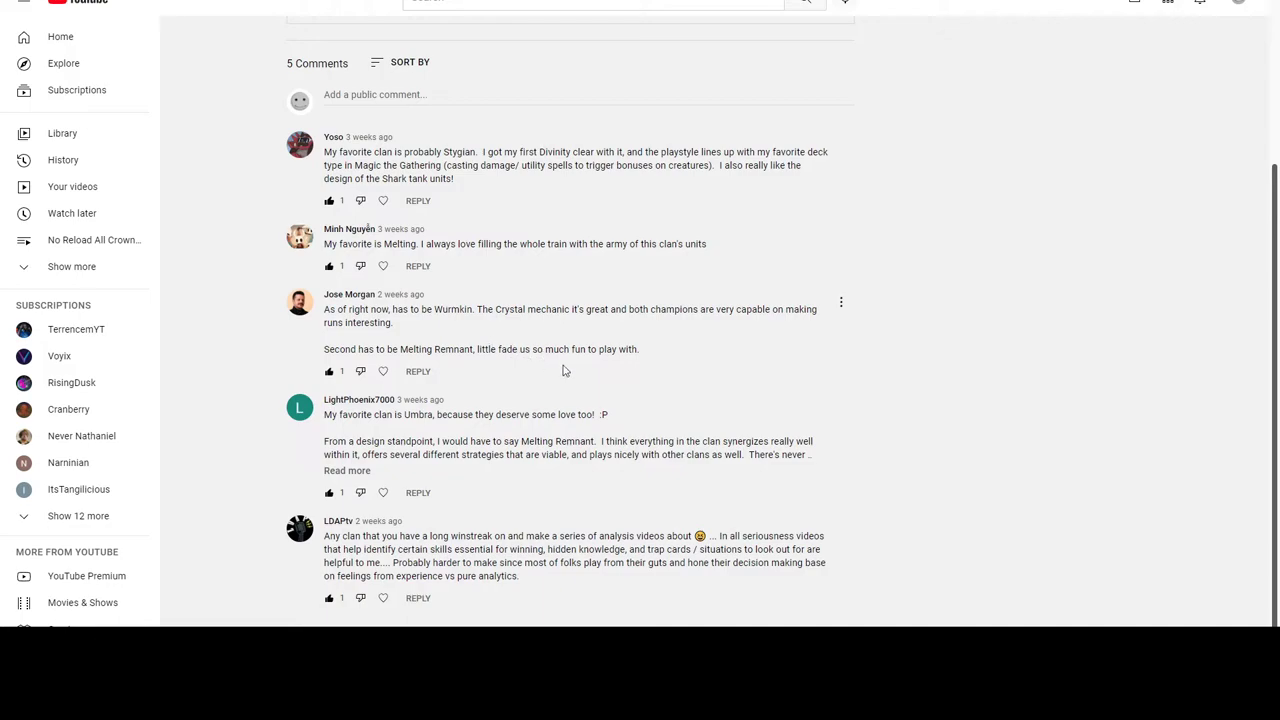
{"action": "mouse_move", "coordinate": [700, 350]}
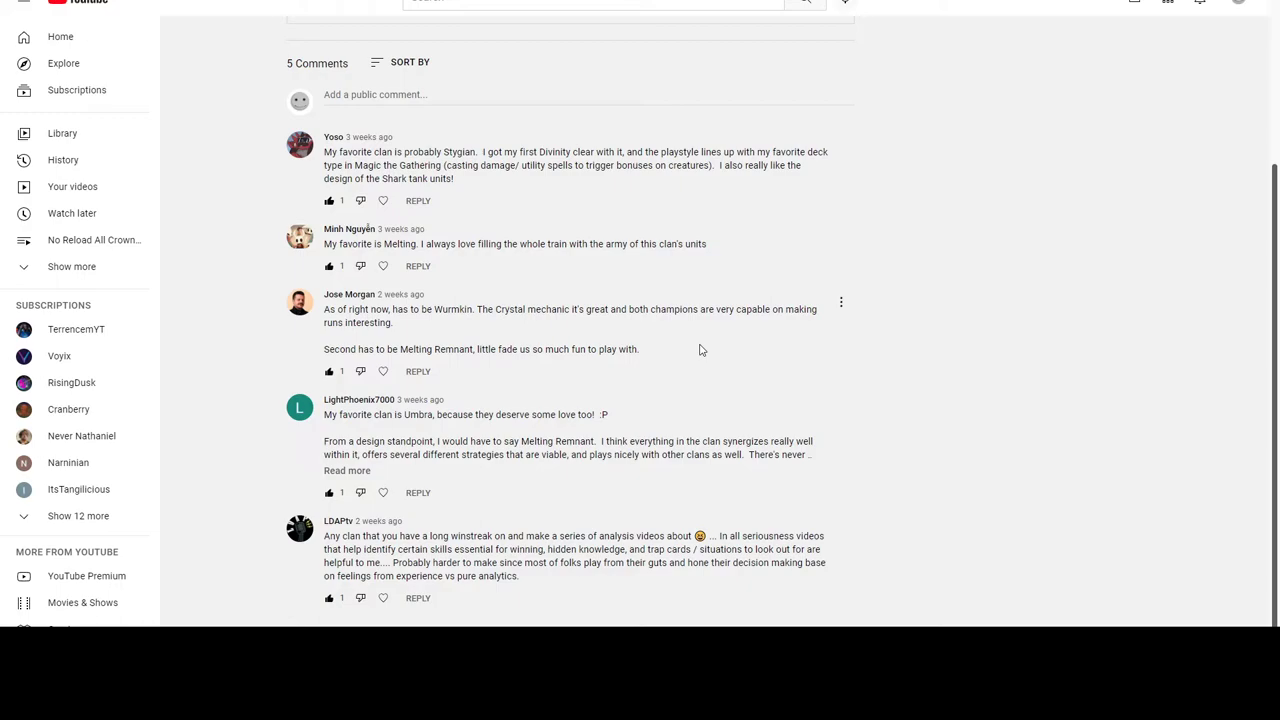
{"action": "mouse_move", "coordinate": [558, 354]}
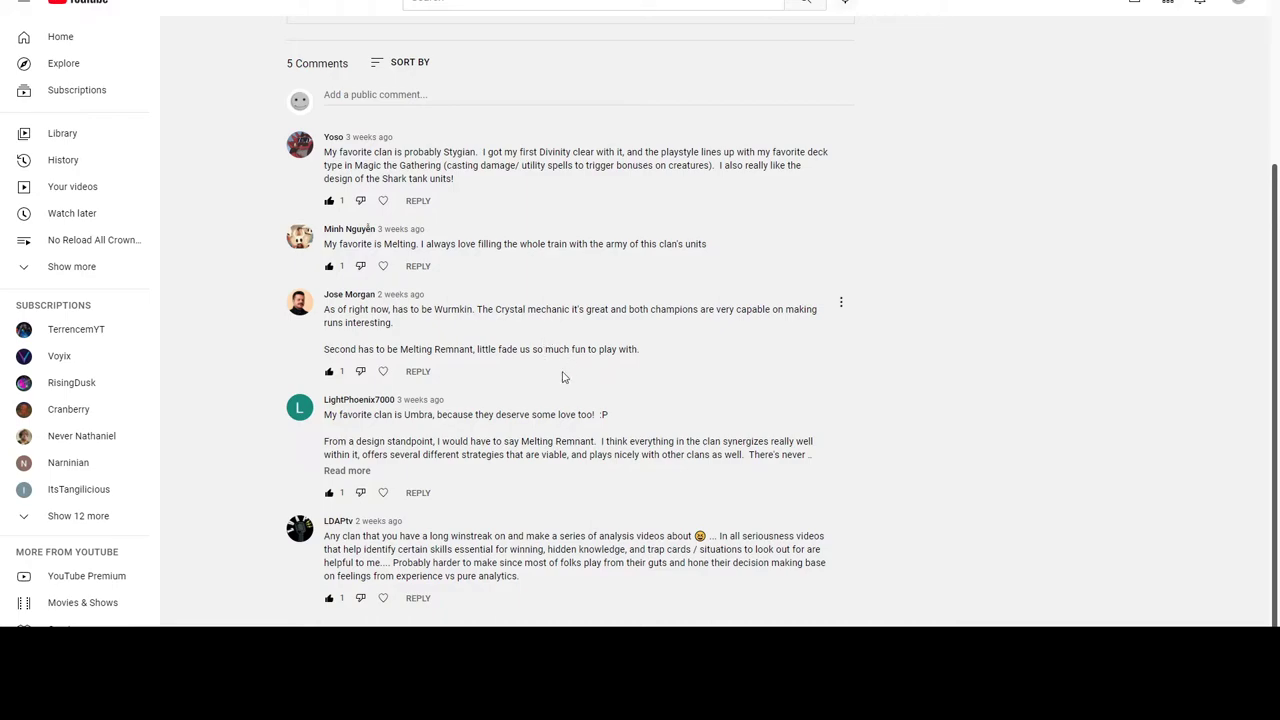
{"action": "mouse_move", "coordinate": [576, 344]}
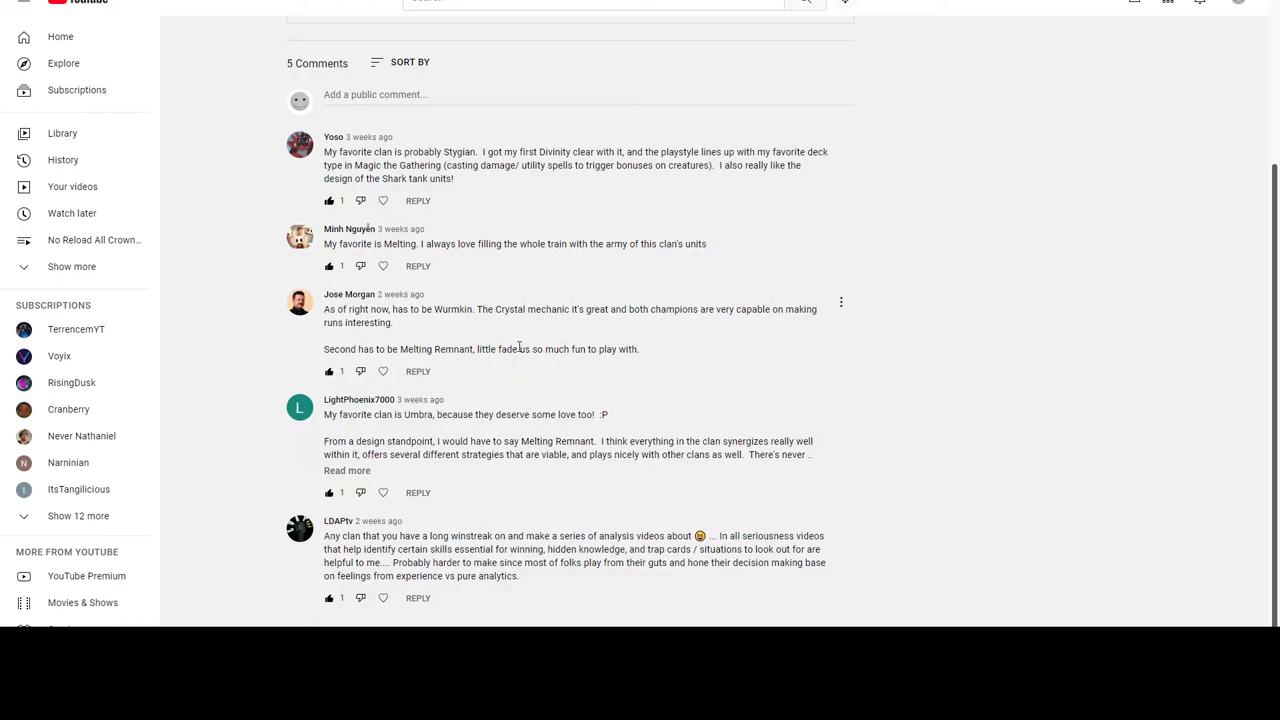
{"action": "mouse_move", "coordinate": [616, 348]}
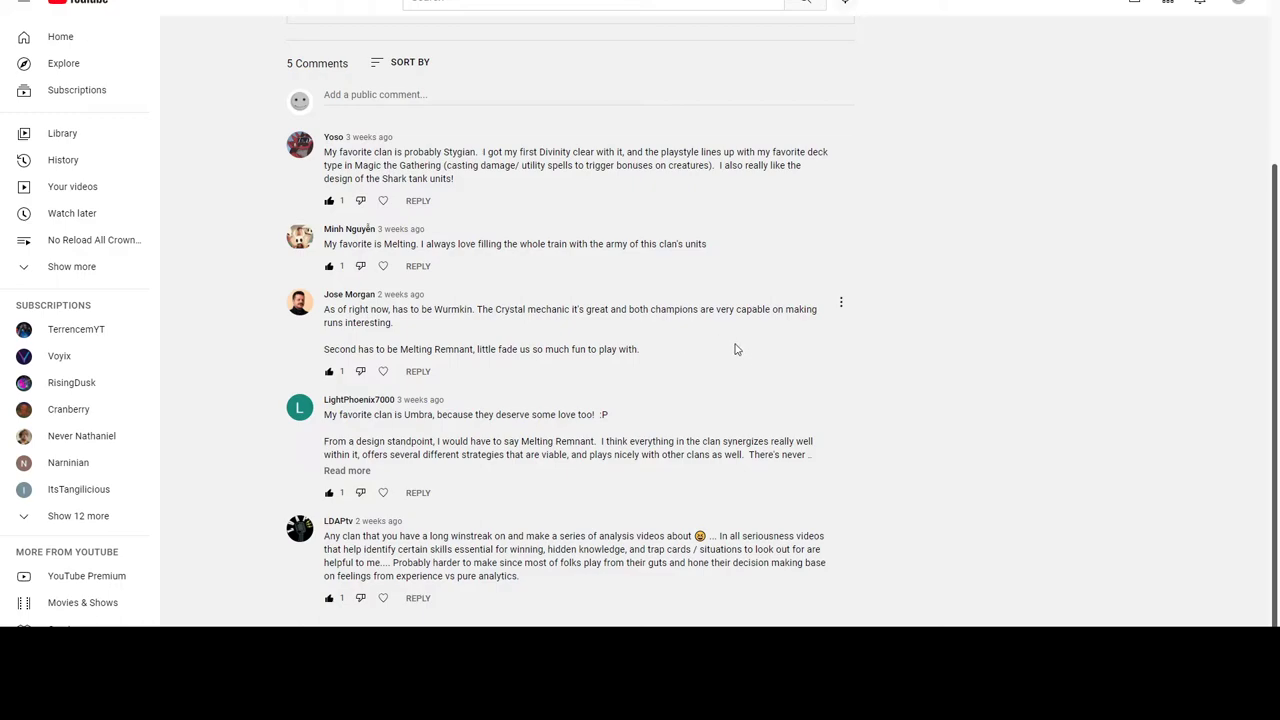
{"action": "mouse_move", "coordinate": [646, 380]}
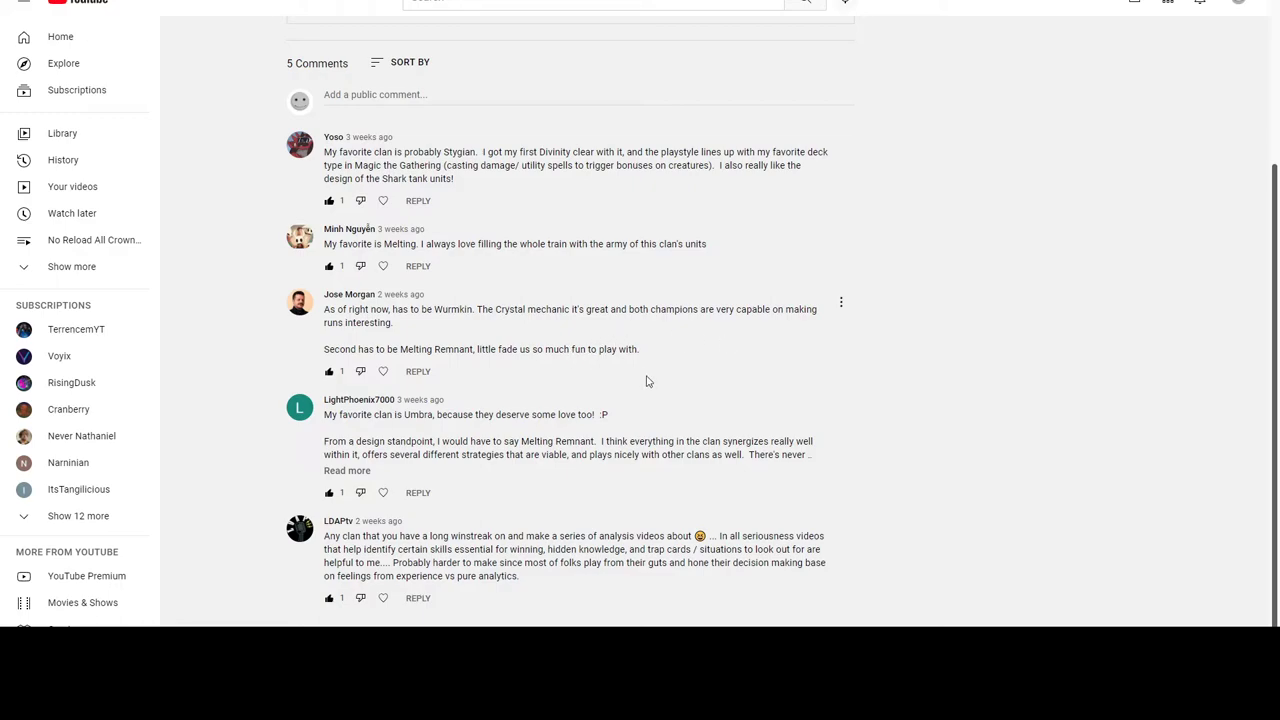
{"action": "mouse_move", "coordinate": [744, 366]}
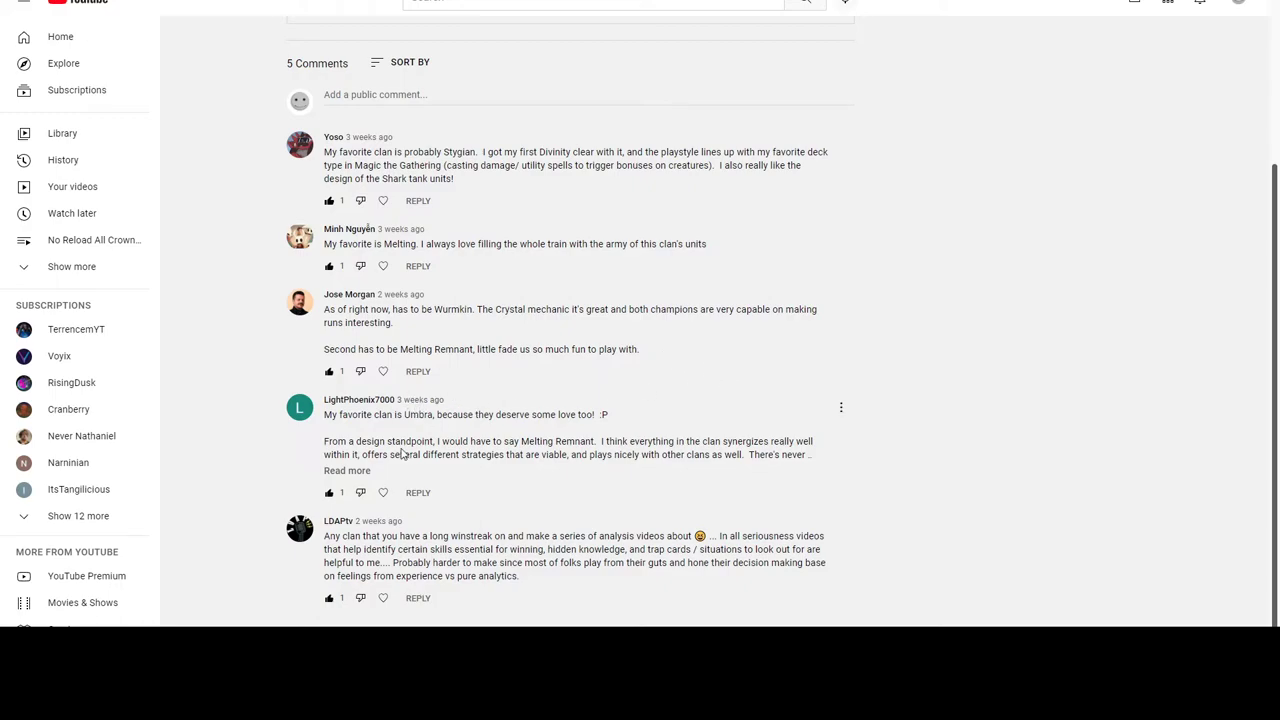
{"action": "mouse_move", "coordinate": [410, 428]}
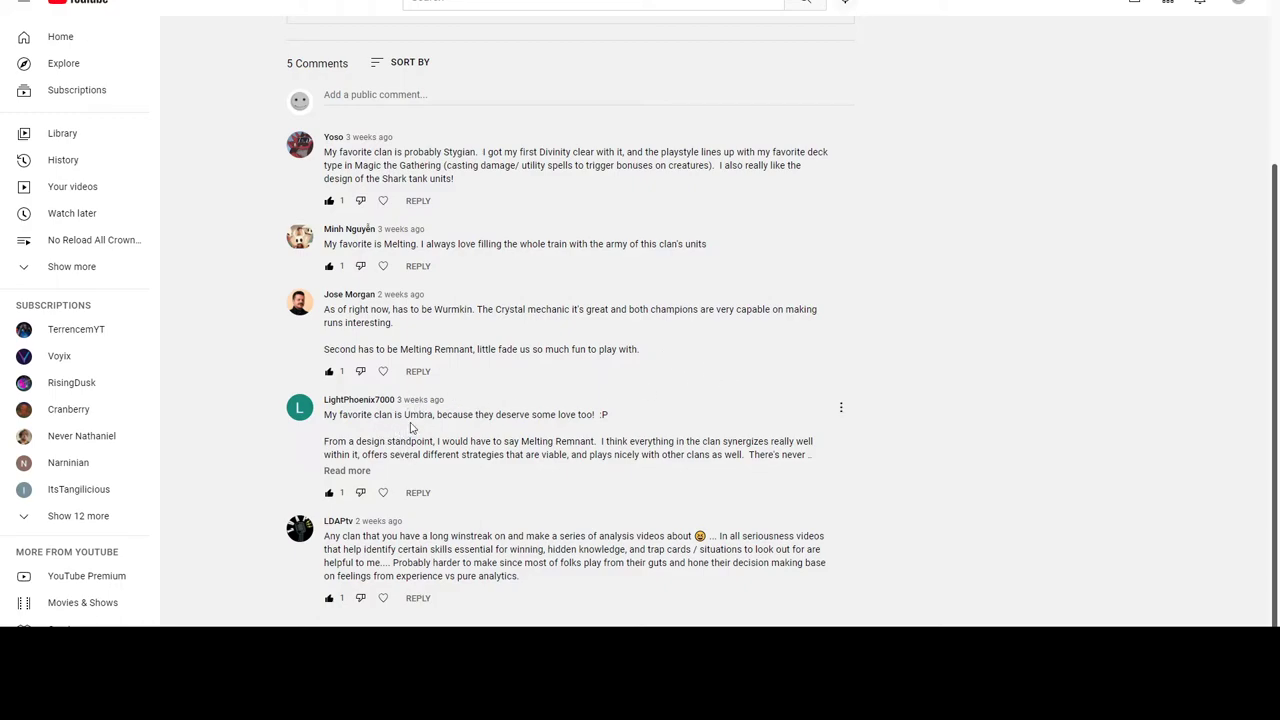
{"action": "double_click", "coordinate": [416, 414]}
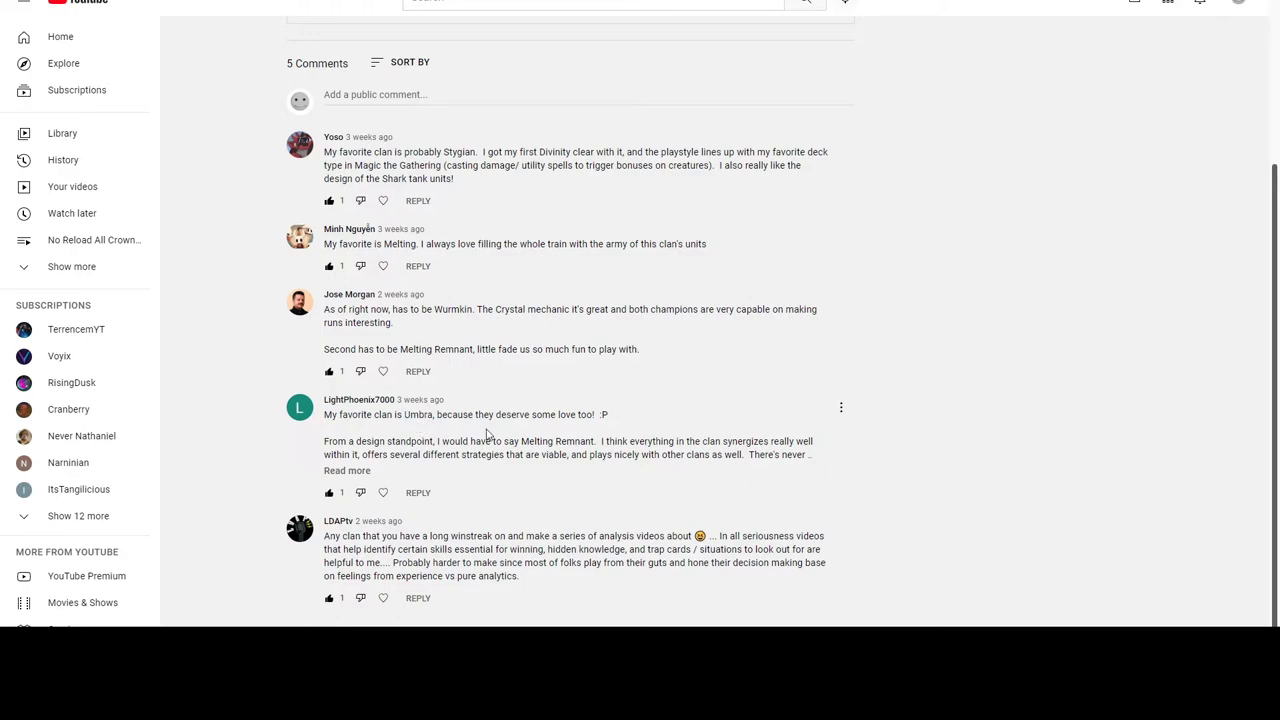
{"action": "mouse_move", "coordinate": [466, 504]}
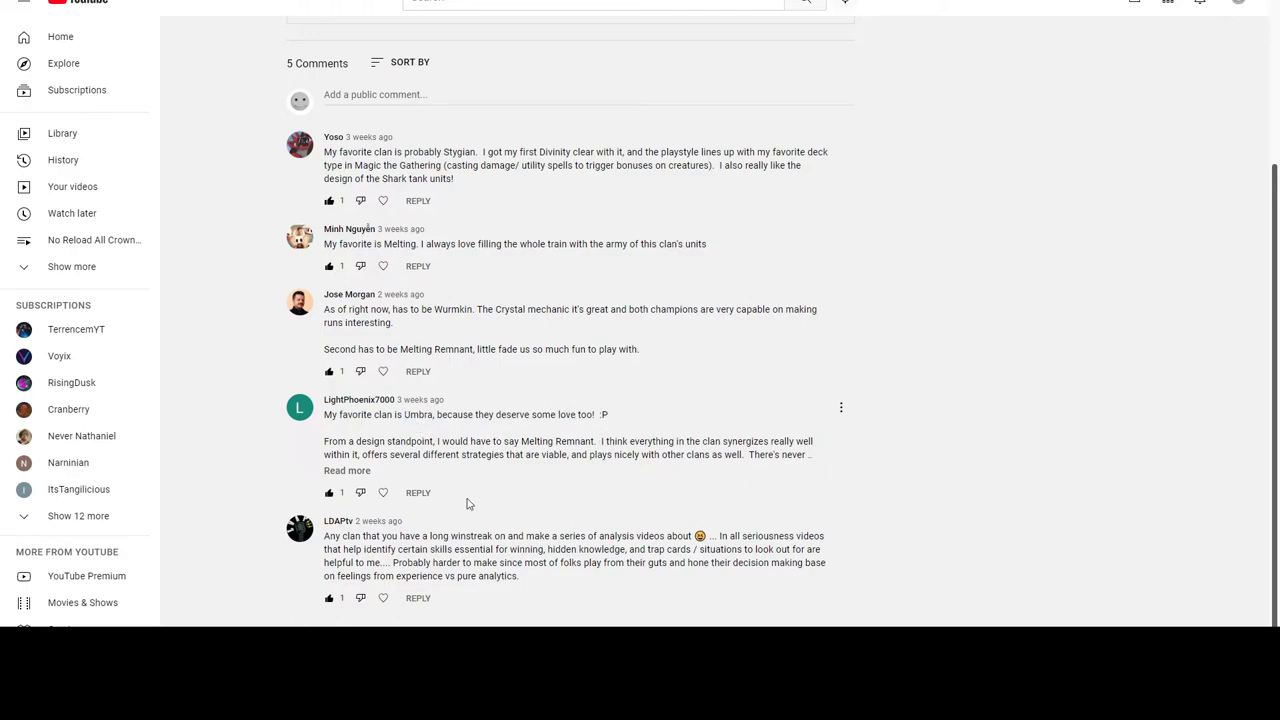
{"action": "mouse_move", "coordinate": [492, 492]}
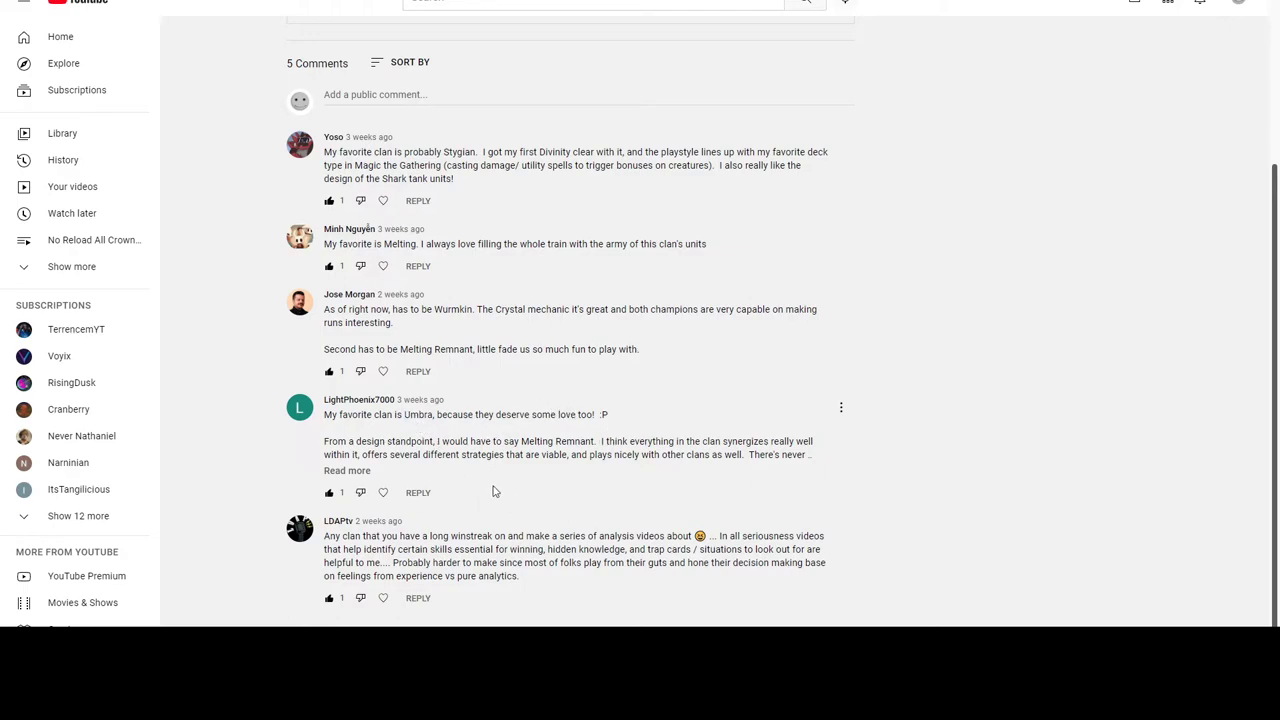
{"action": "mouse_move", "coordinate": [656, 440]}
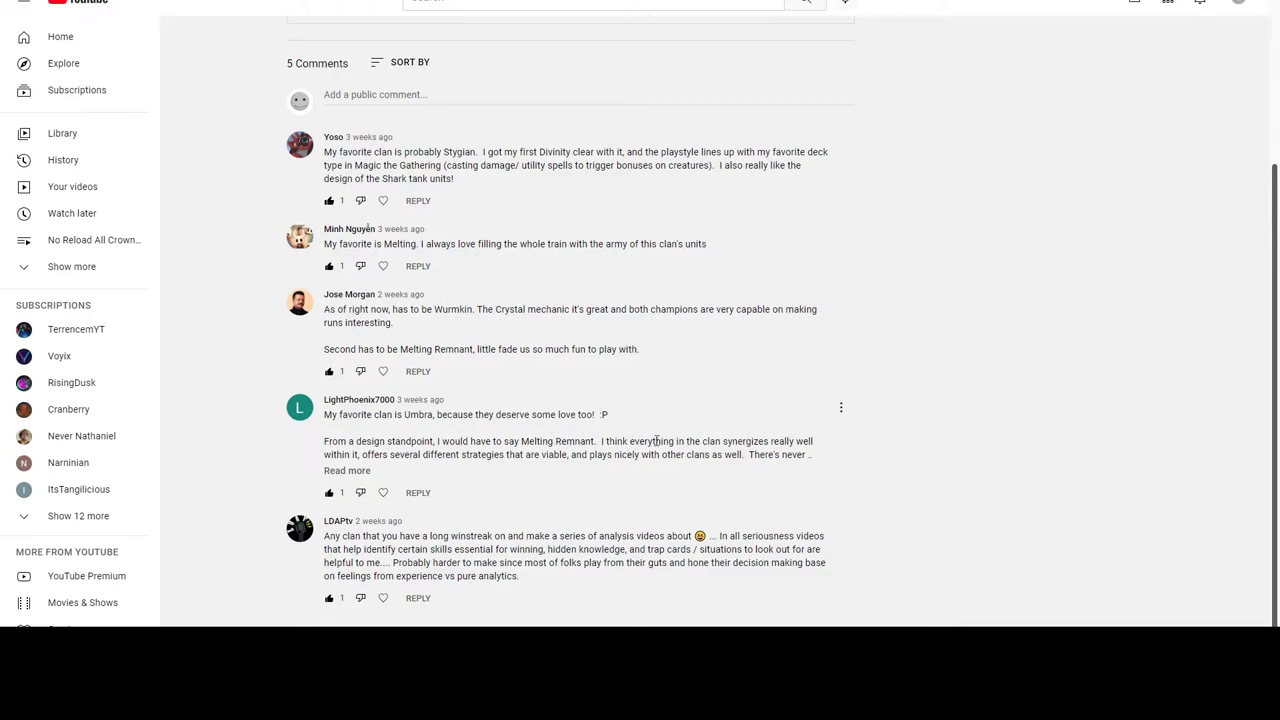
{"action": "mouse_move", "coordinate": [468, 490]}
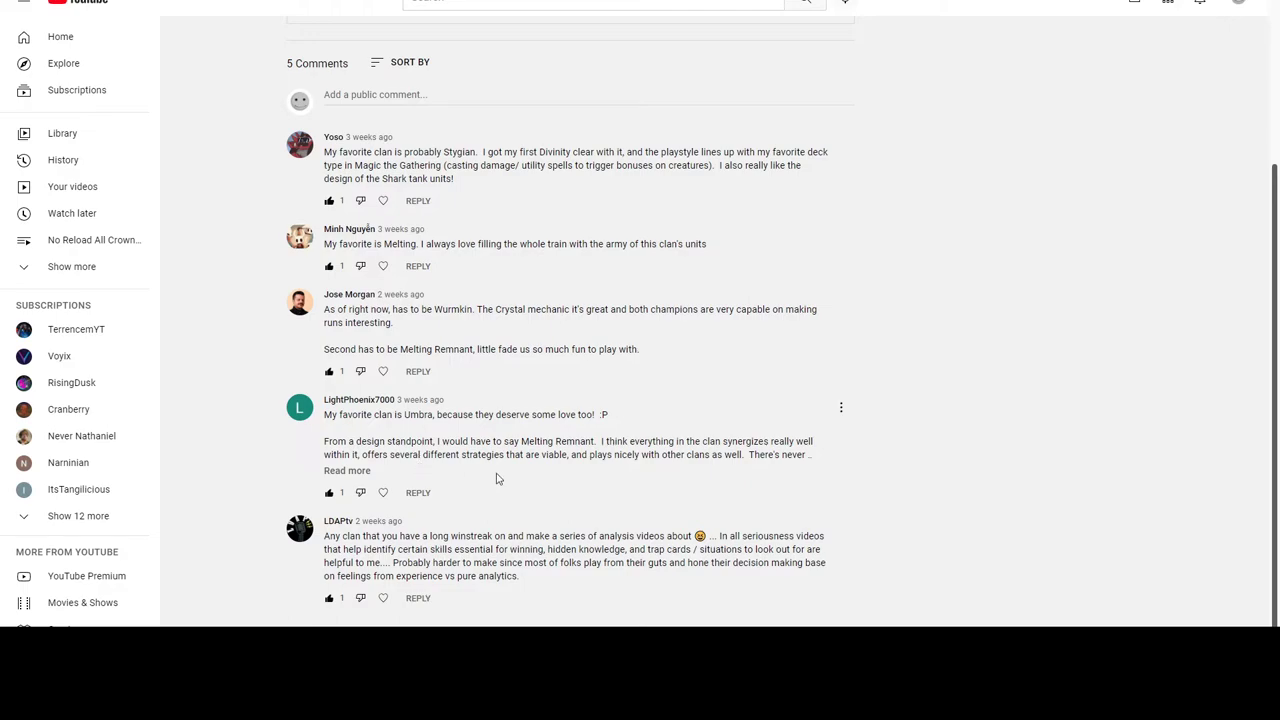
{"action": "mouse_move", "coordinate": [522, 484]}
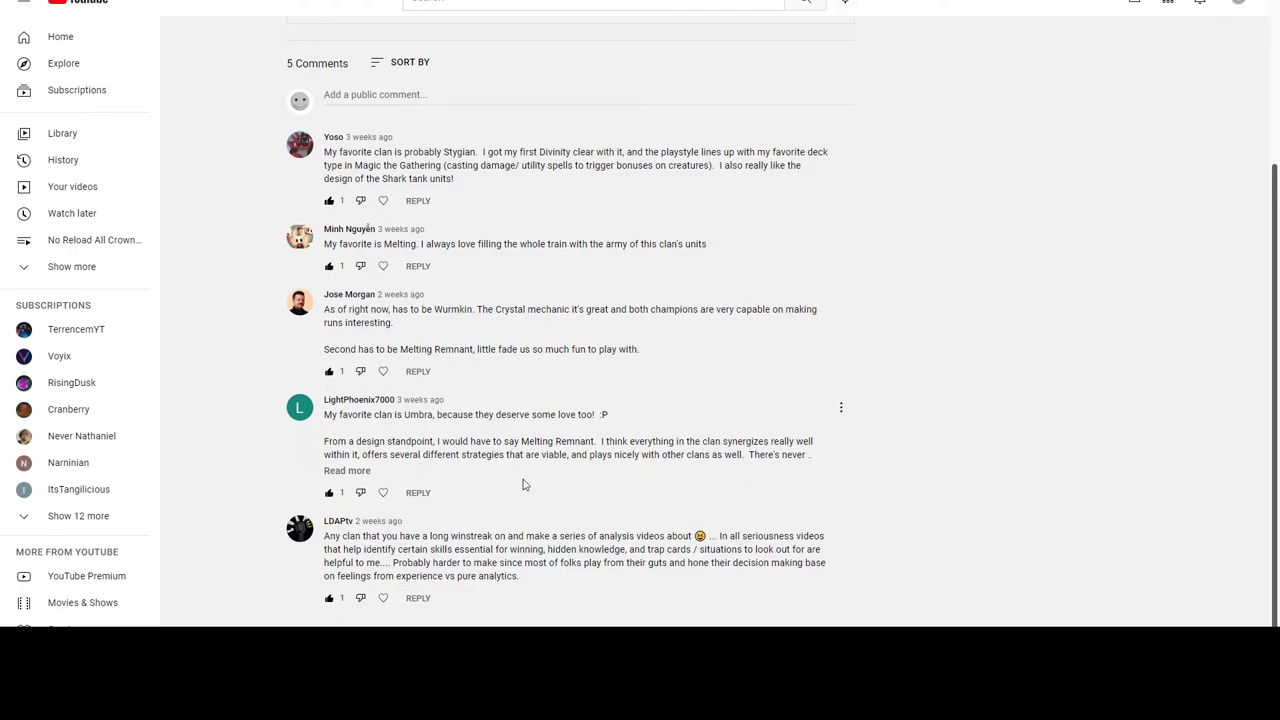
Step: Expand the Umbra comment via 'Read more' and select phrases while reading its Awoken remarks
{"action": "left_click", "coordinate": [346, 470]}
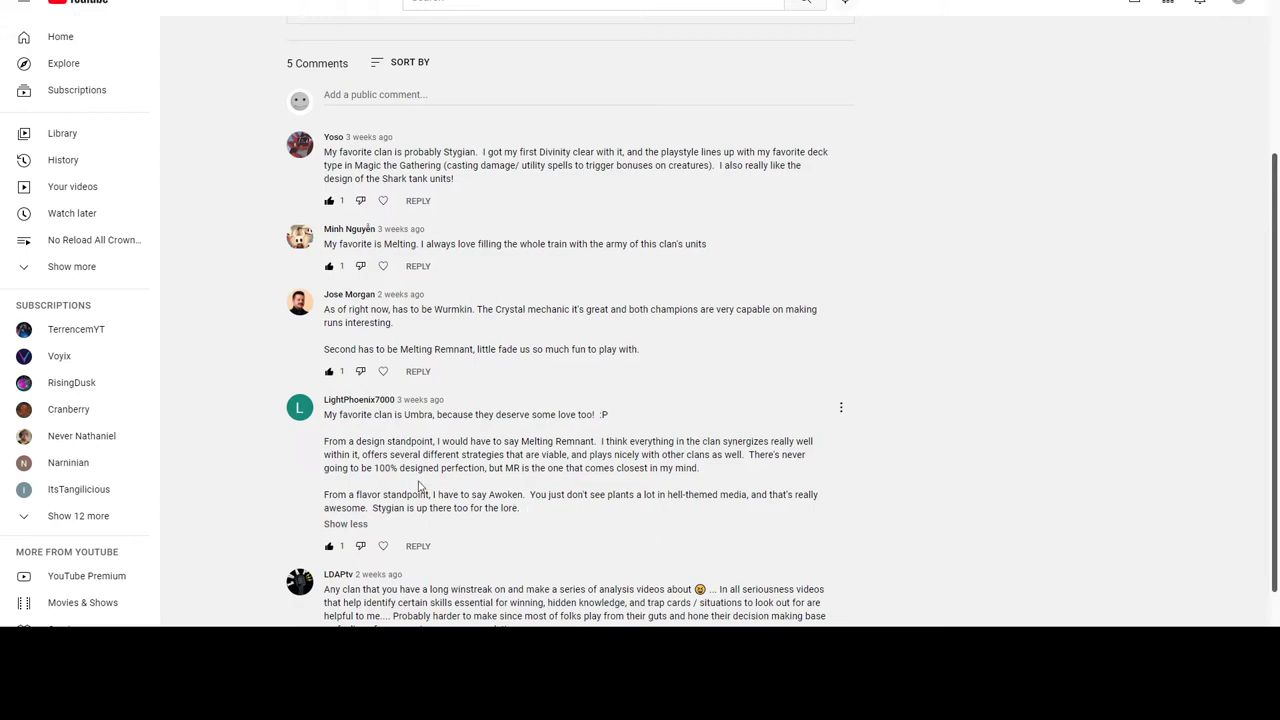
{"action": "mouse_move", "coordinate": [536, 472]}
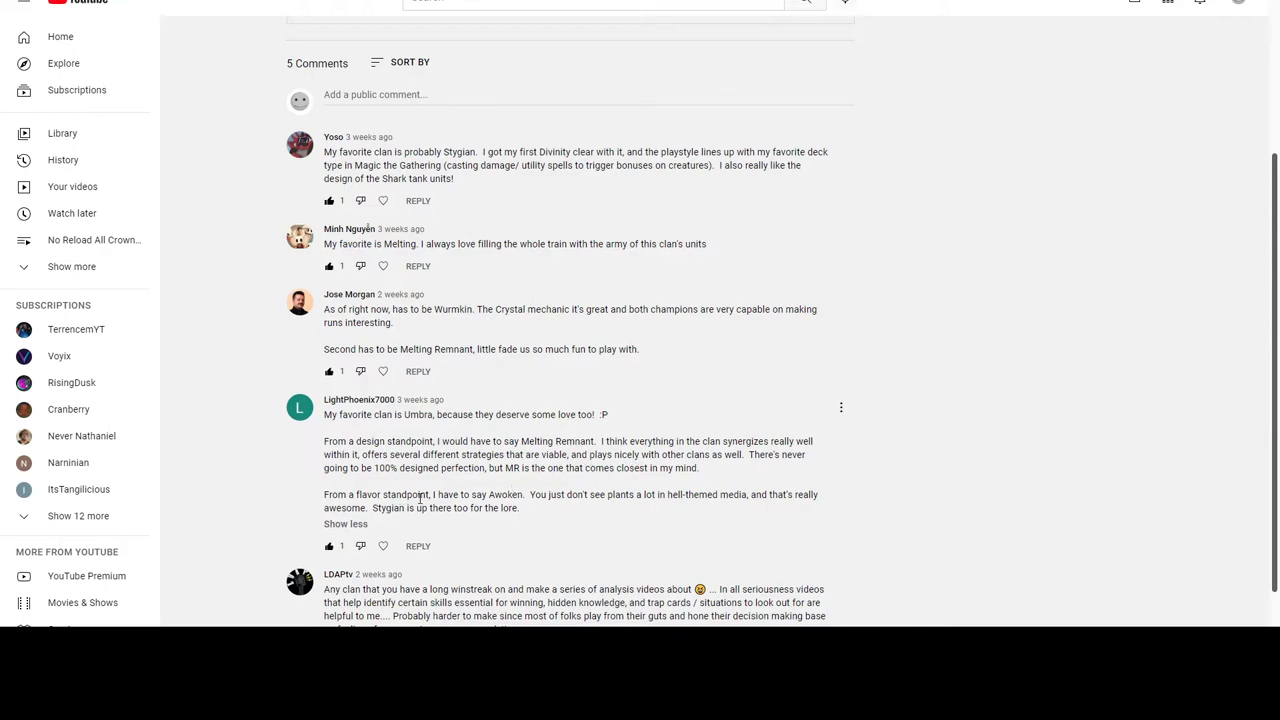
{"action": "mouse_move", "coordinate": [604, 510]}
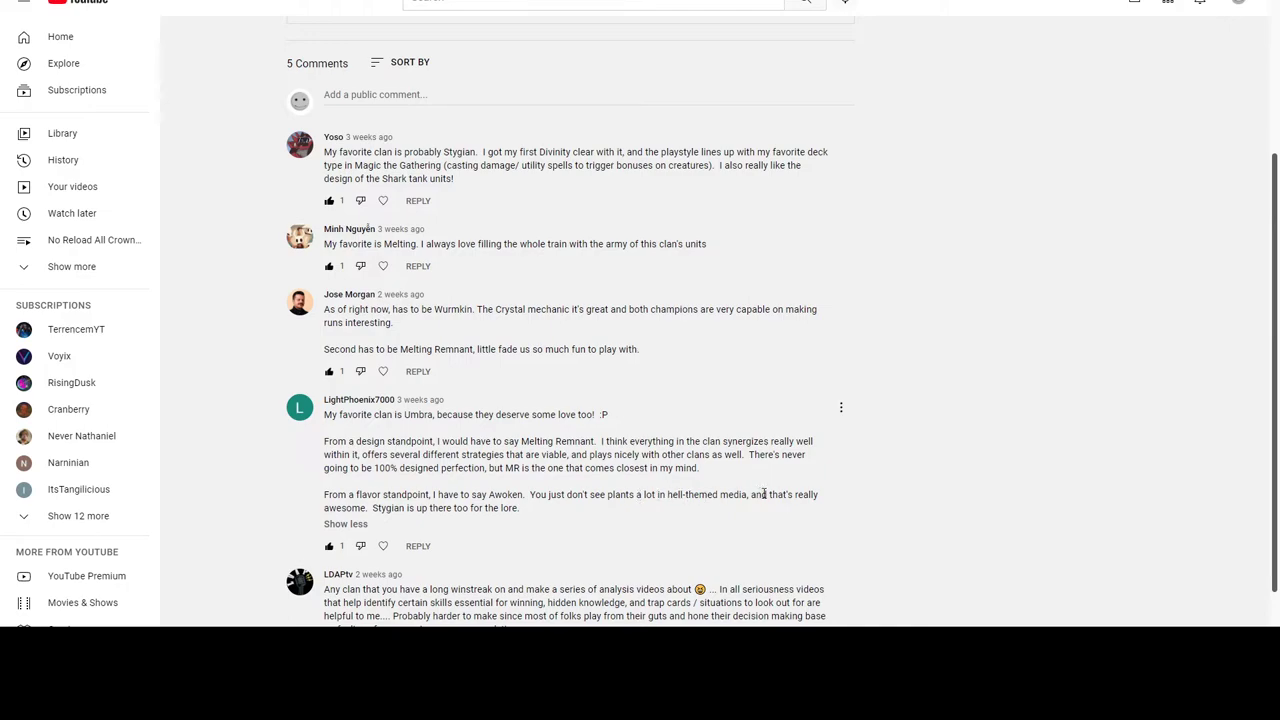
{"action": "mouse_move", "coordinate": [472, 504]}
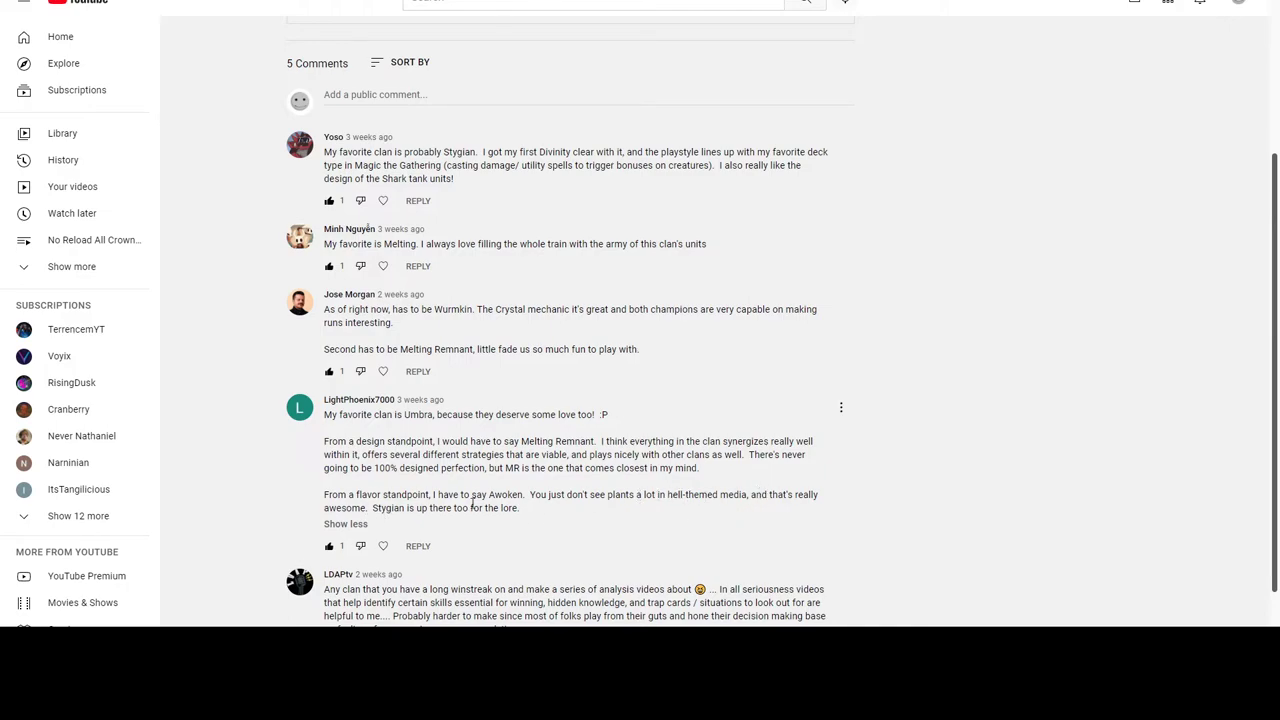
{"action": "mouse_move", "coordinate": [524, 510]}
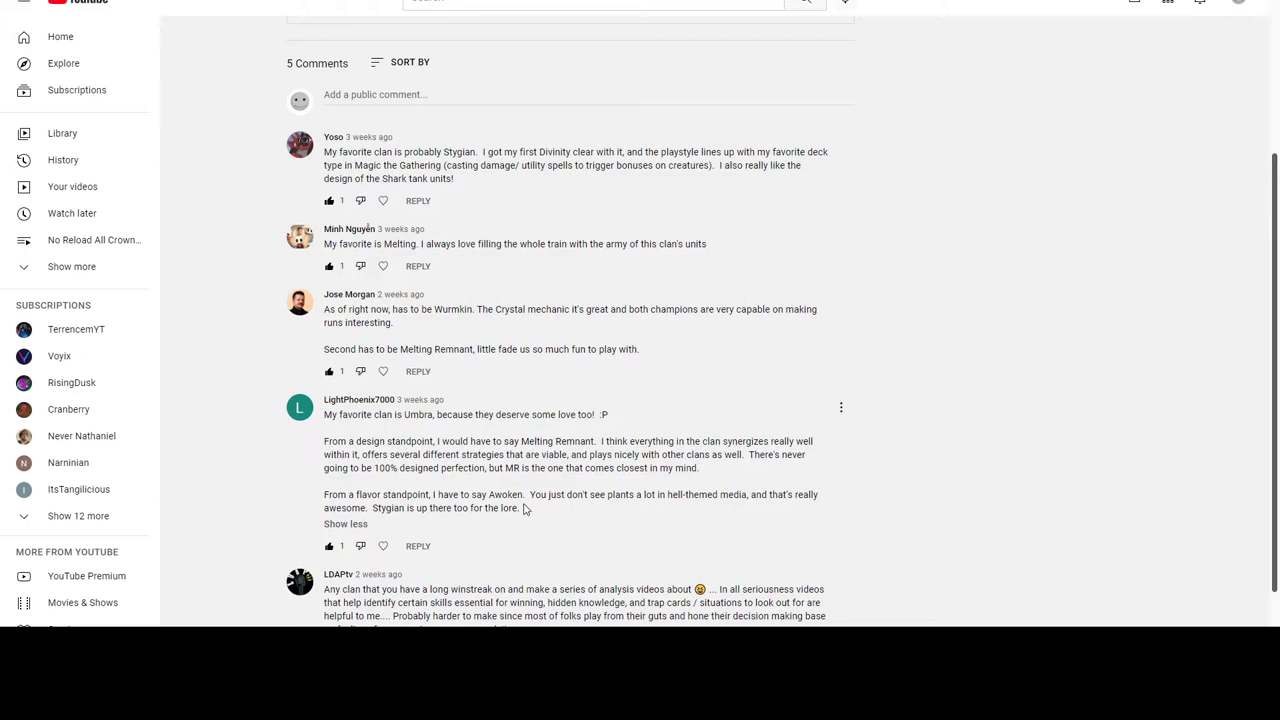
{"action": "left_click_drag", "start_coordinate": [324, 494], "coordinate": [520, 508]}
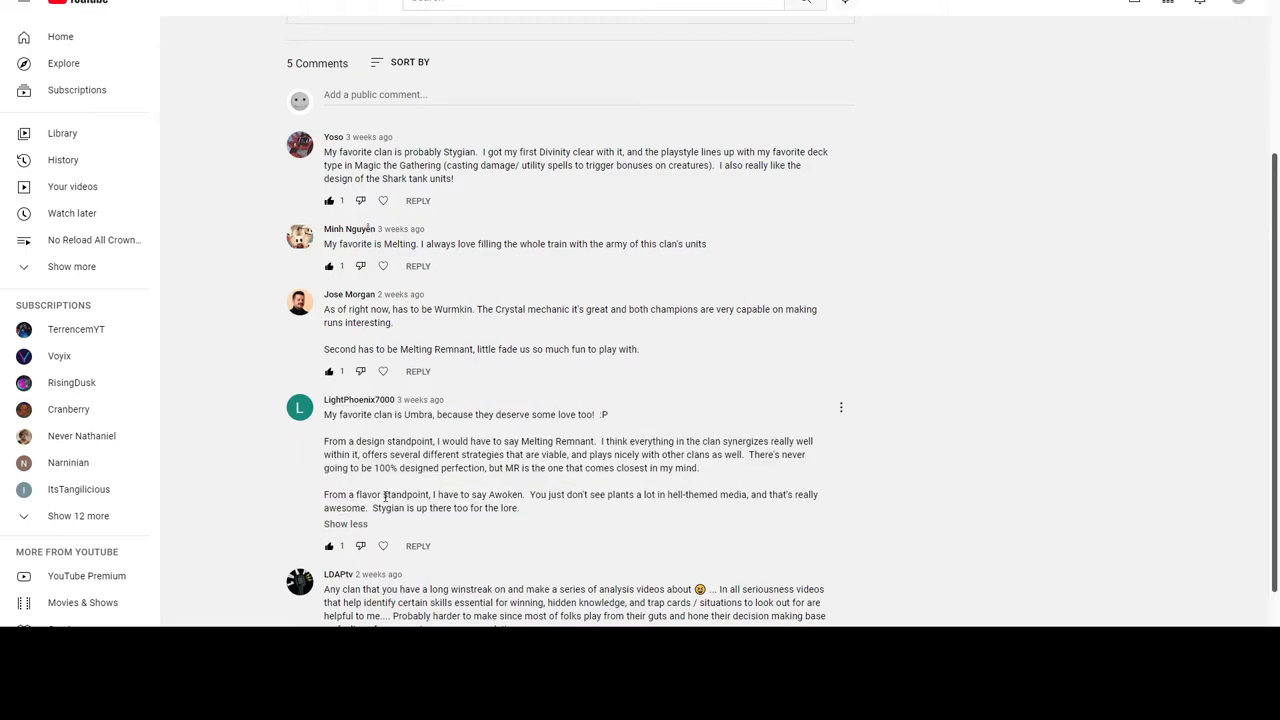
{"action": "double_click", "coordinate": [406, 494]}
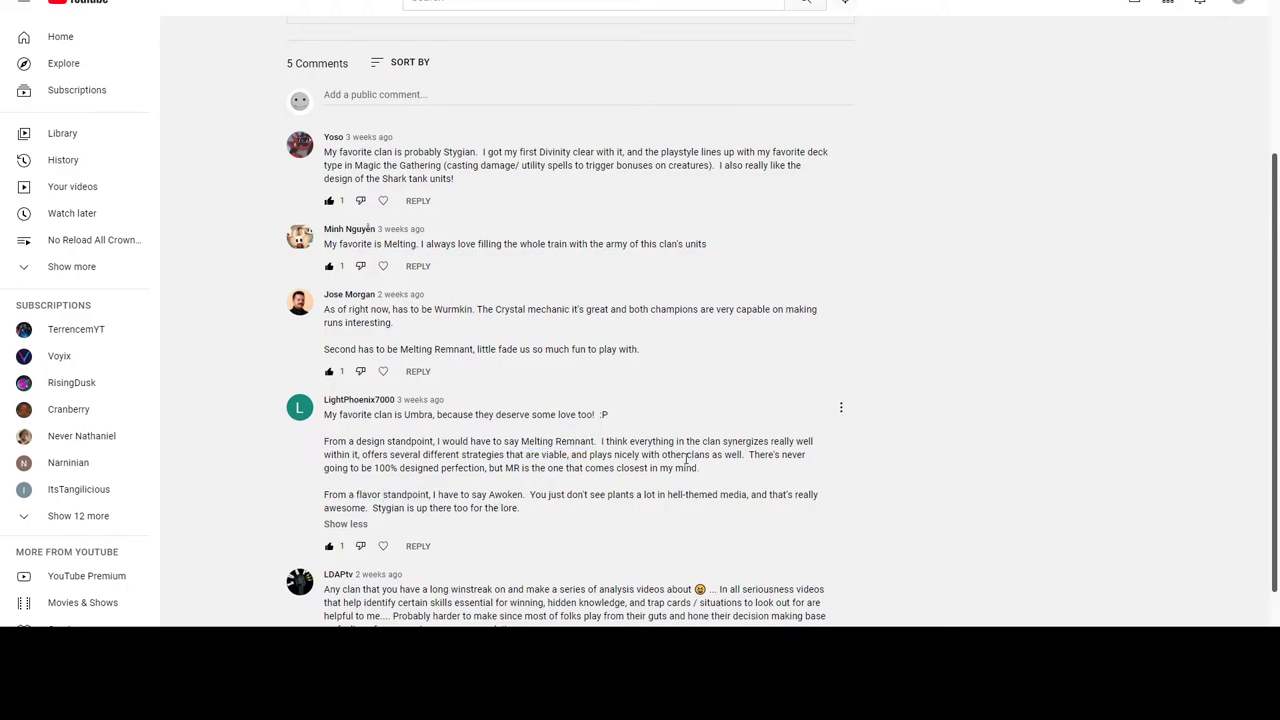
{"action": "mouse_move", "coordinate": [572, 490]}
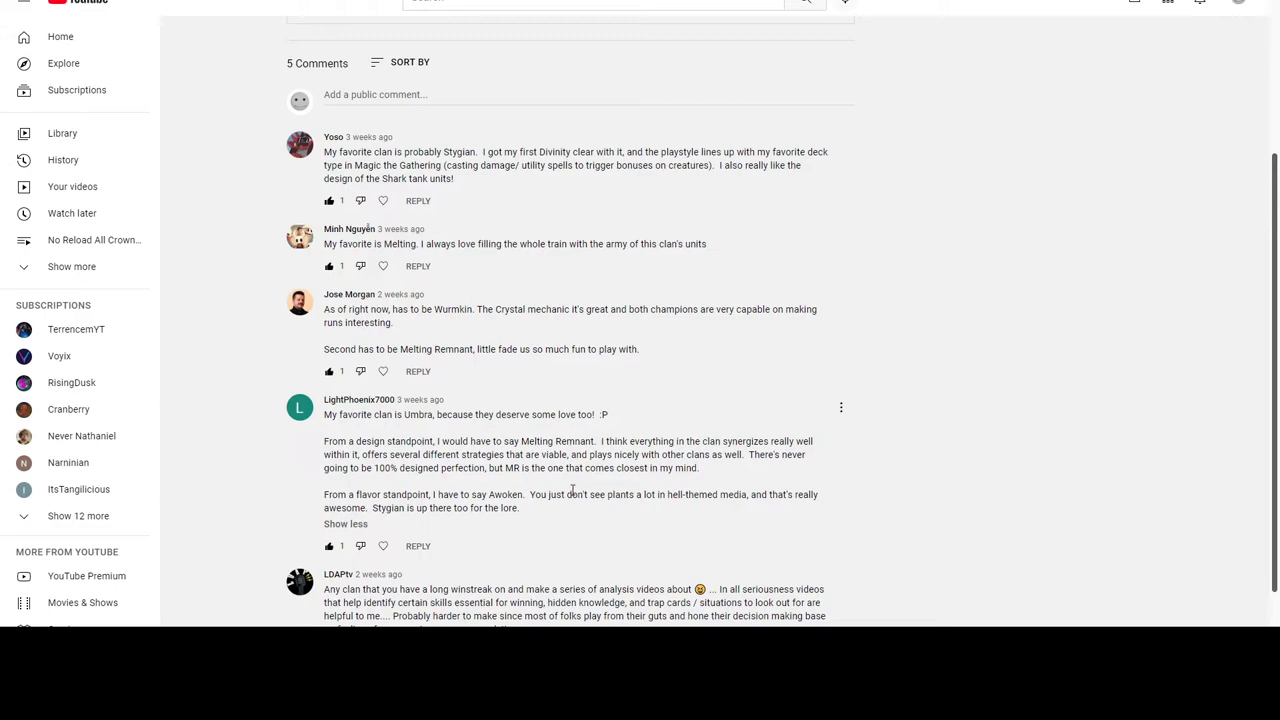
{"action": "mouse_move", "coordinate": [644, 508]}
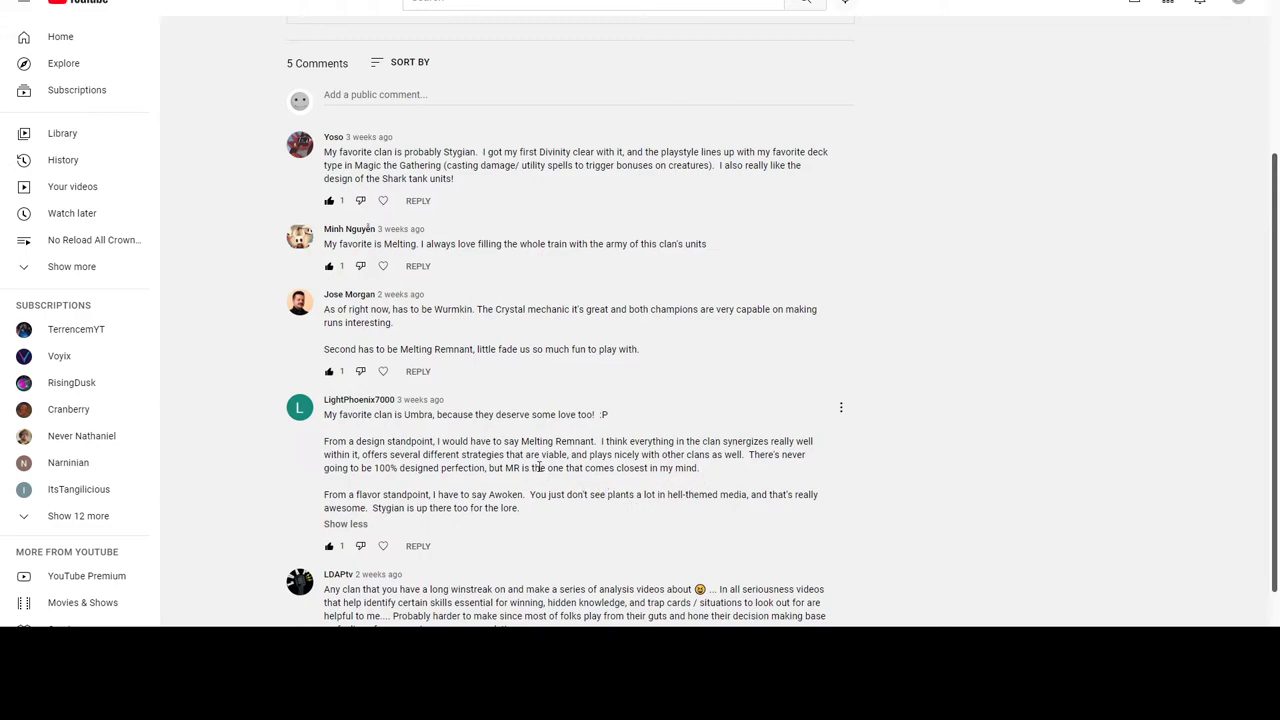
{"action": "double_click", "coordinate": [556, 442]}
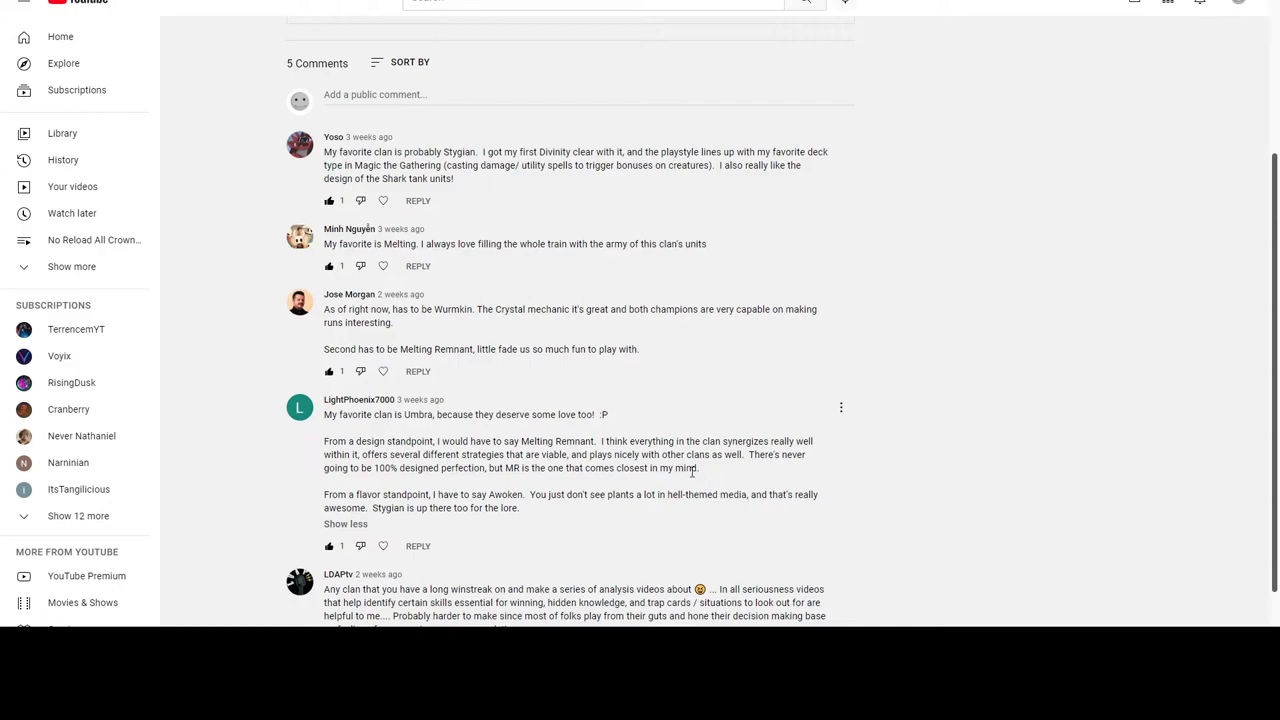
{"action": "double_click", "coordinate": [556, 442]}
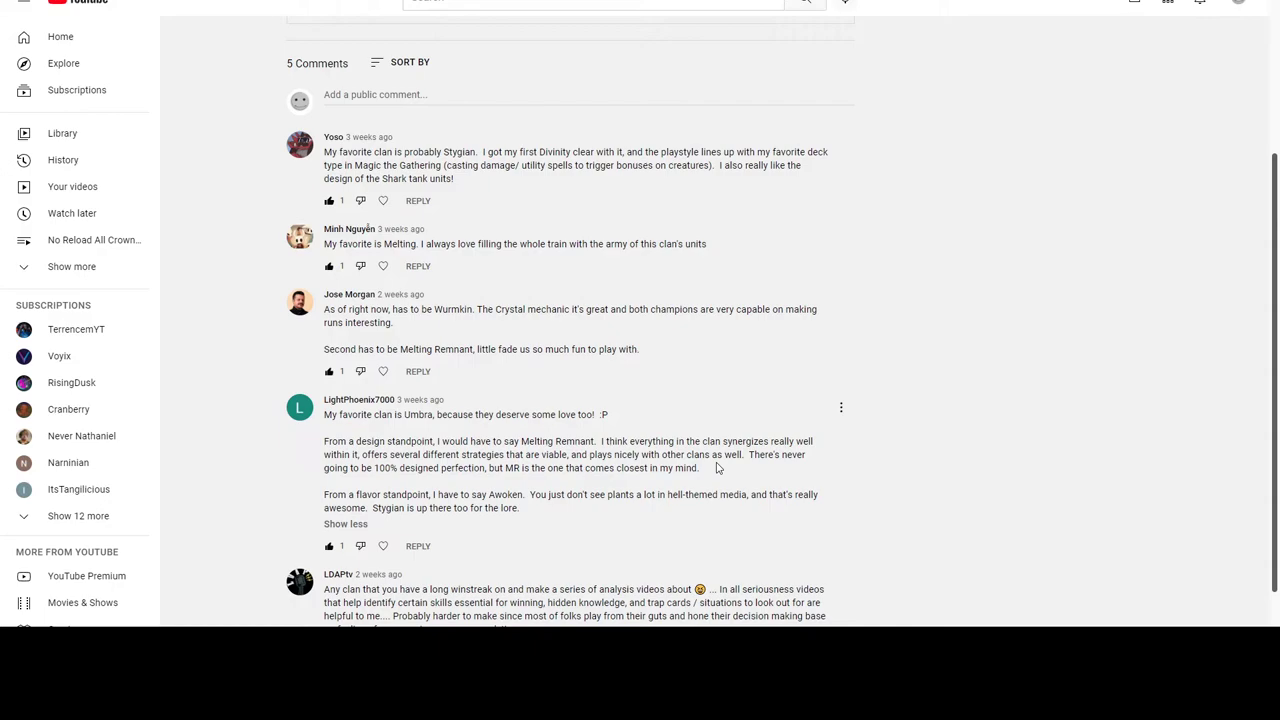
{"action": "mouse_move", "coordinate": [816, 526]}
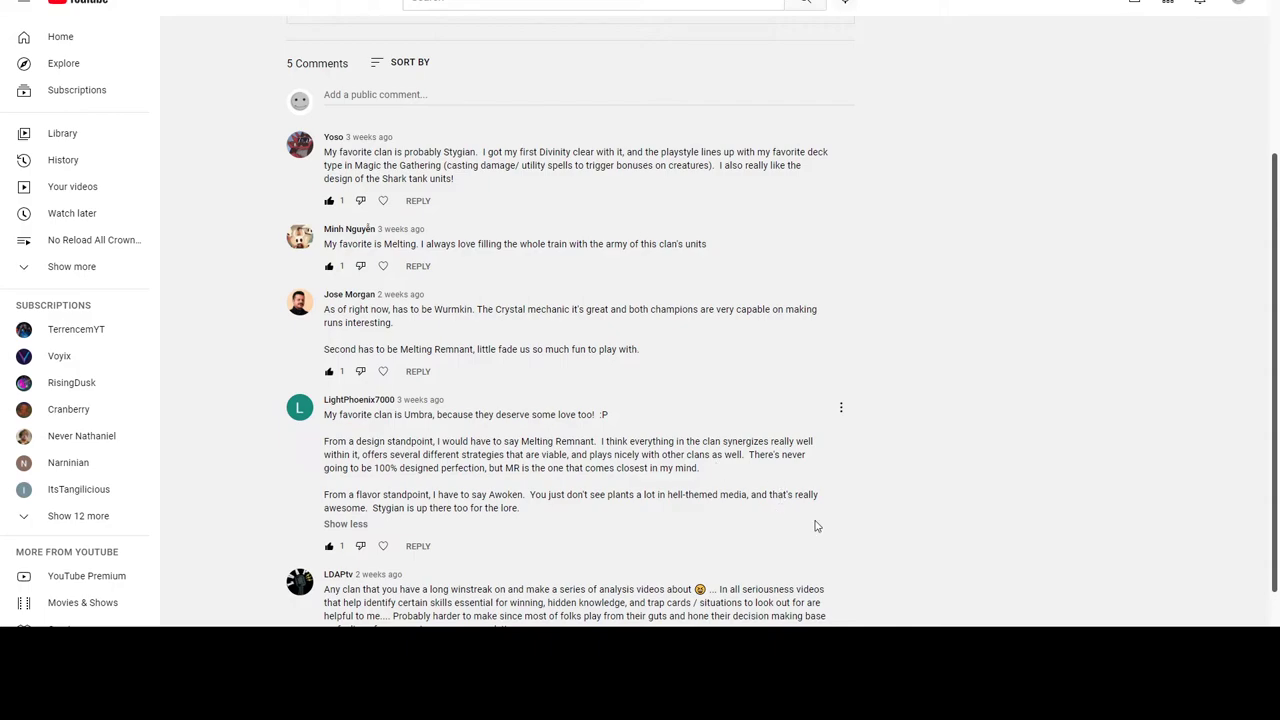
{"action": "mouse_move", "coordinate": [706, 438]}
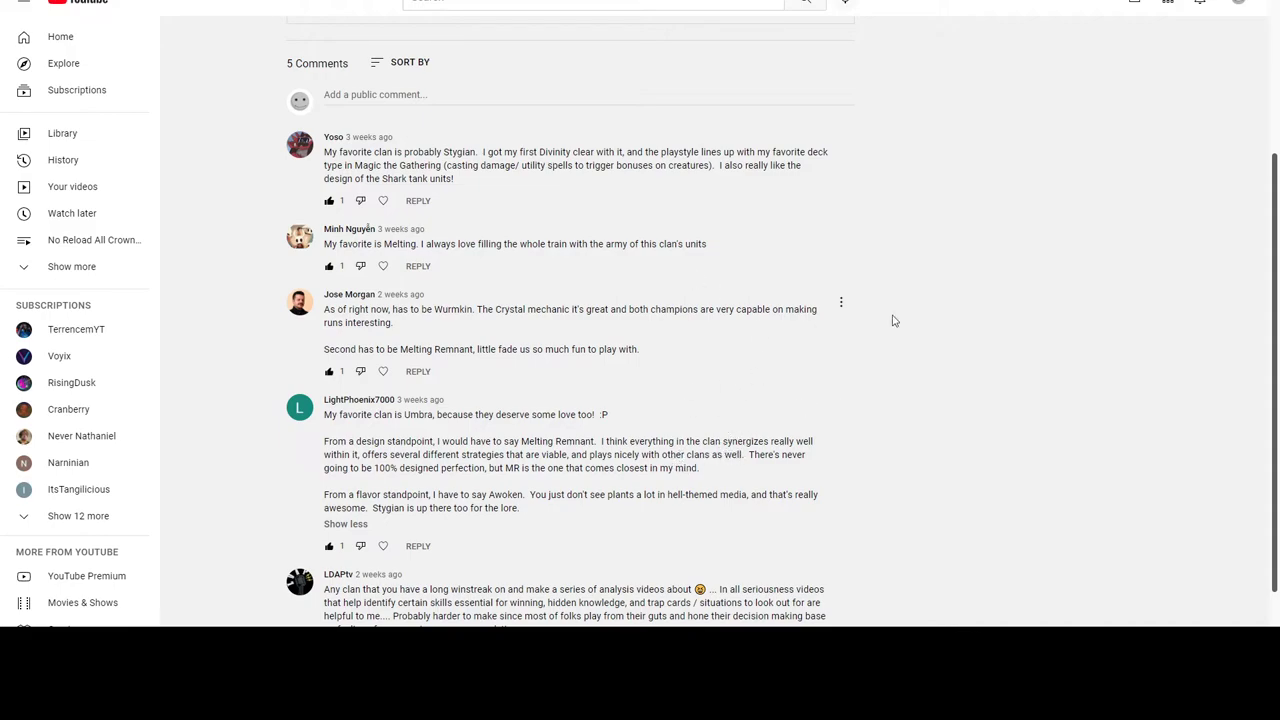
{"action": "mouse_move", "coordinate": [764, 456]}
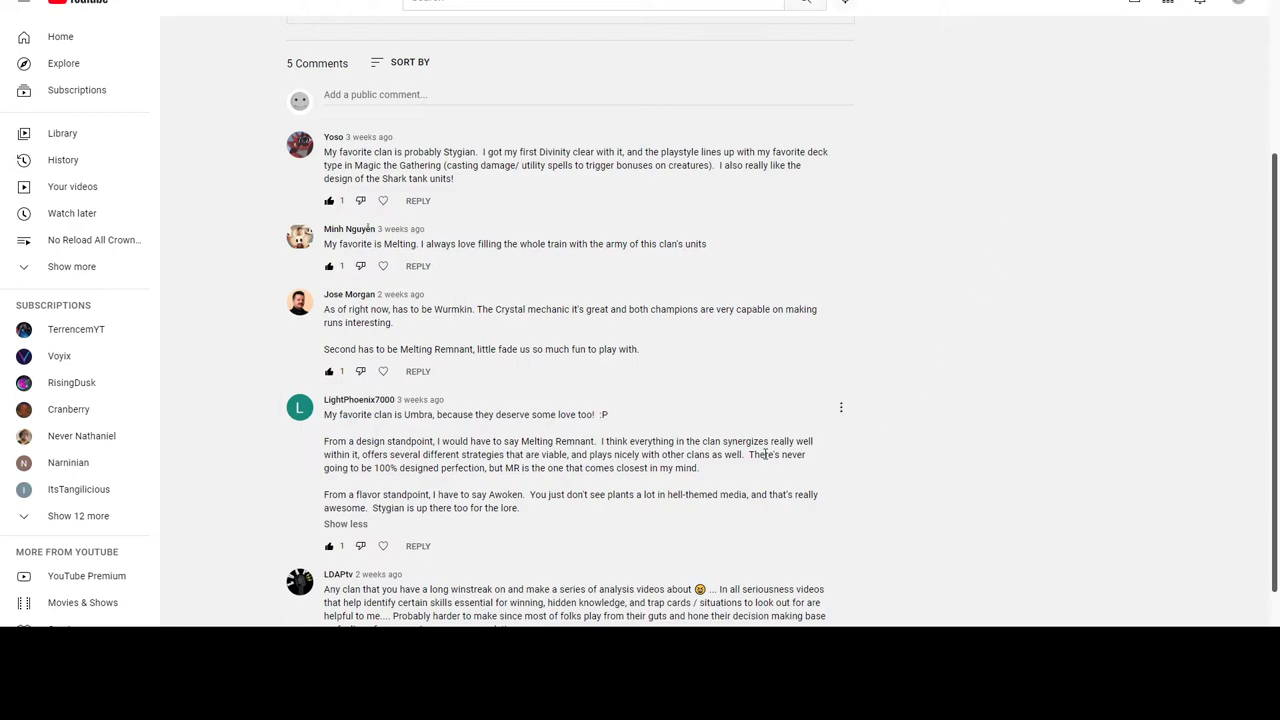
{"action": "mouse_move", "coordinate": [404, 480]}
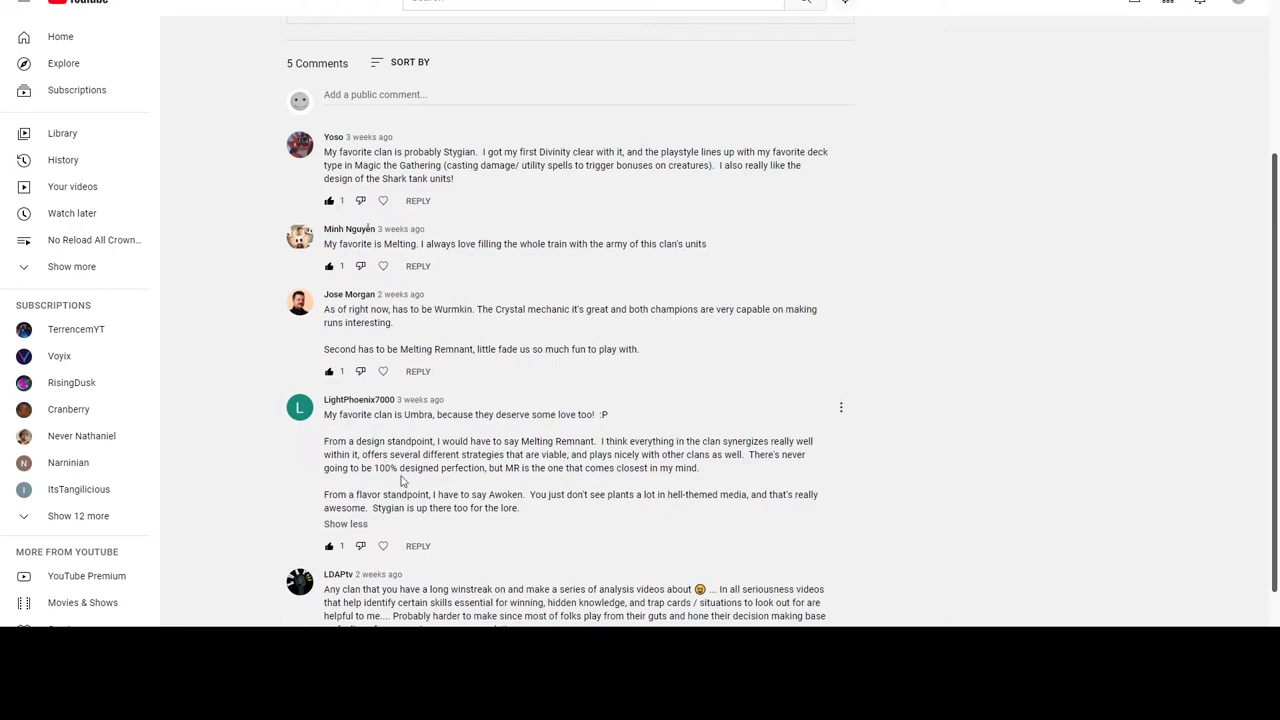
{"action": "mouse_move", "coordinate": [404, 478]}
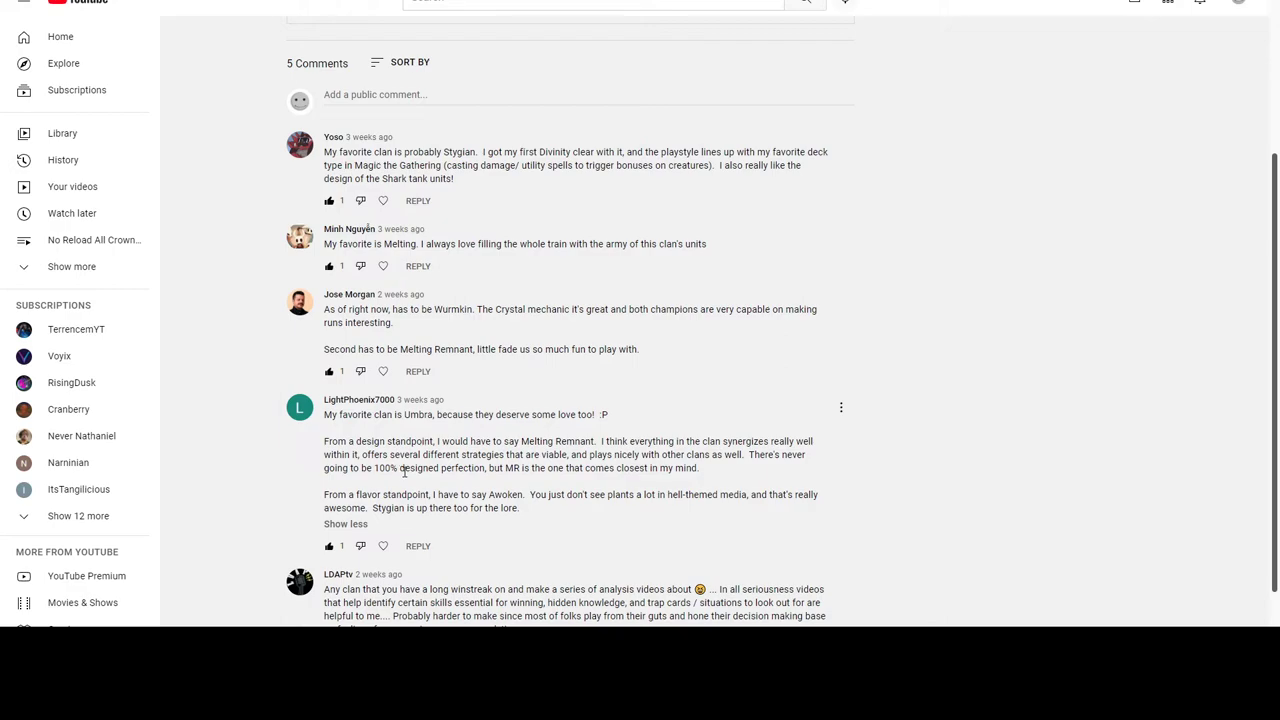
{"action": "mouse_move", "coordinate": [450, 454]}
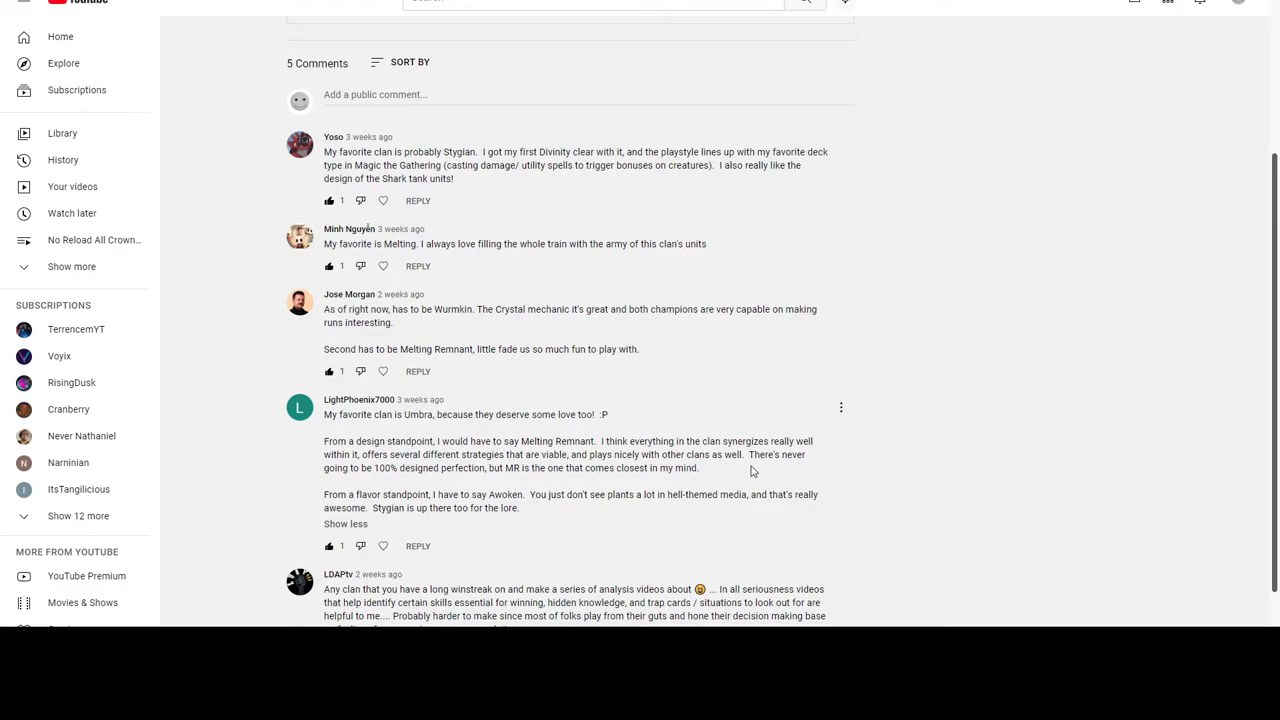
{"action": "mouse_move", "coordinate": [740, 482]}
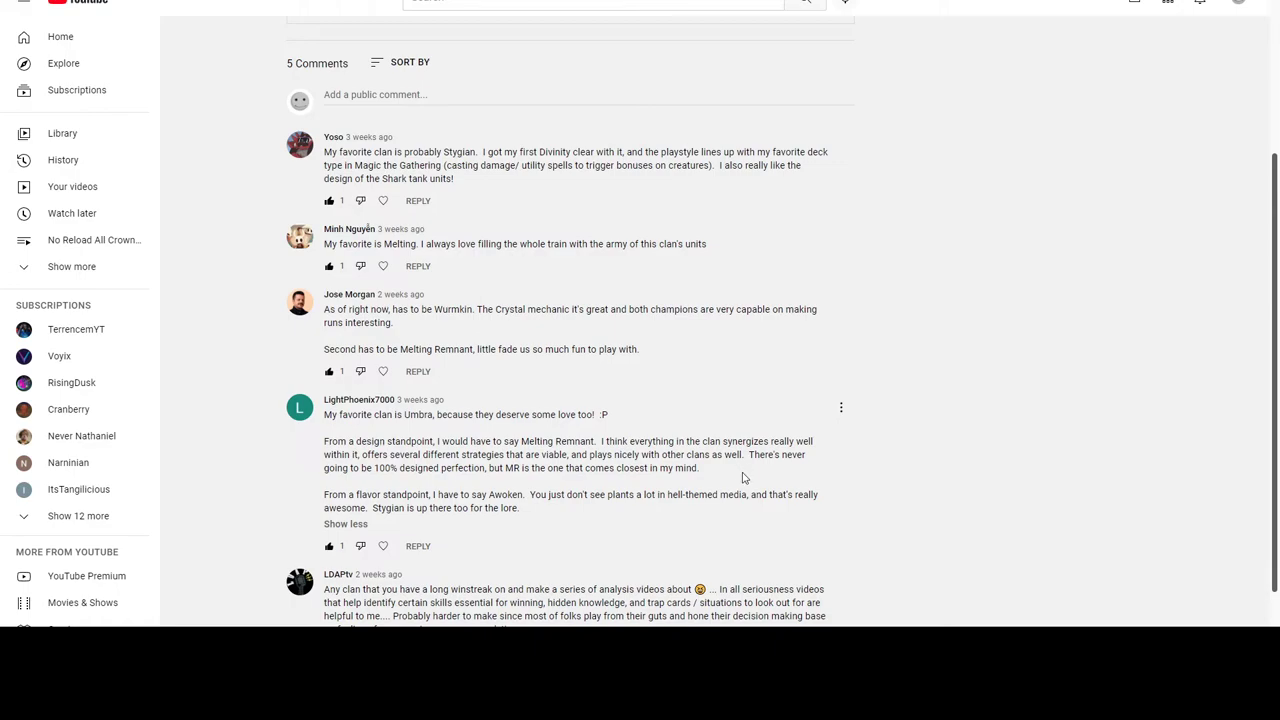
{"action": "mouse_move", "coordinate": [778, 478]}
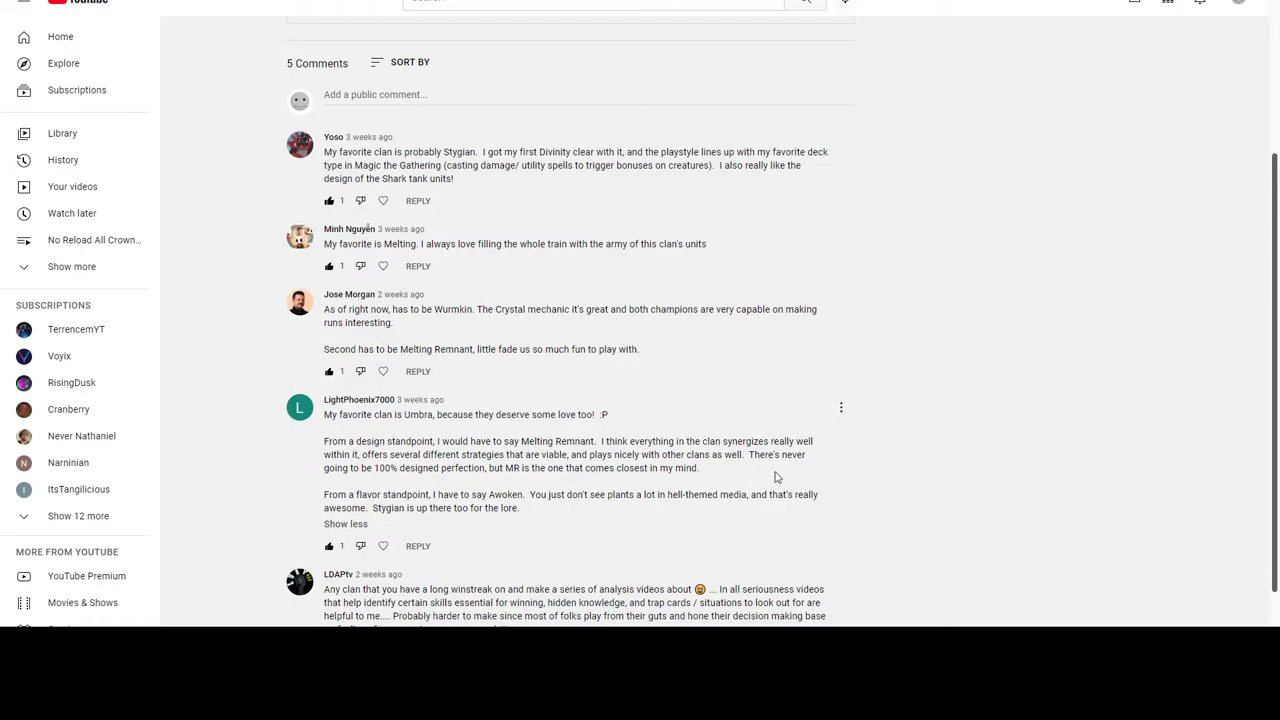
{"action": "mouse_move", "coordinate": [560, 482]}
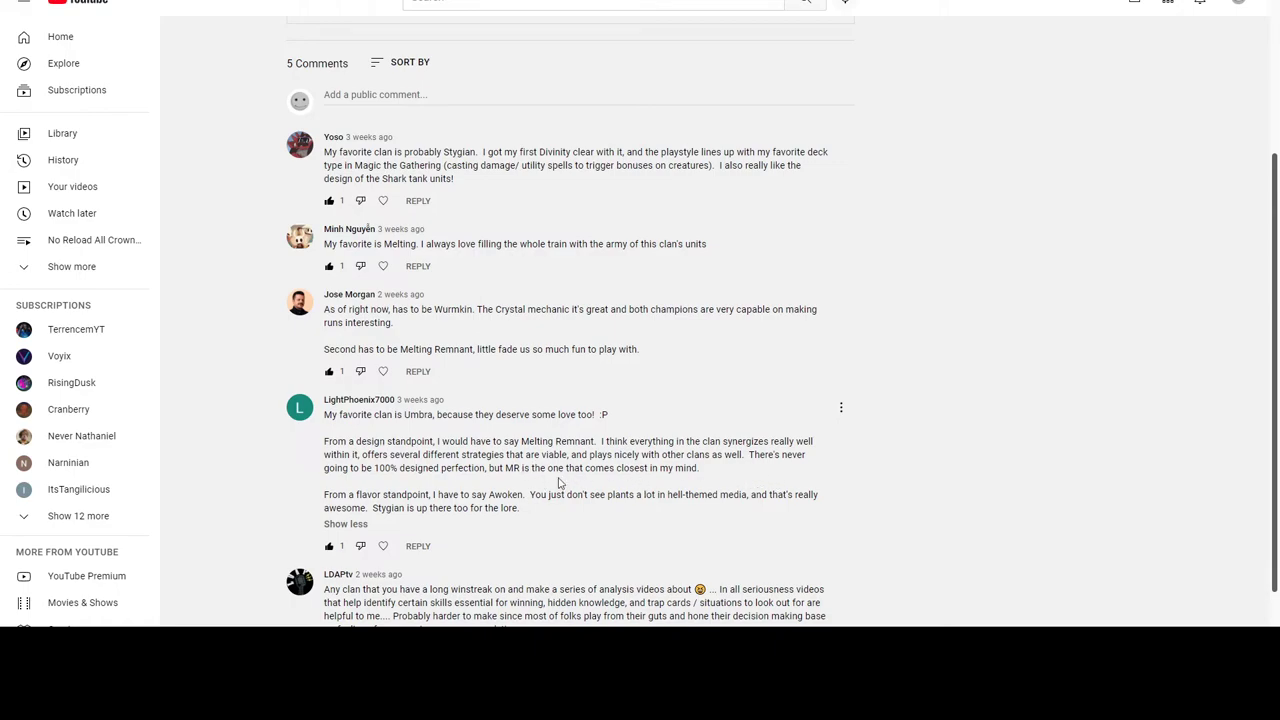
{"action": "scroll", "scroll_direction": "down", "scroll_amount": 3}
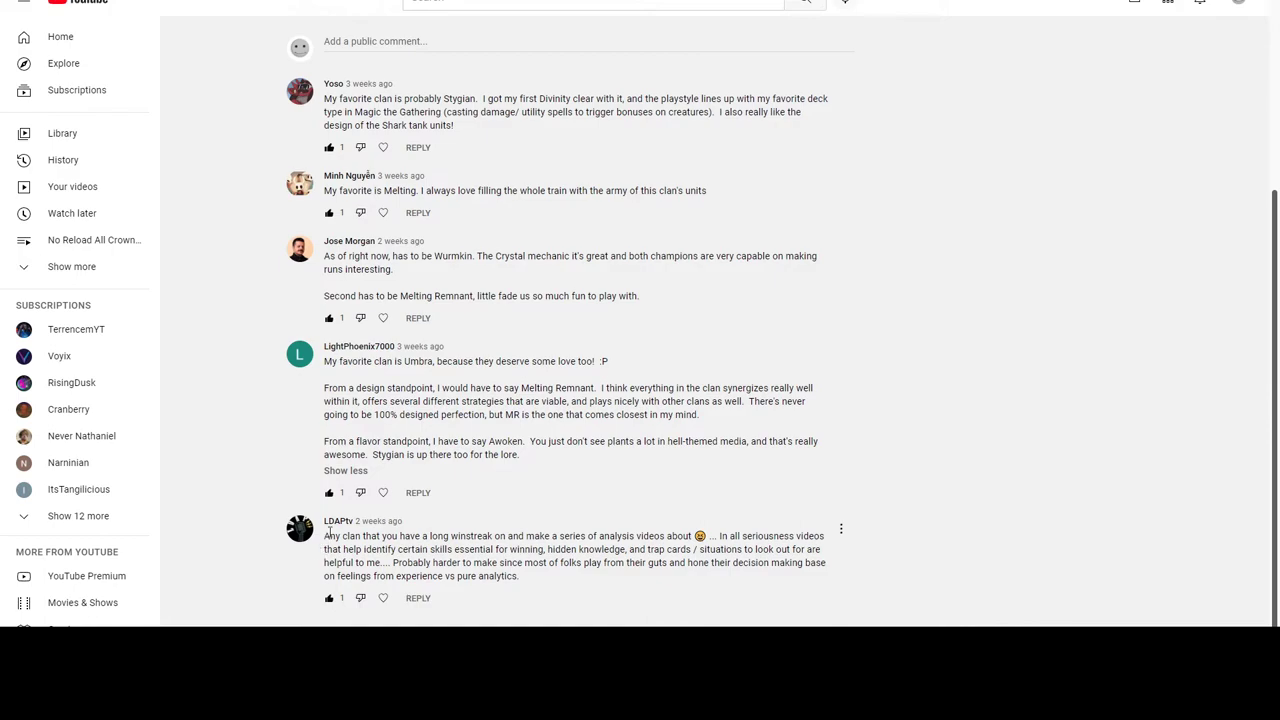
{"action": "mouse_move", "coordinate": [492, 520]}
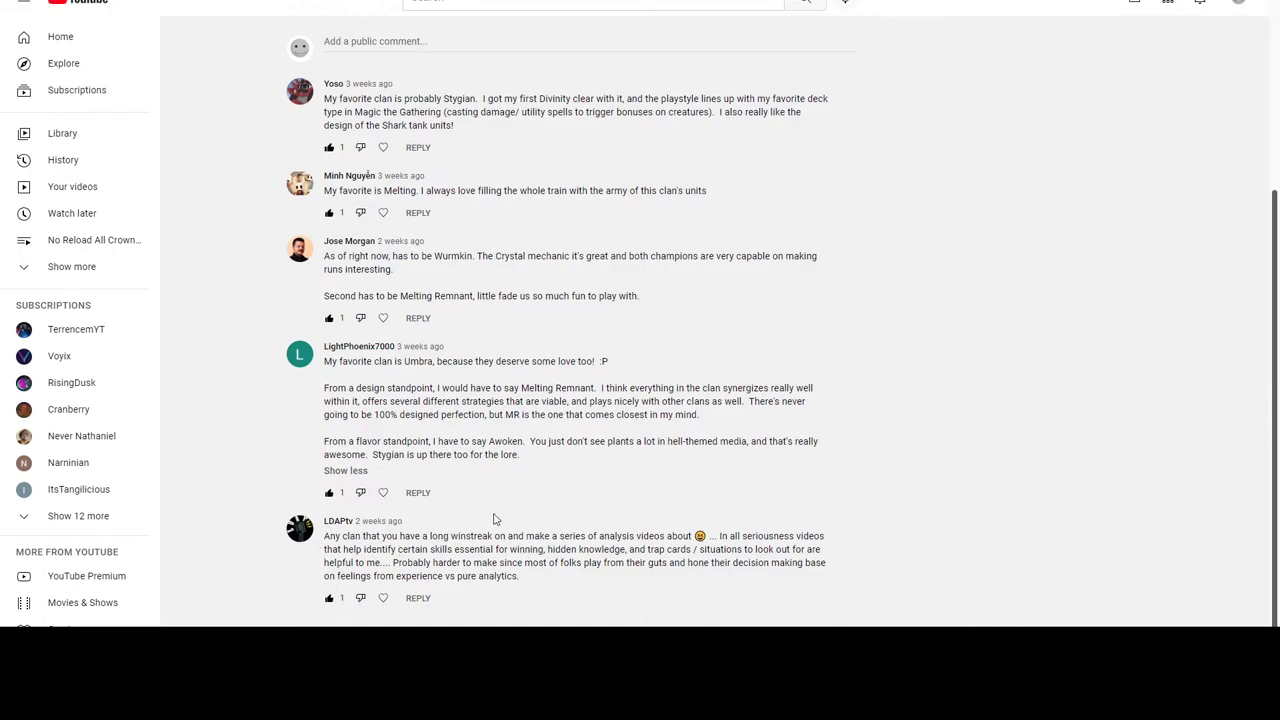
{"action": "mouse_move", "coordinate": [530, 528]}
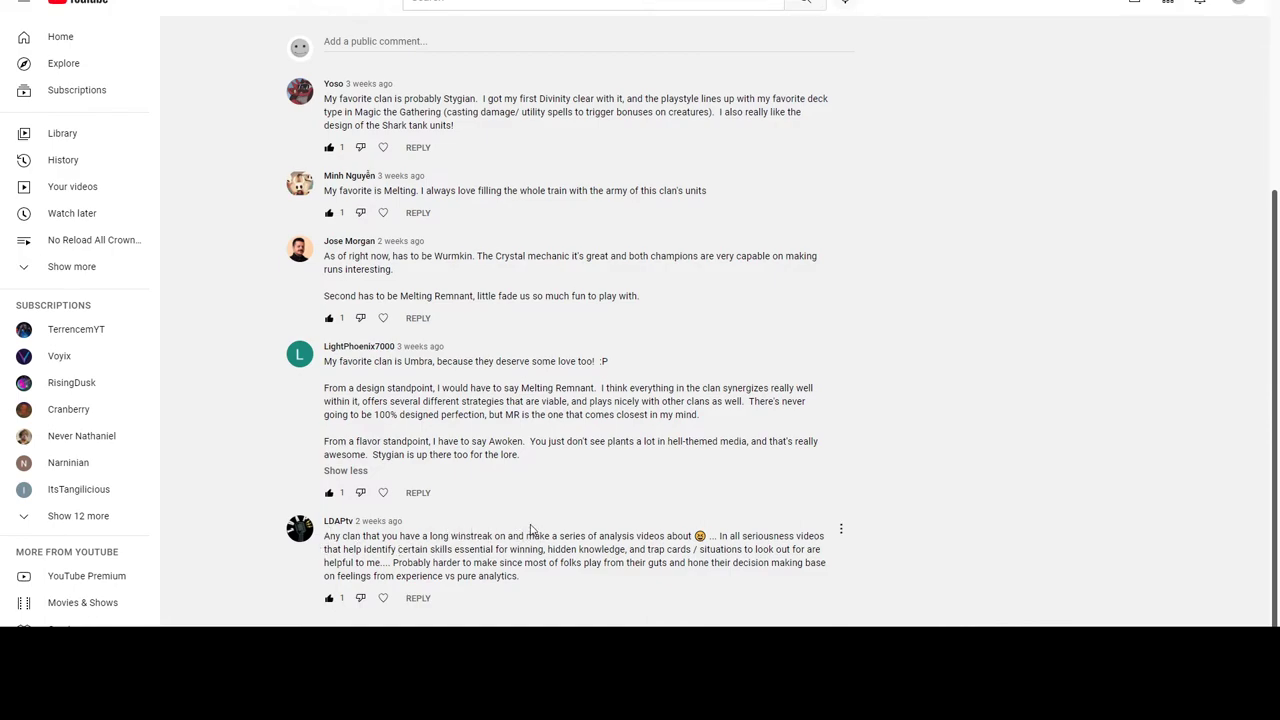
{"action": "mouse_move", "coordinate": [720, 528]}
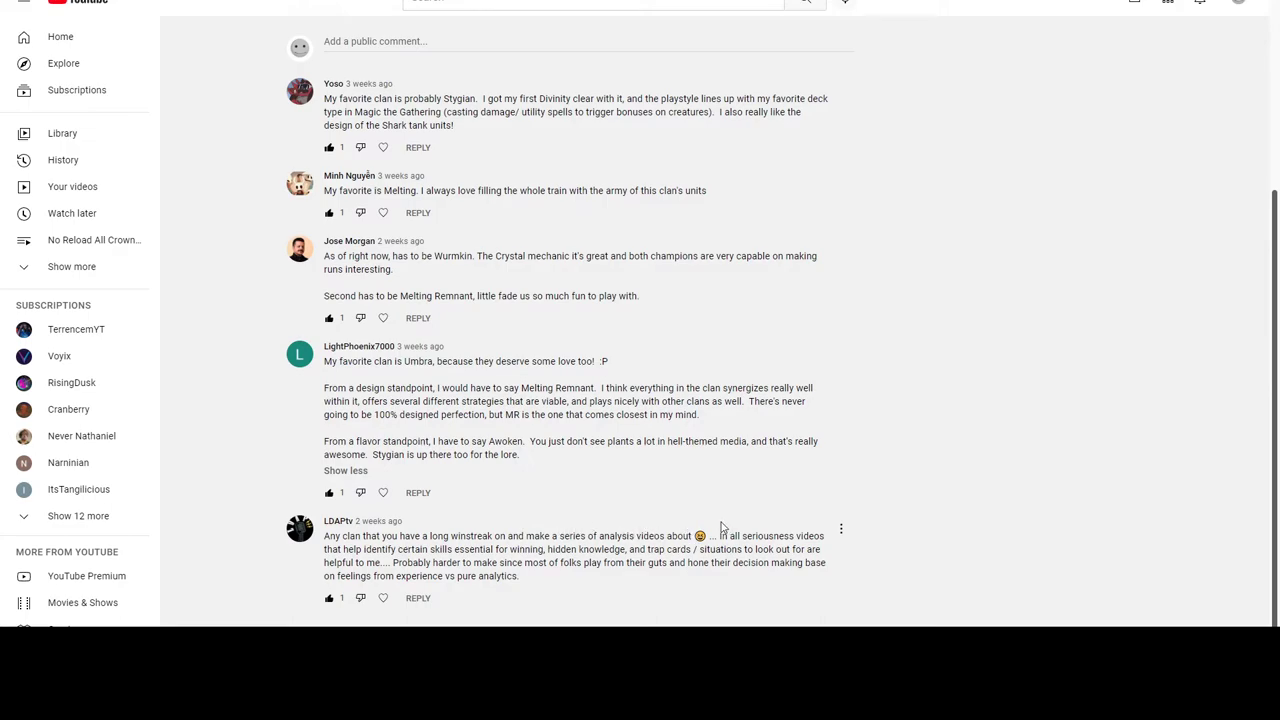
{"action": "mouse_move", "coordinate": [376, 548]}
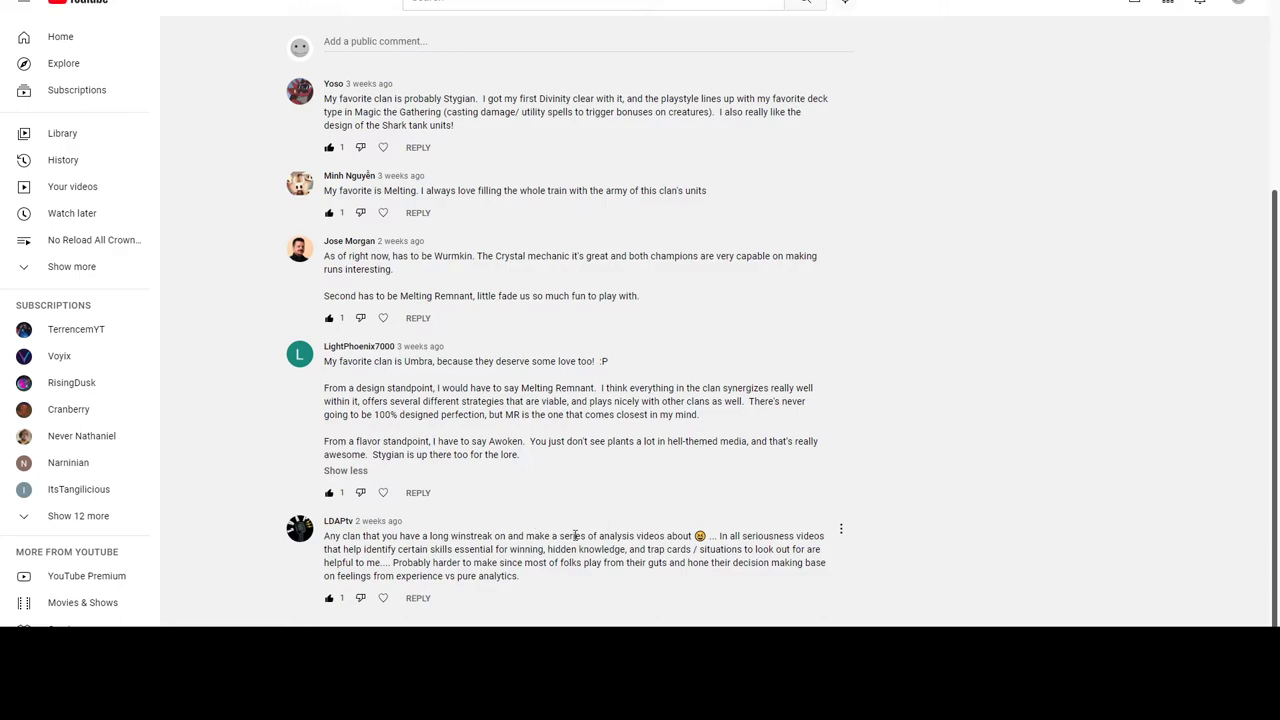
{"action": "mouse_move", "coordinate": [428, 540]}
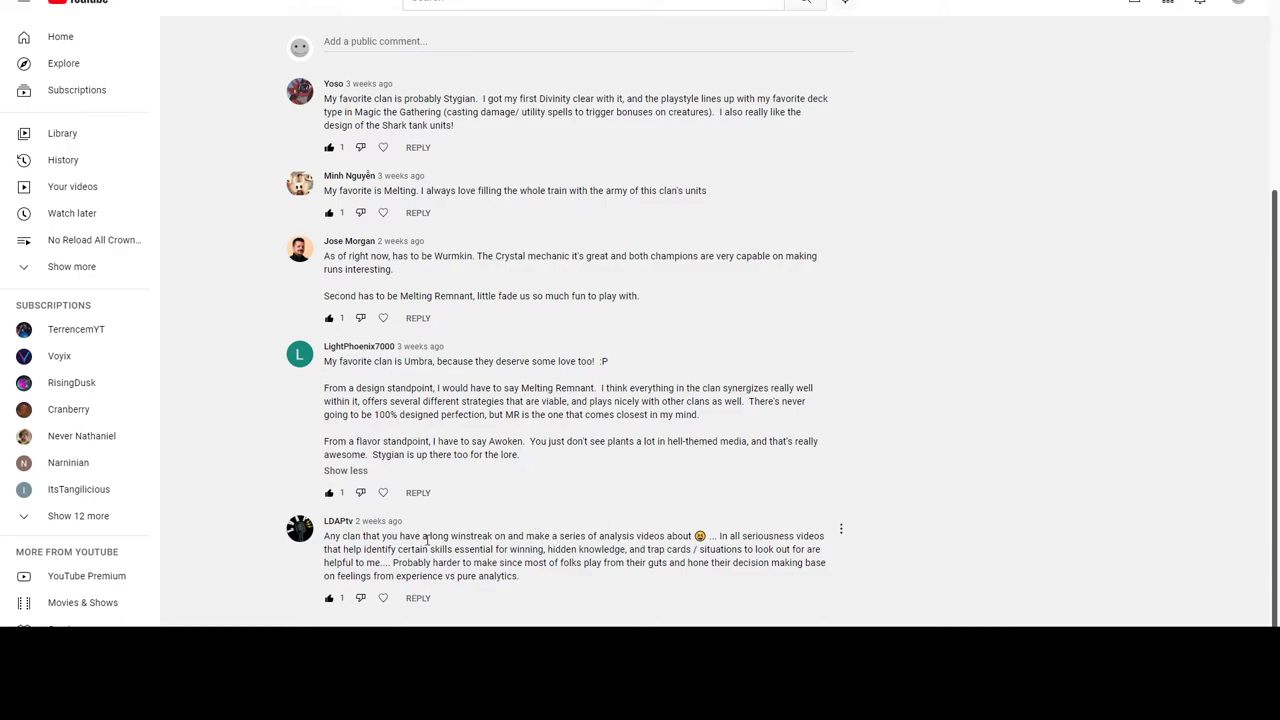
{"action": "mouse_move", "coordinate": [624, 532]}
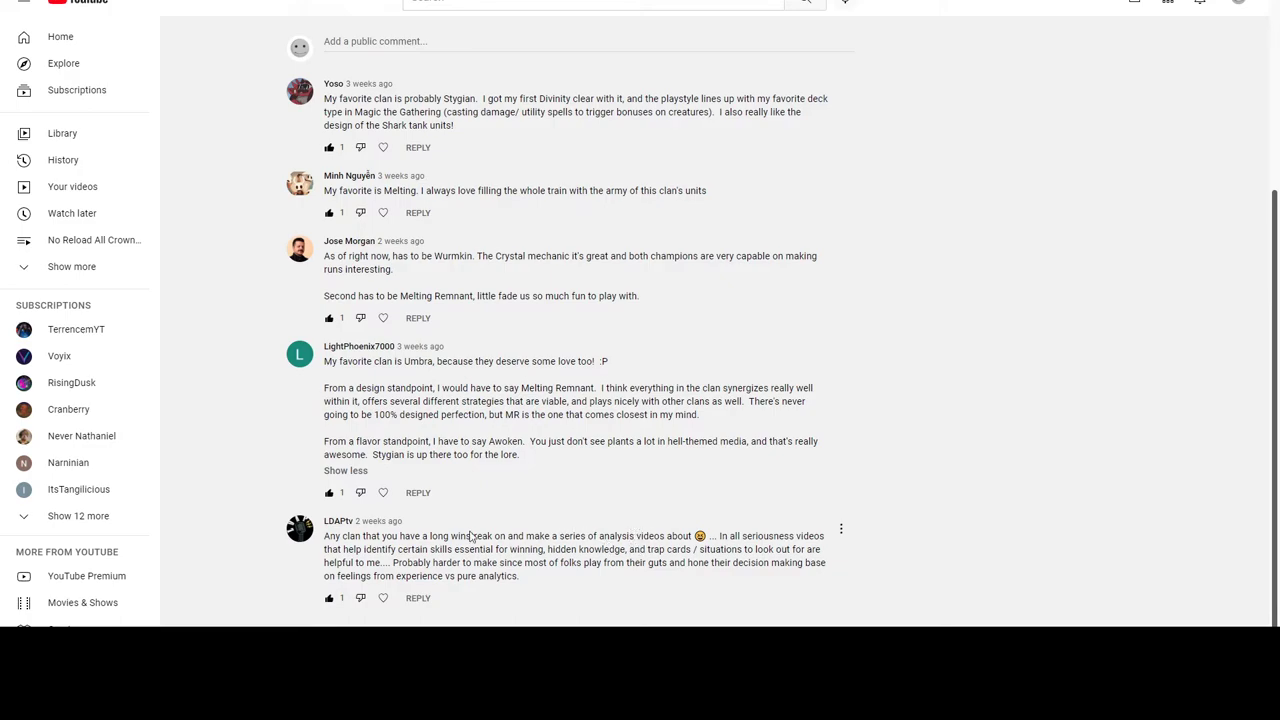
{"action": "mouse_move", "coordinate": [500, 532]}
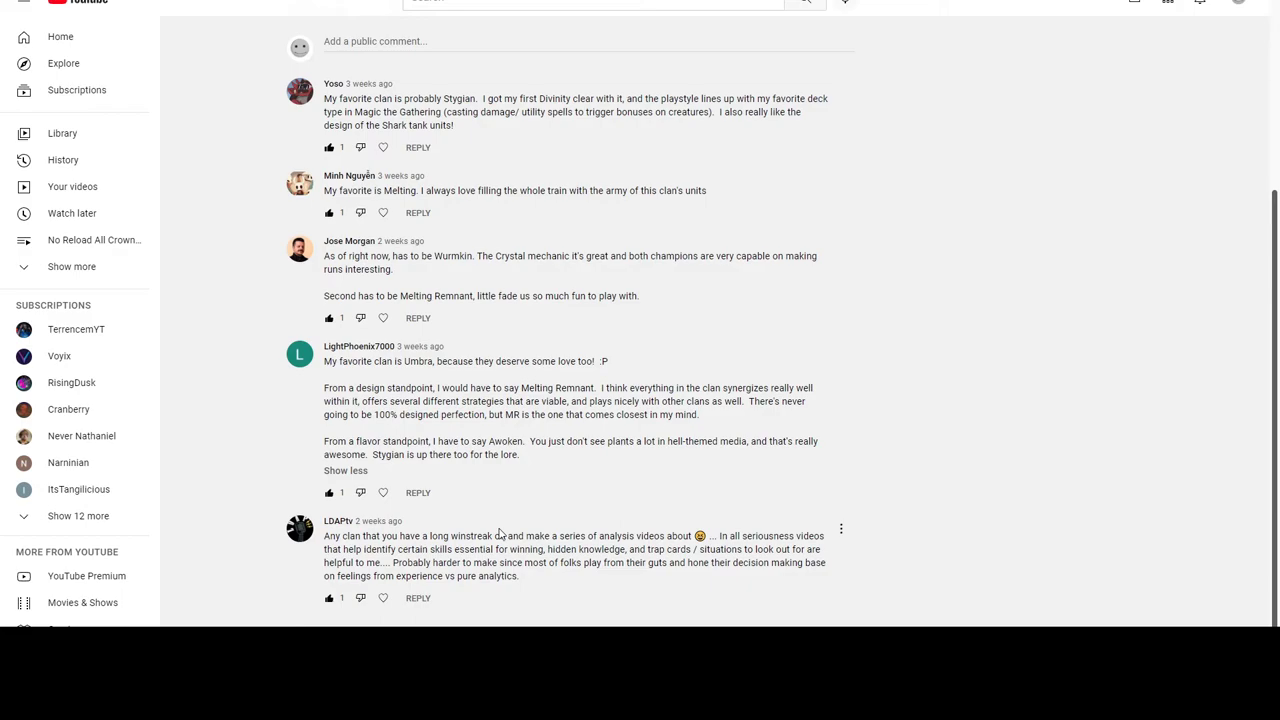
{"action": "mouse_move", "coordinate": [610, 544]}
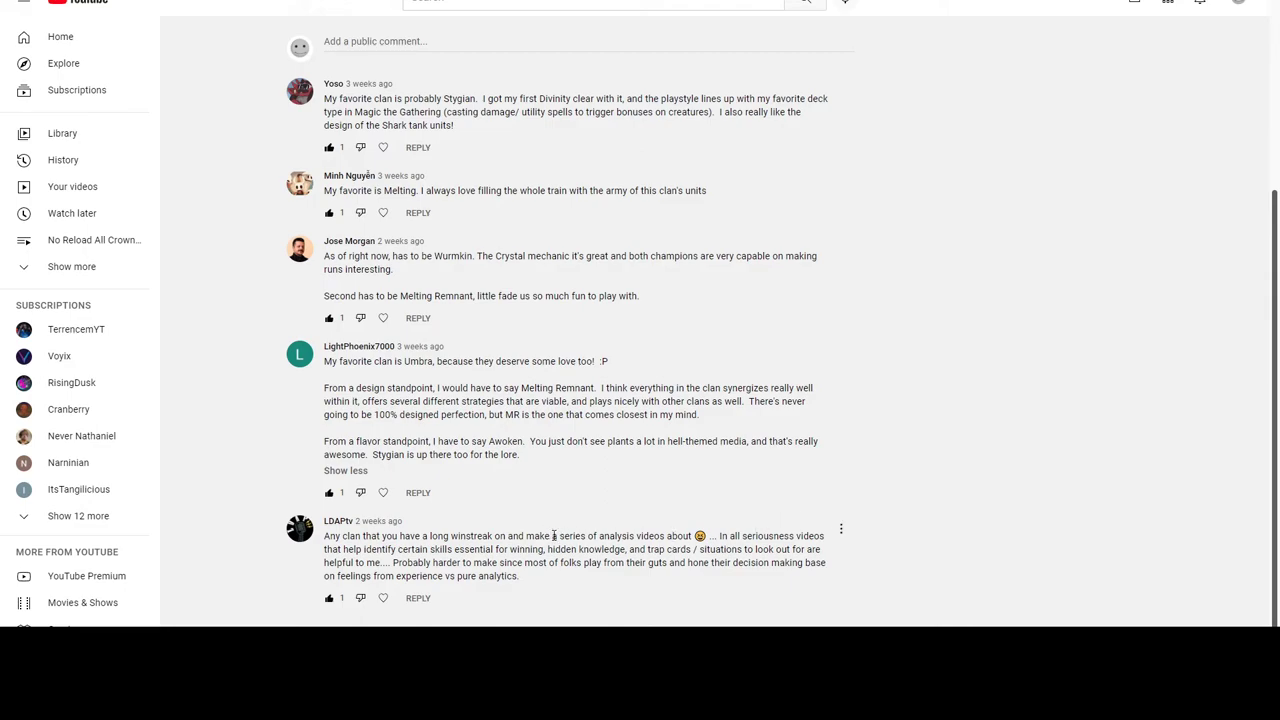
{"action": "mouse_move", "coordinate": [688, 550]}
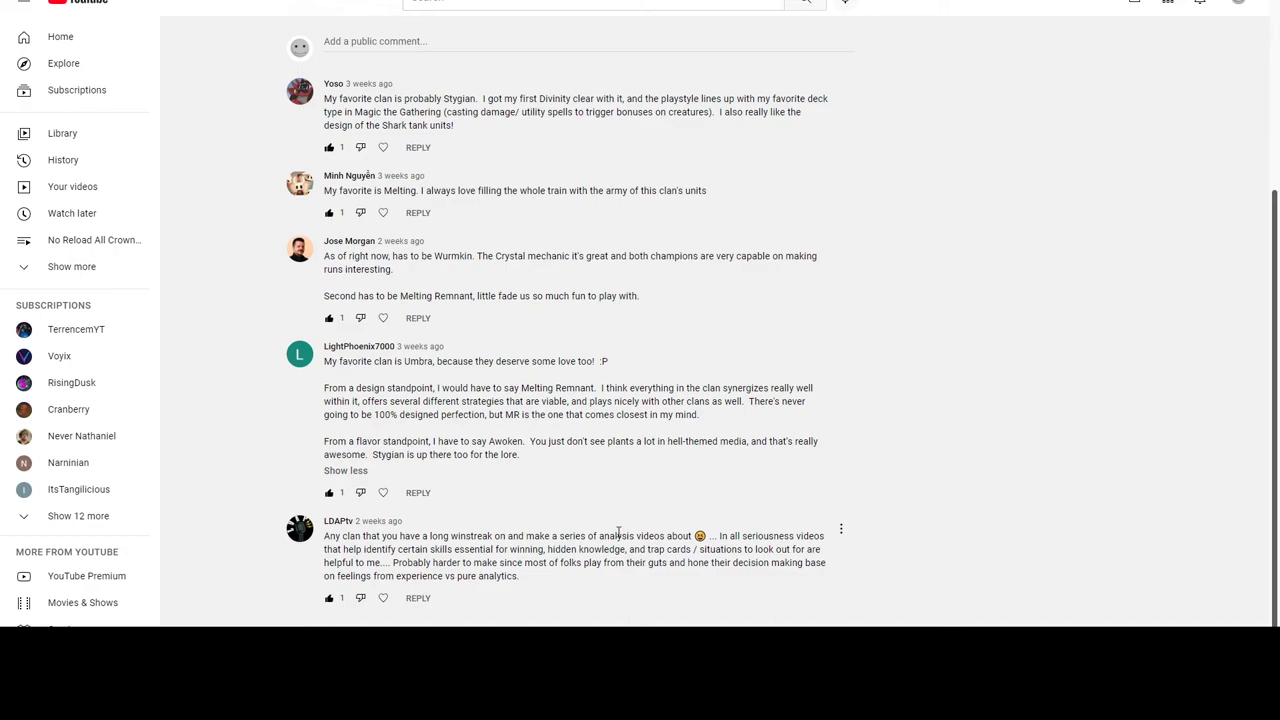
{"action": "mouse_move", "coordinate": [620, 534]}
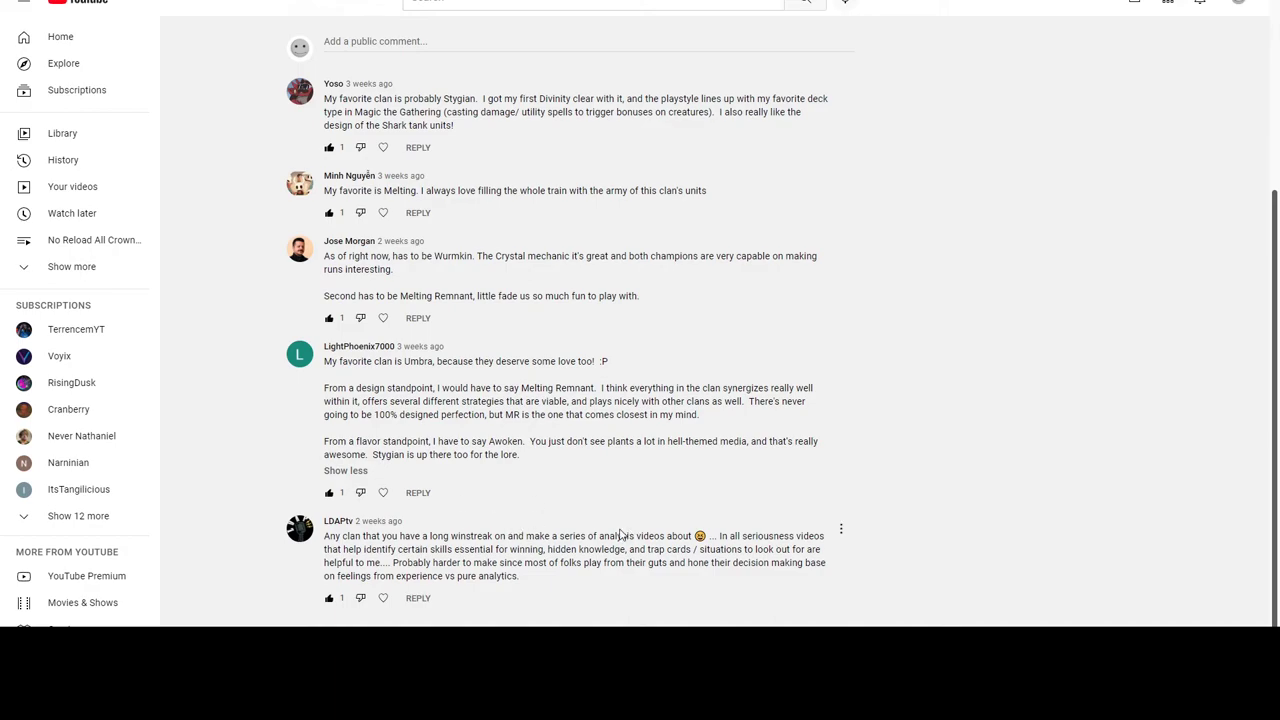
{"action": "mouse_move", "coordinate": [616, 532]}
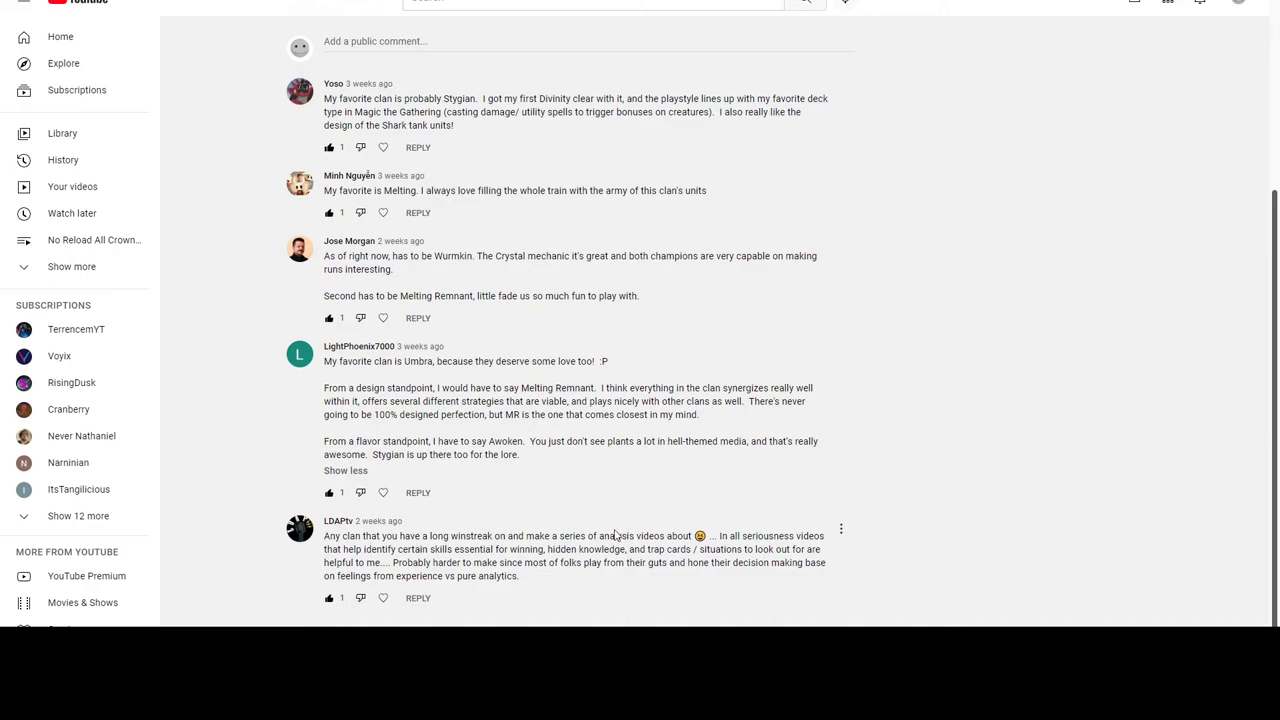
{"action": "mouse_move", "coordinate": [778, 552]}
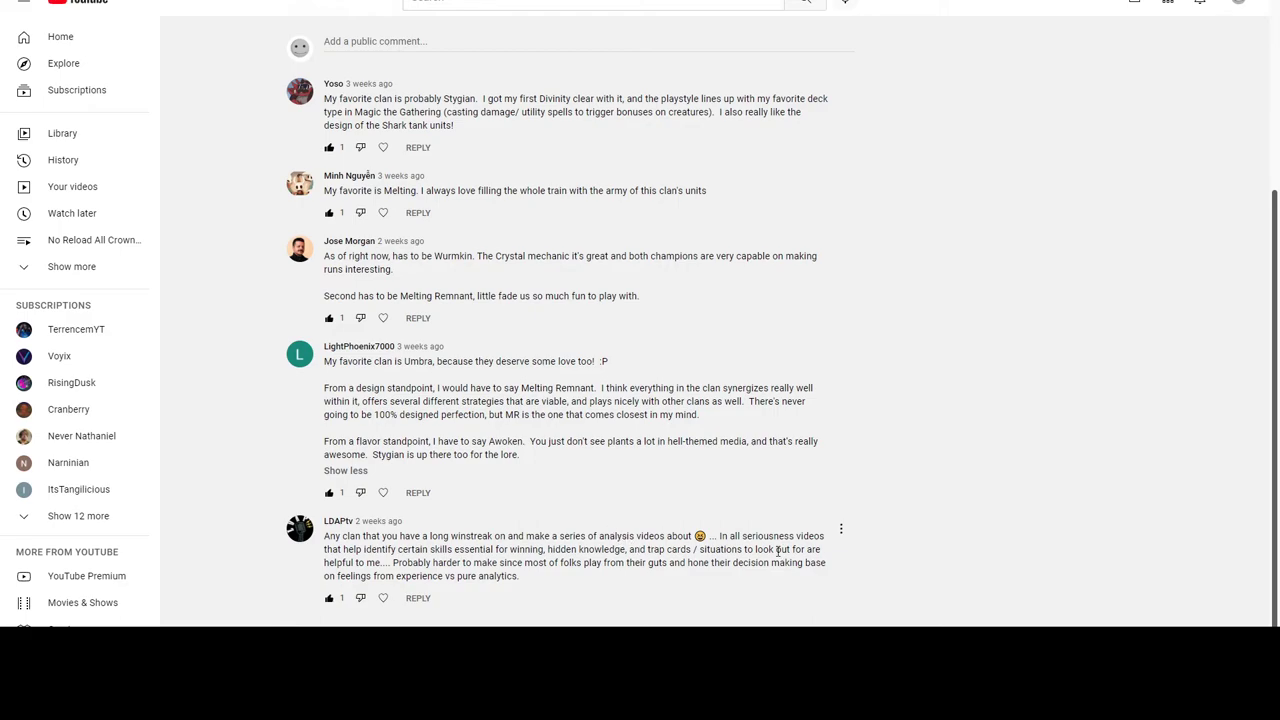
{"action": "mouse_move", "coordinate": [604, 580]}
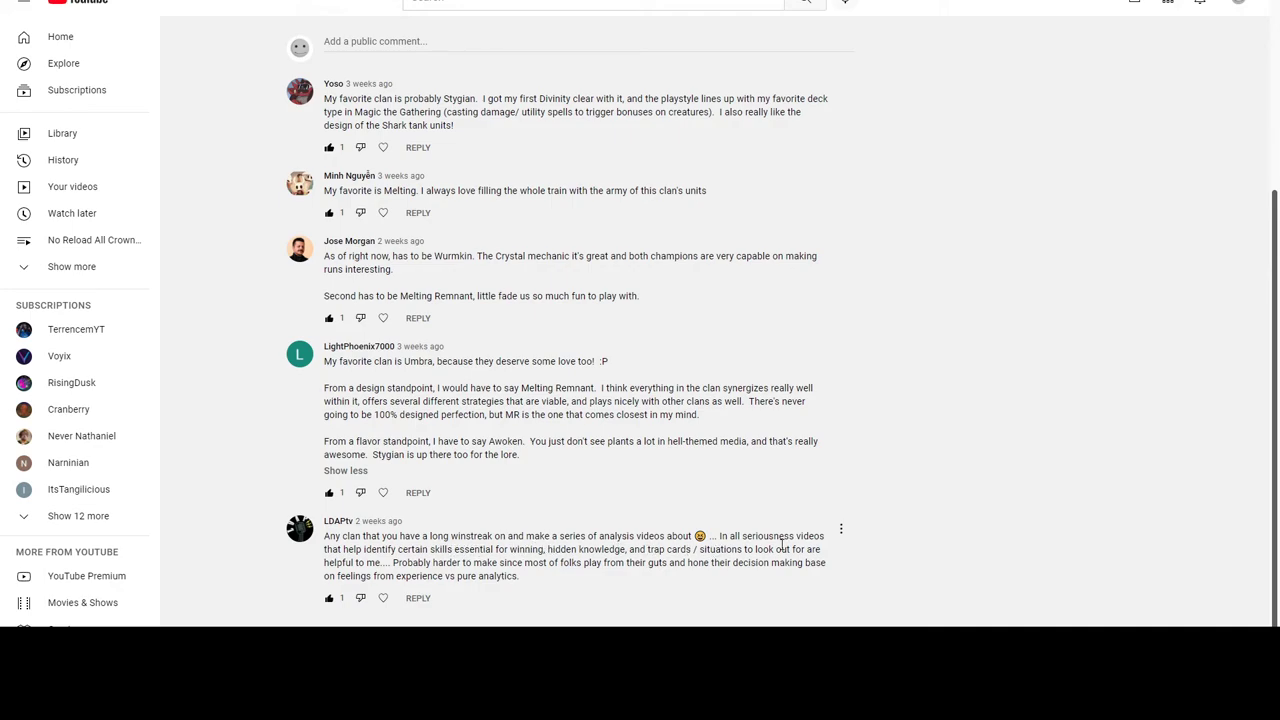
{"action": "mouse_move", "coordinate": [408, 572]}
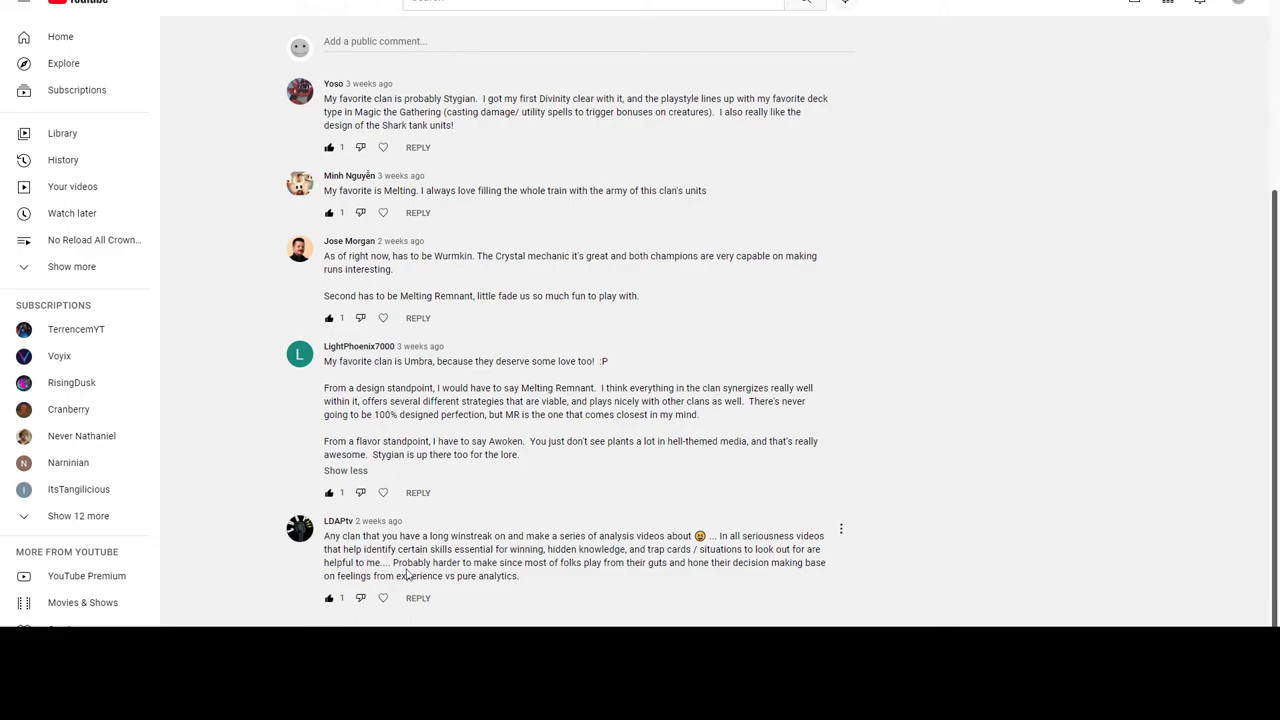
{"action": "mouse_move", "coordinate": [538, 572]}
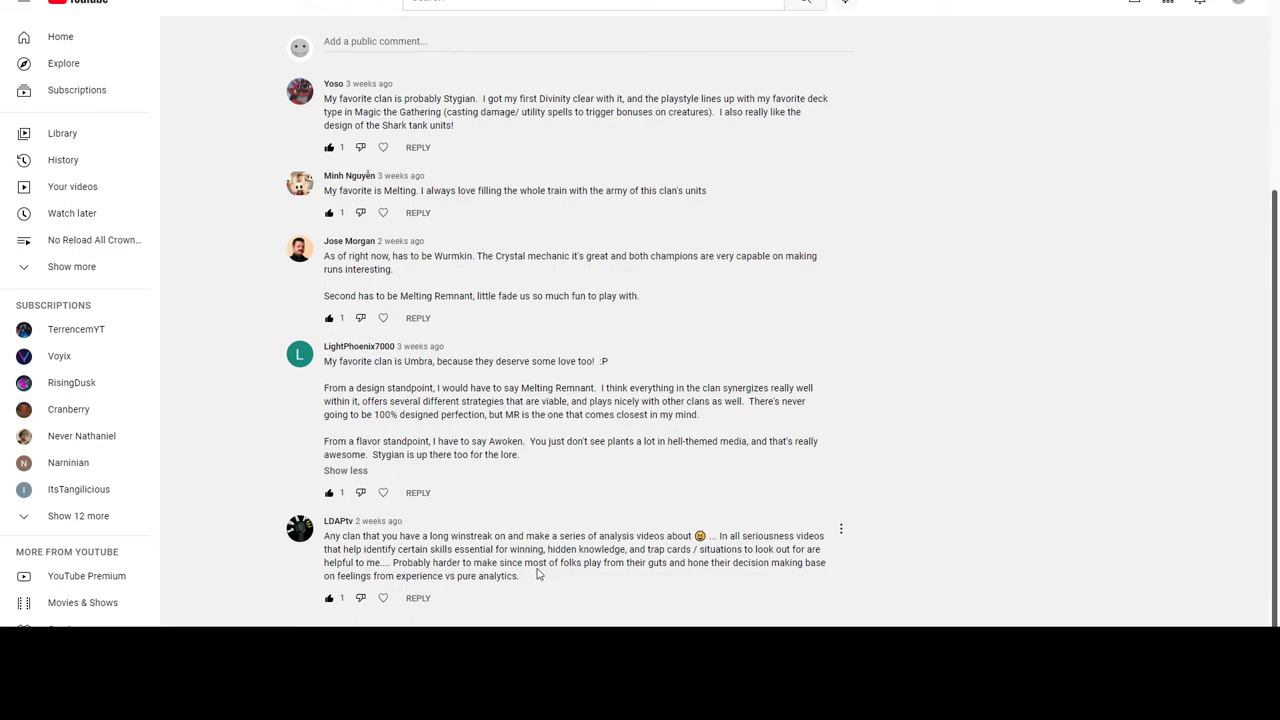
{"action": "mouse_move", "coordinate": [688, 568]}
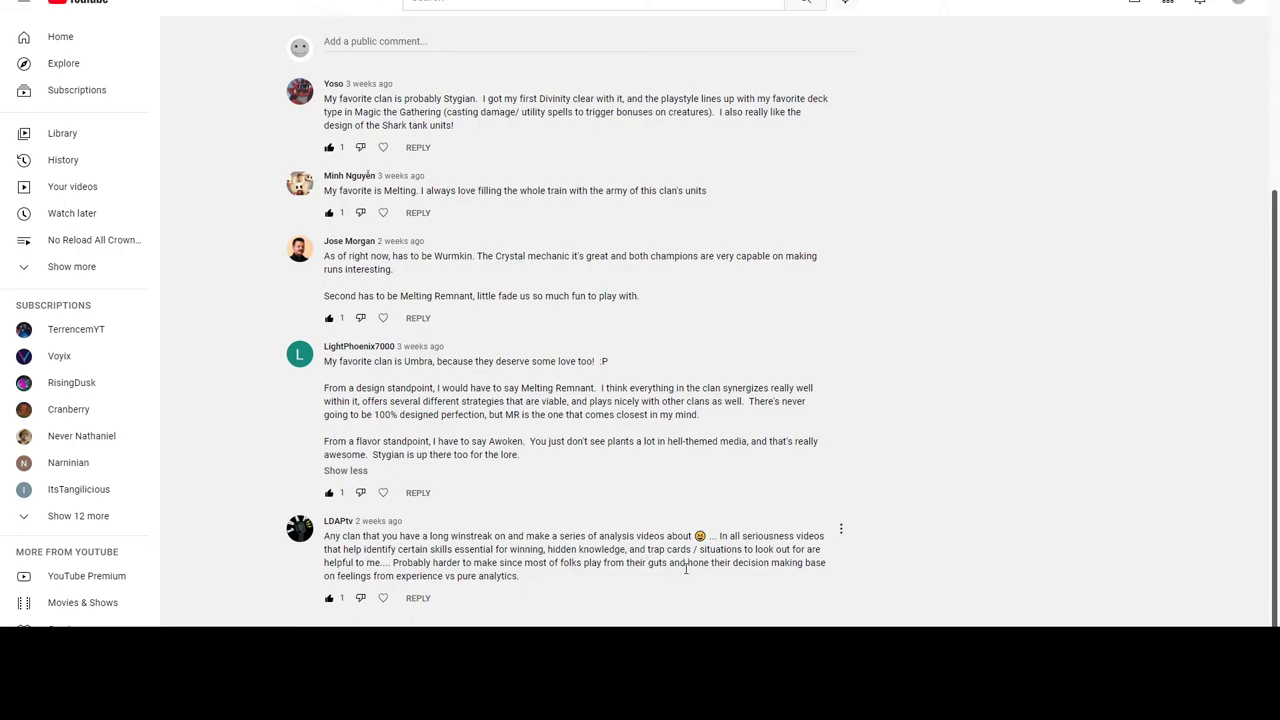
{"action": "mouse_move", "coordinate": [416, 580]}
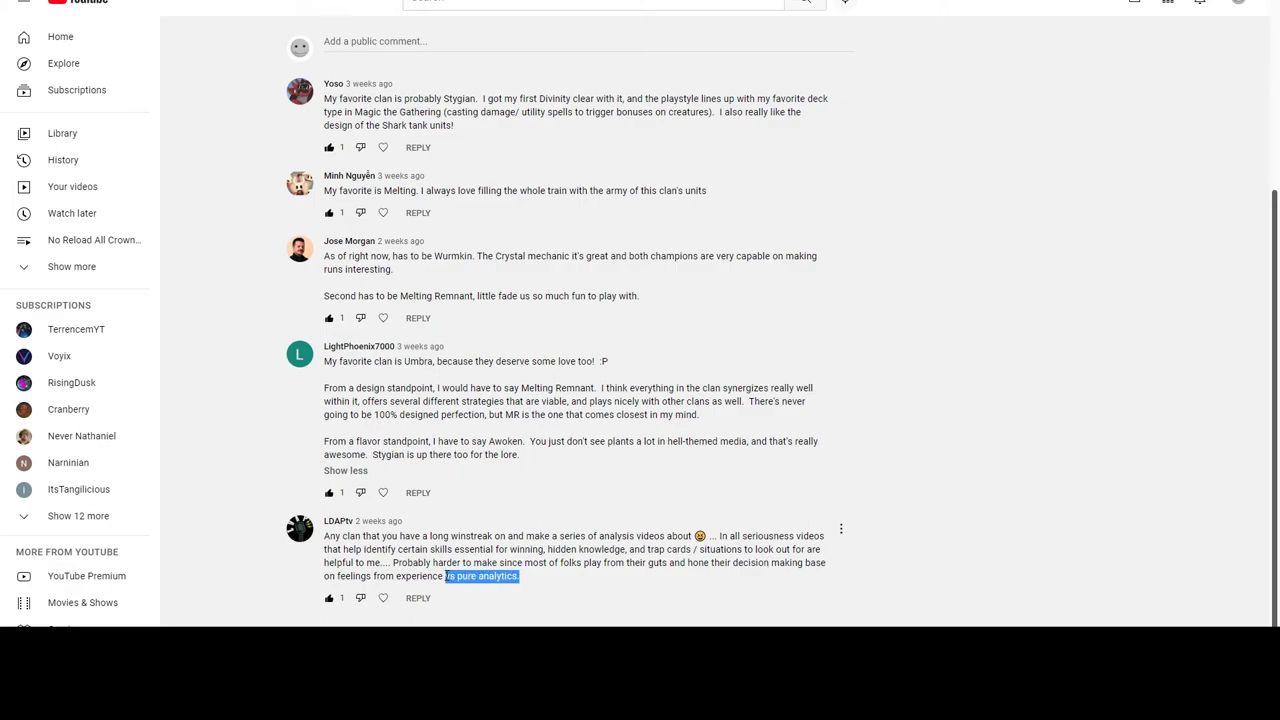
Step: Deselect the highlighted text in the comments below the Monster Train clan post
{"action": "left_click", "coordinate": [524, 576]}
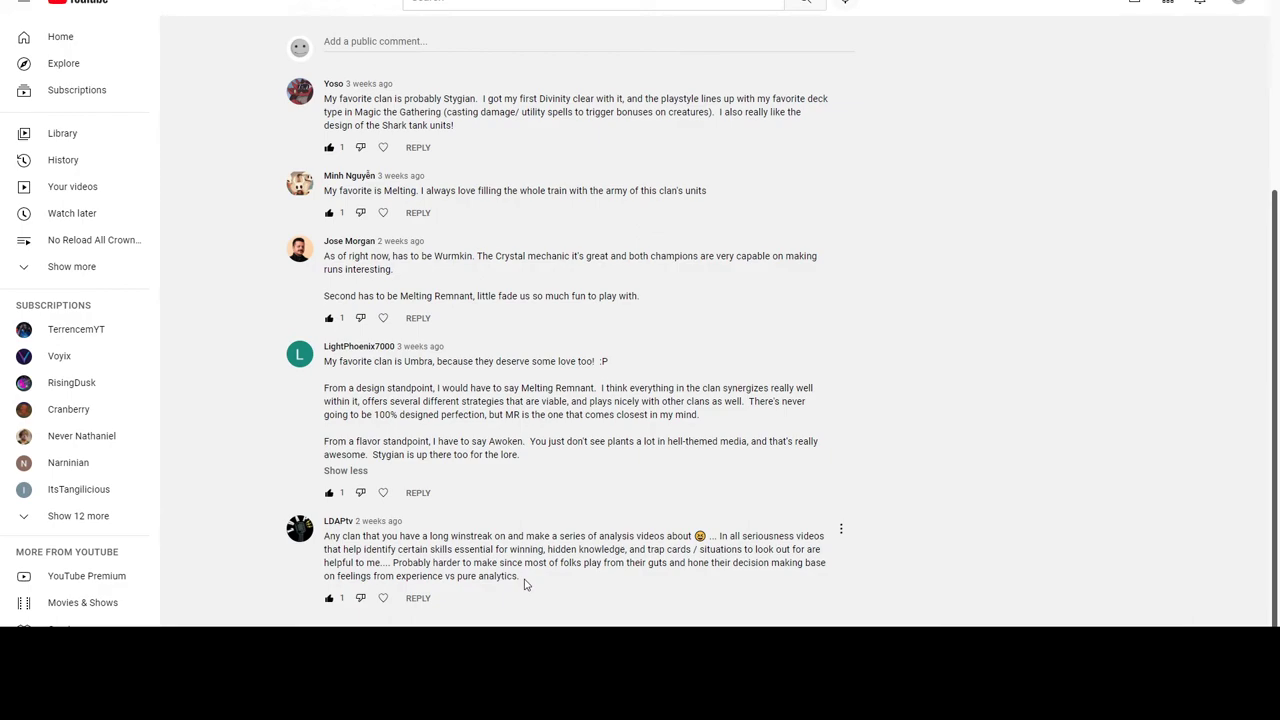
{"action": "double_click", "coordinate": [640, 562]}
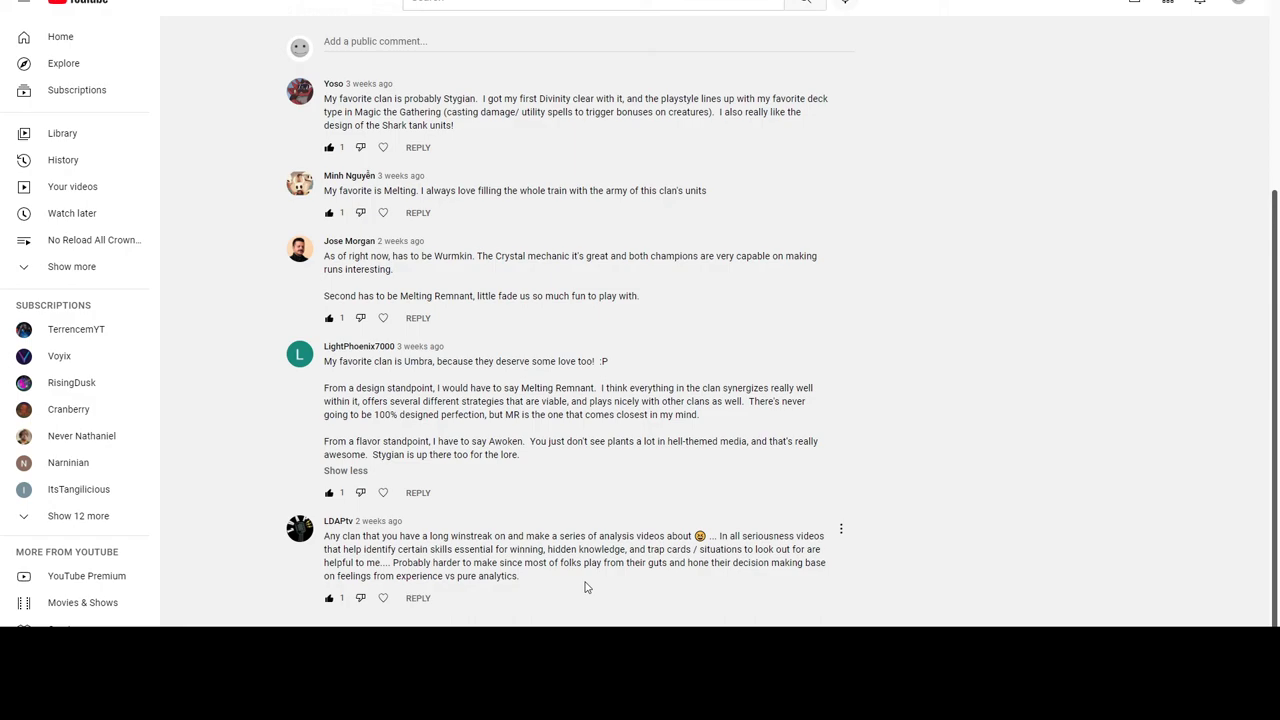
{"action": "mouse_move", "coordinate": [814, 584]}
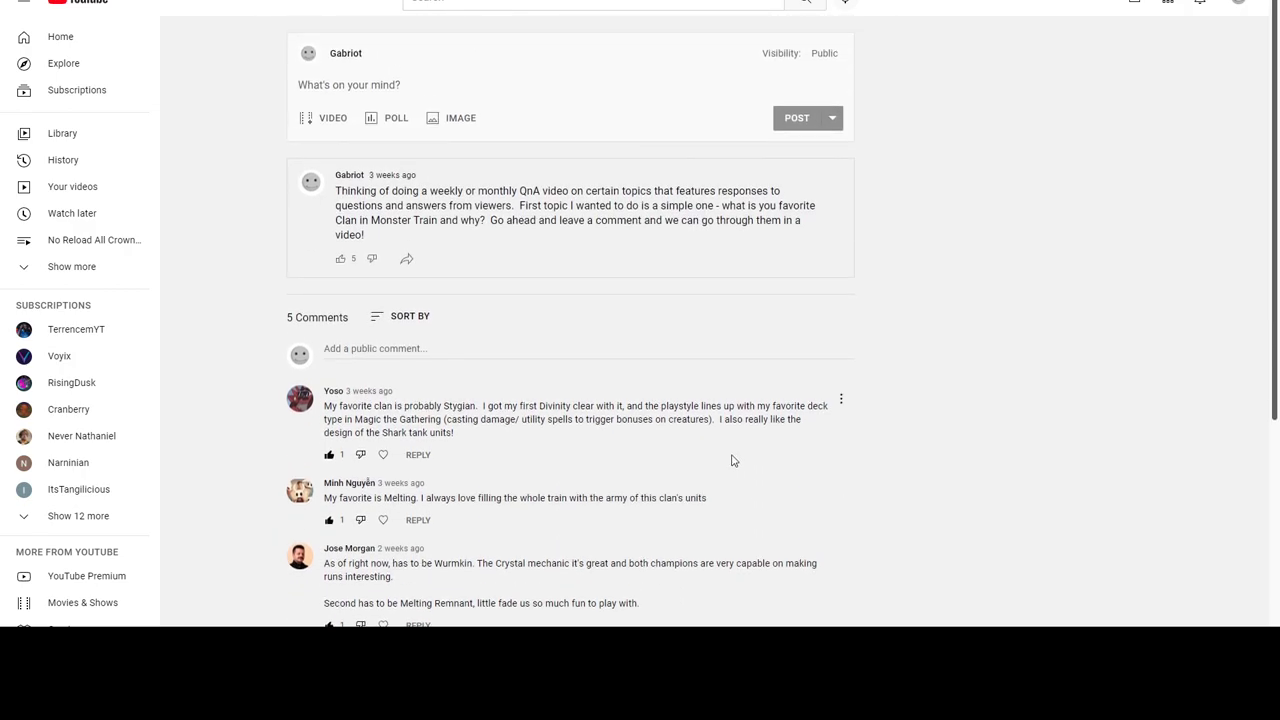
{"action": "scroll", "scroll_direction": "down", "scroll_amount": 3}
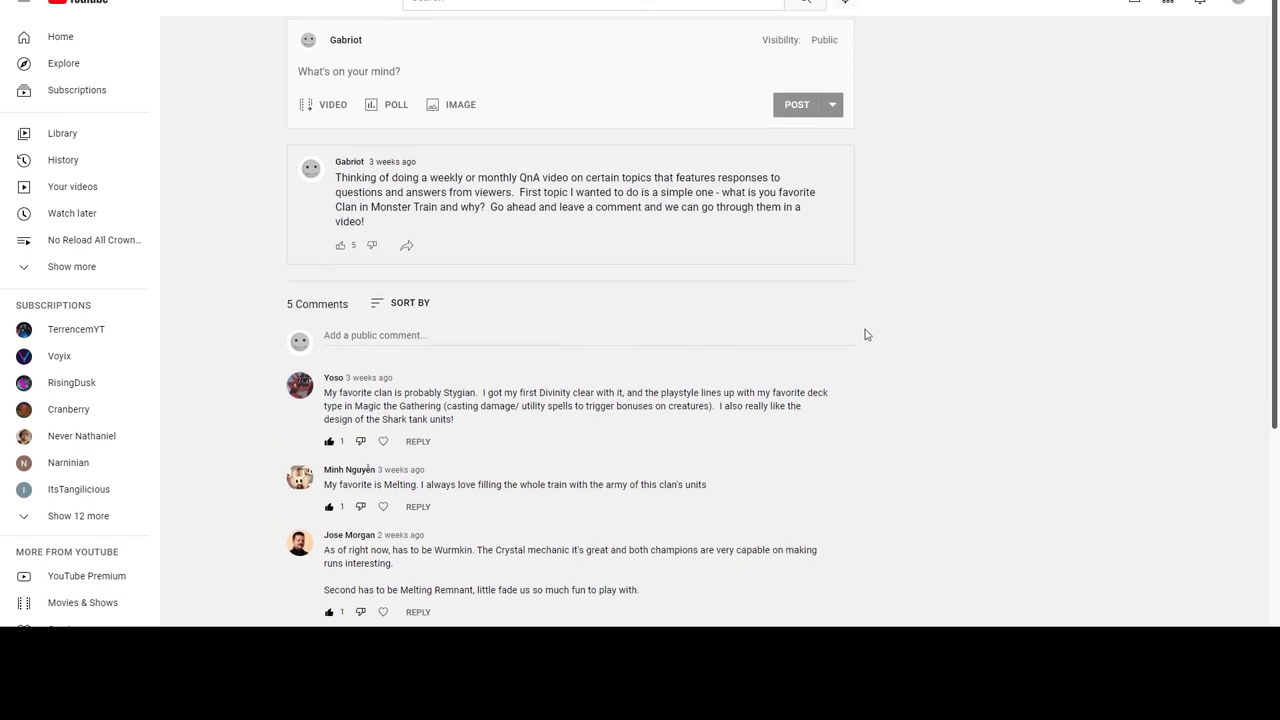
{"action": "mouse_move", "coordinate": [1006, 260]}
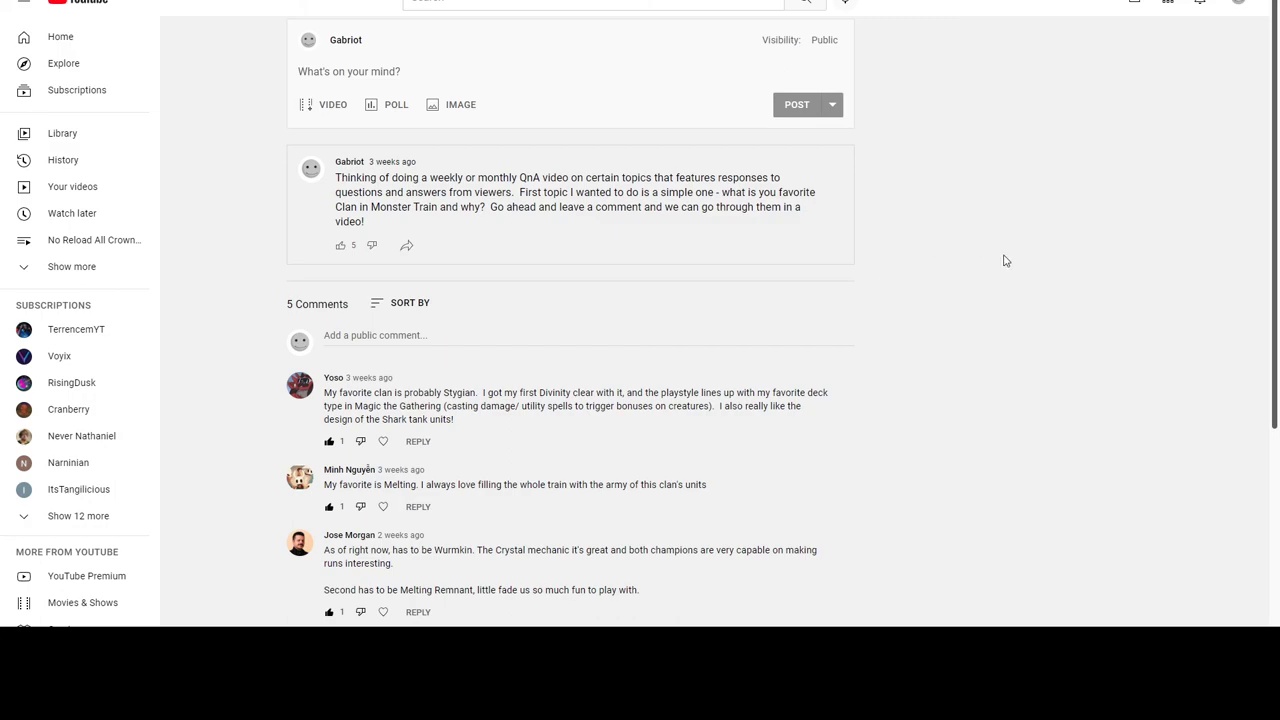
{"action": "mouse_move", "coordinate": [1008, 206]}
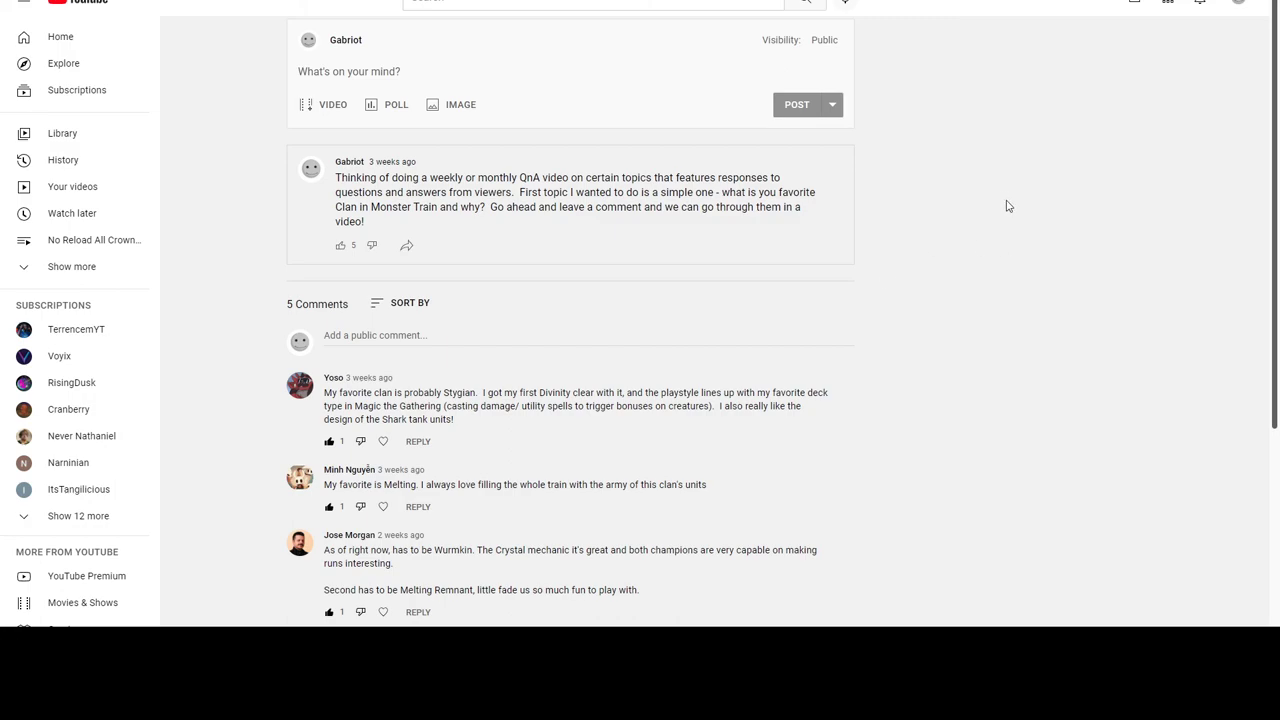
{"action": "mouse_move", "coordinate": [996, 232]}
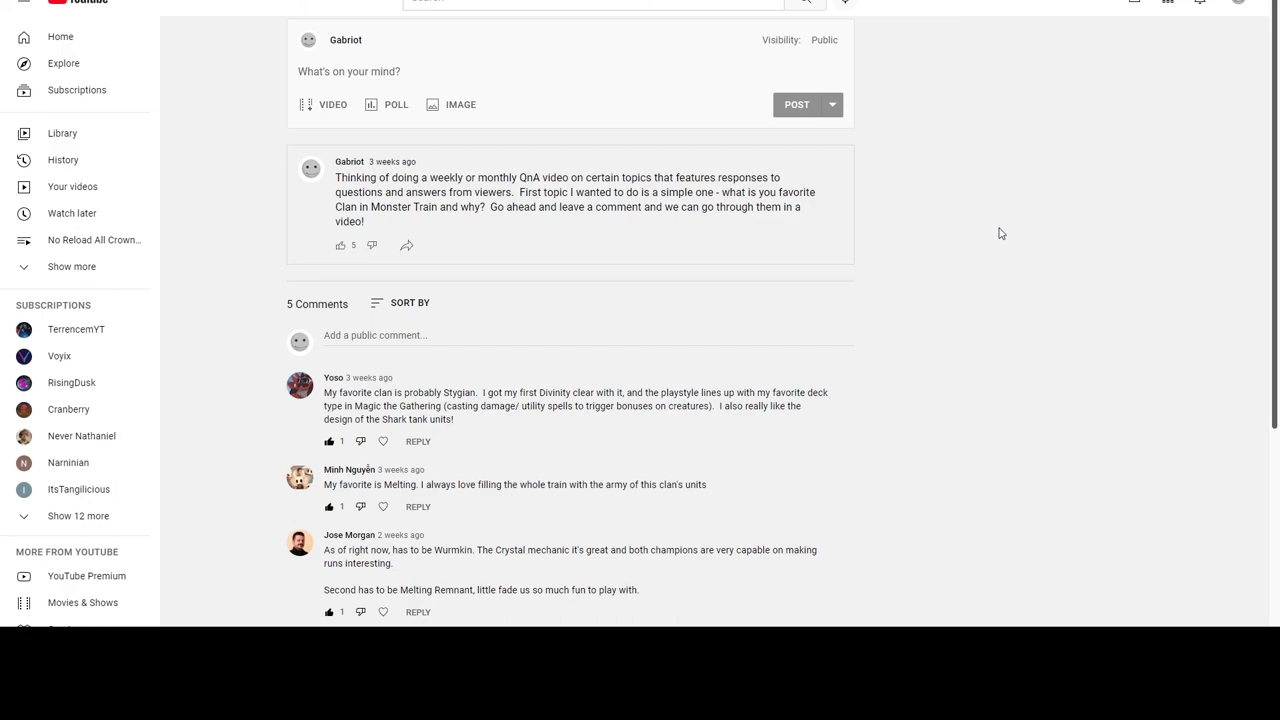
{"action": "mouse_move", "coordinate": [960, 274]}
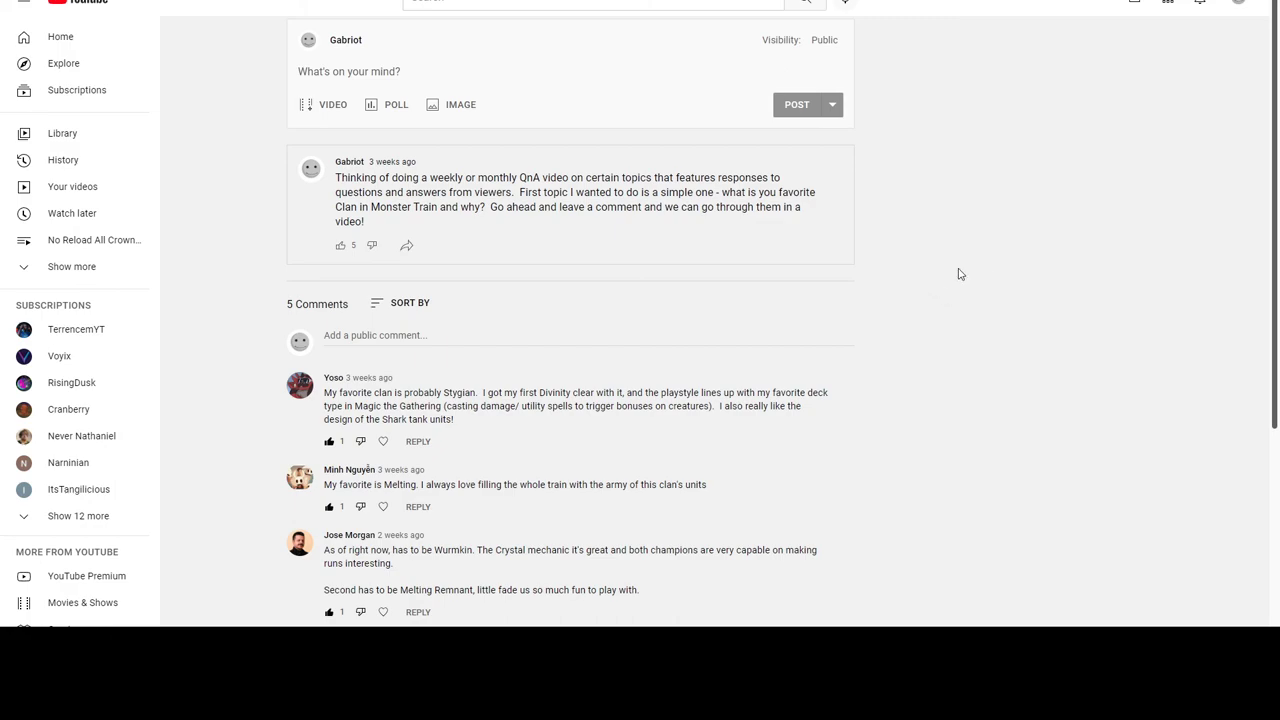